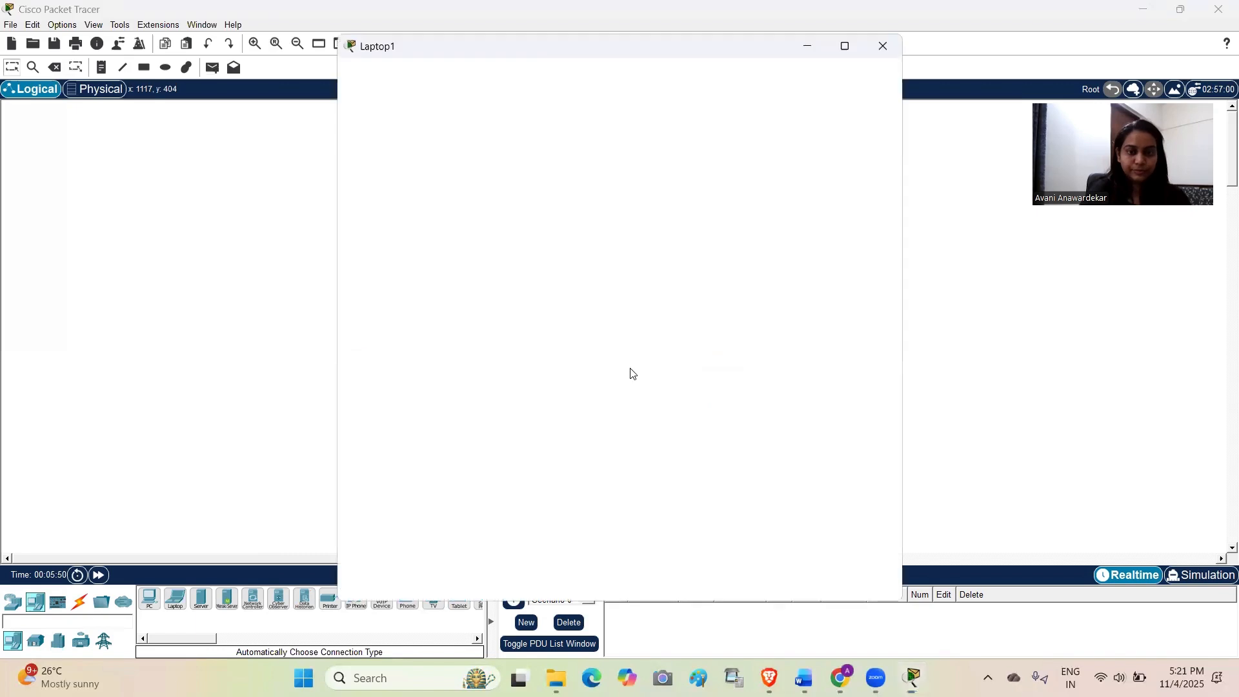
Step: Place a 2950-24 switch above PC1 from Network Devices > Switches and dismiss its window
left_click(881, 46)
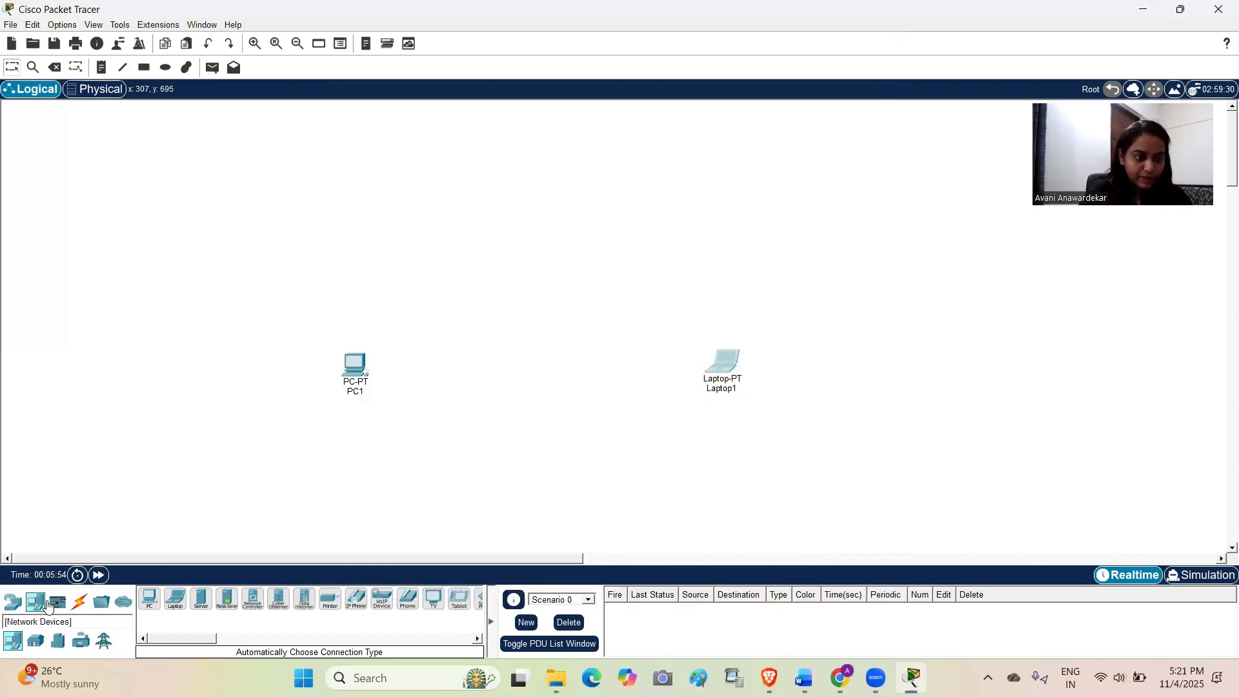
left_click(34, 603)
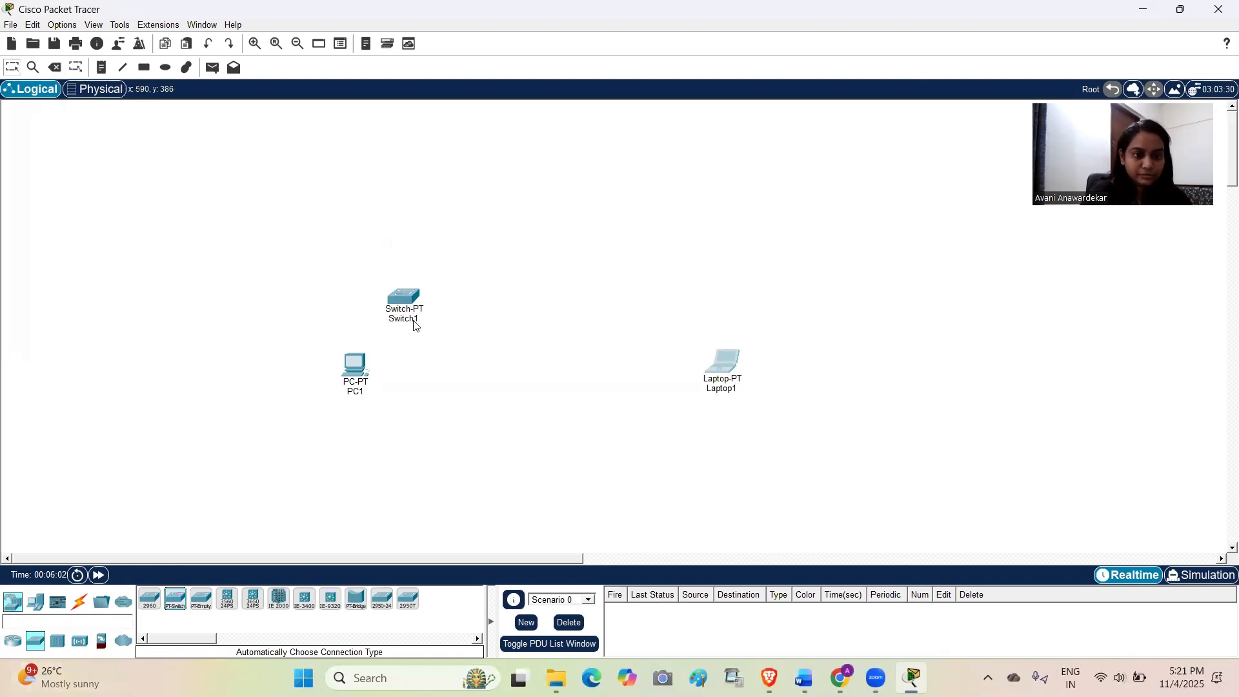
double_click(404, 298)
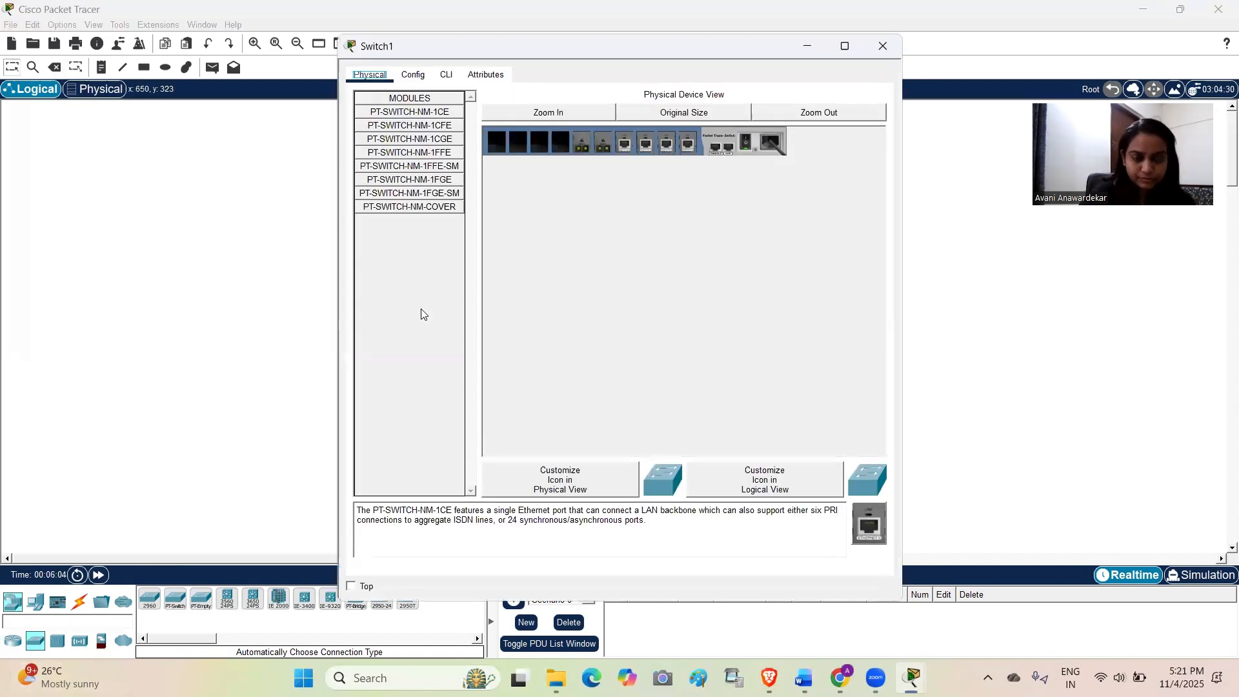
left_click(881, 45)
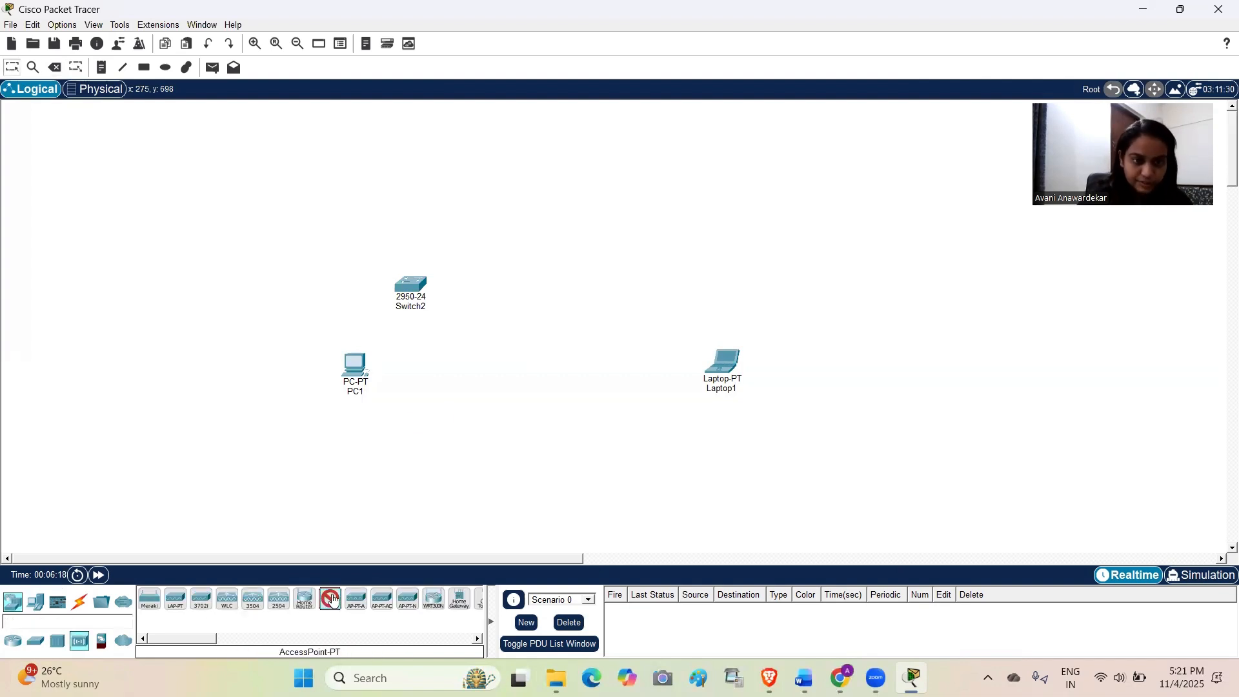
Step: Add an AccessPoint-PT above Laptop1 and two Router-PT devices at the top of the workspace
left_click(688, 293)
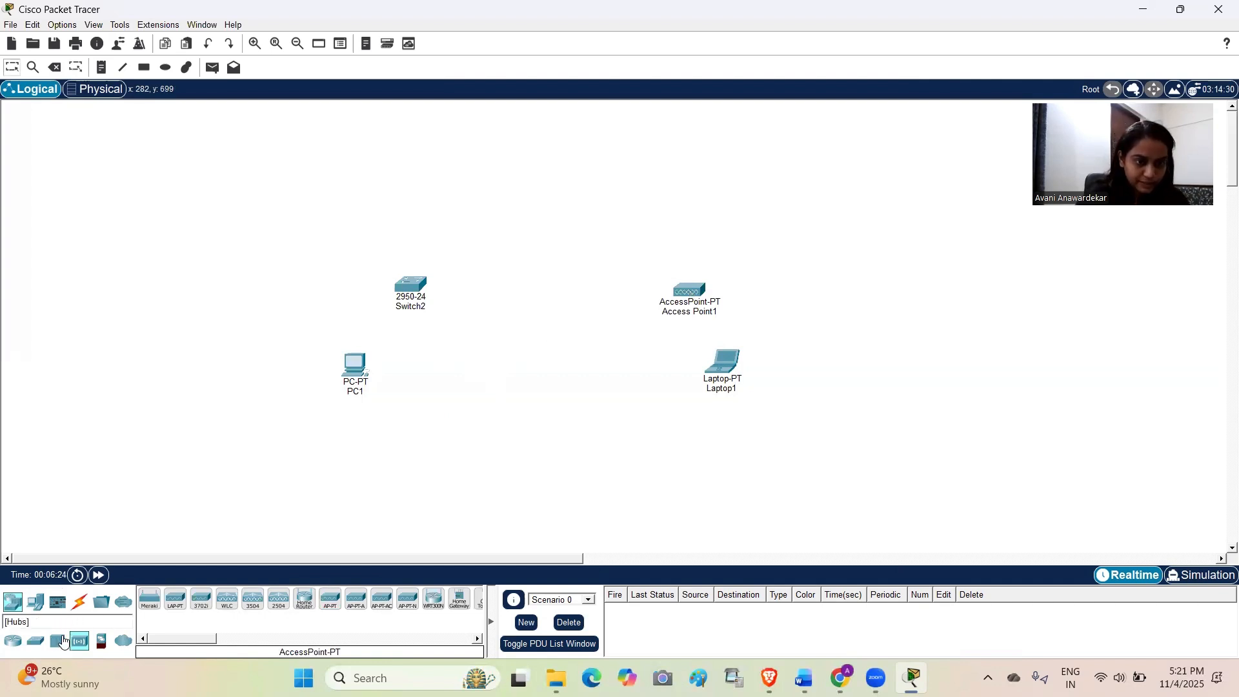
left_click(36, 641)
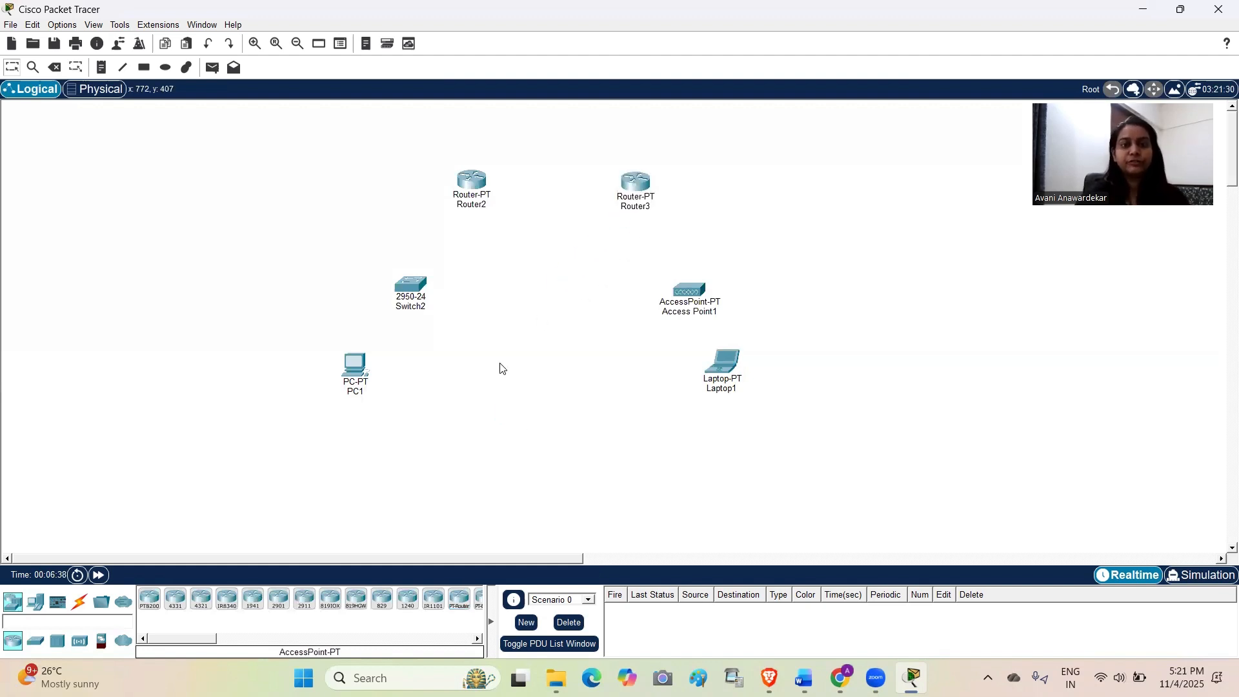
mouse_move(411, 361)
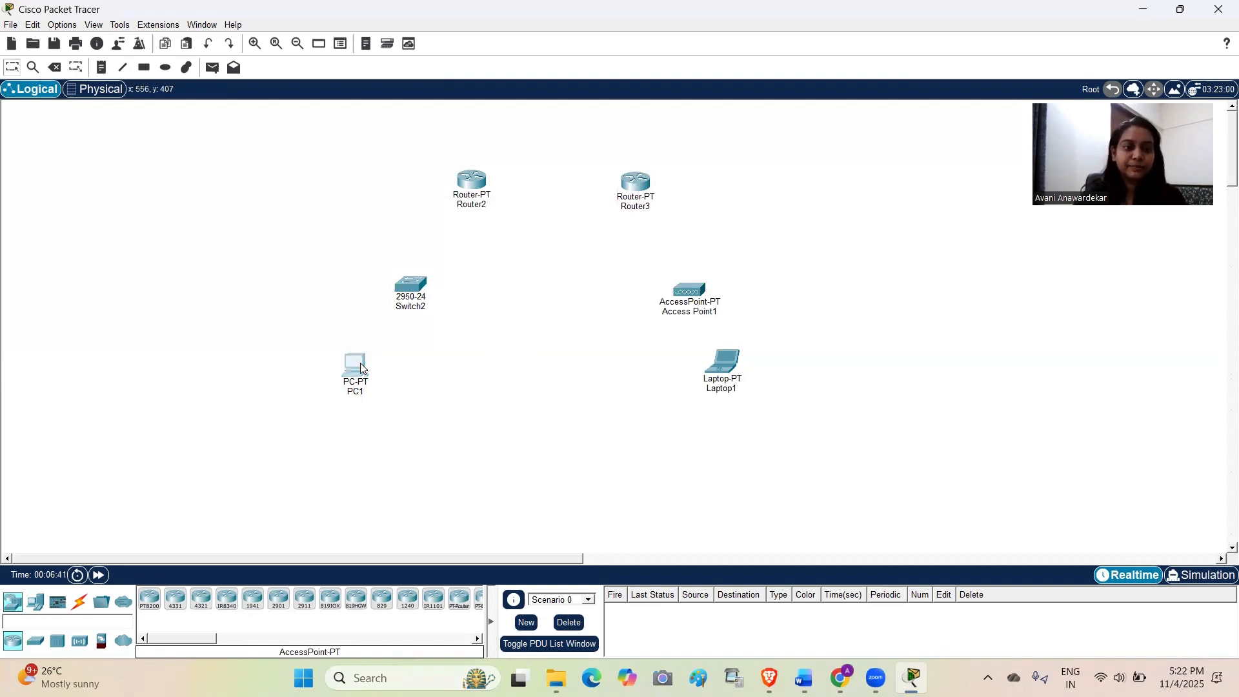
Step: Assign PC1 the static IPv4 address 192.168.1.1 with subnet mask 255.255.255.0
double_click(355, 363)
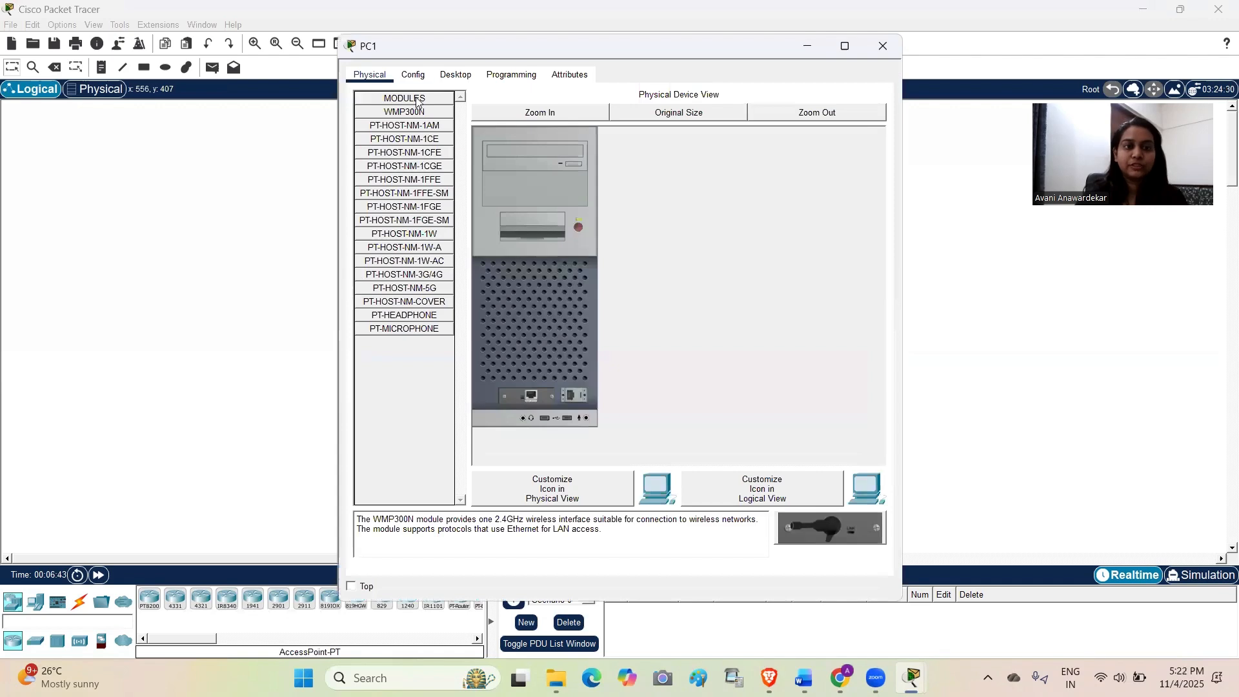
left_click(454, 75)
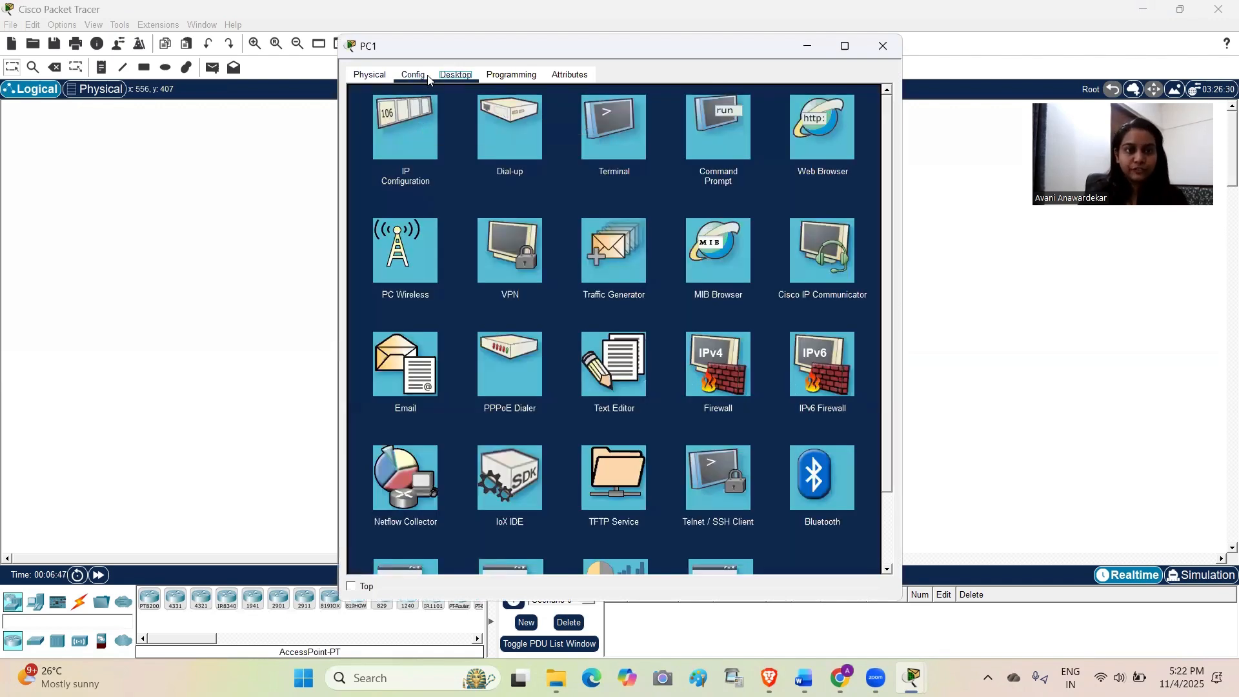
left_click(411, 75)
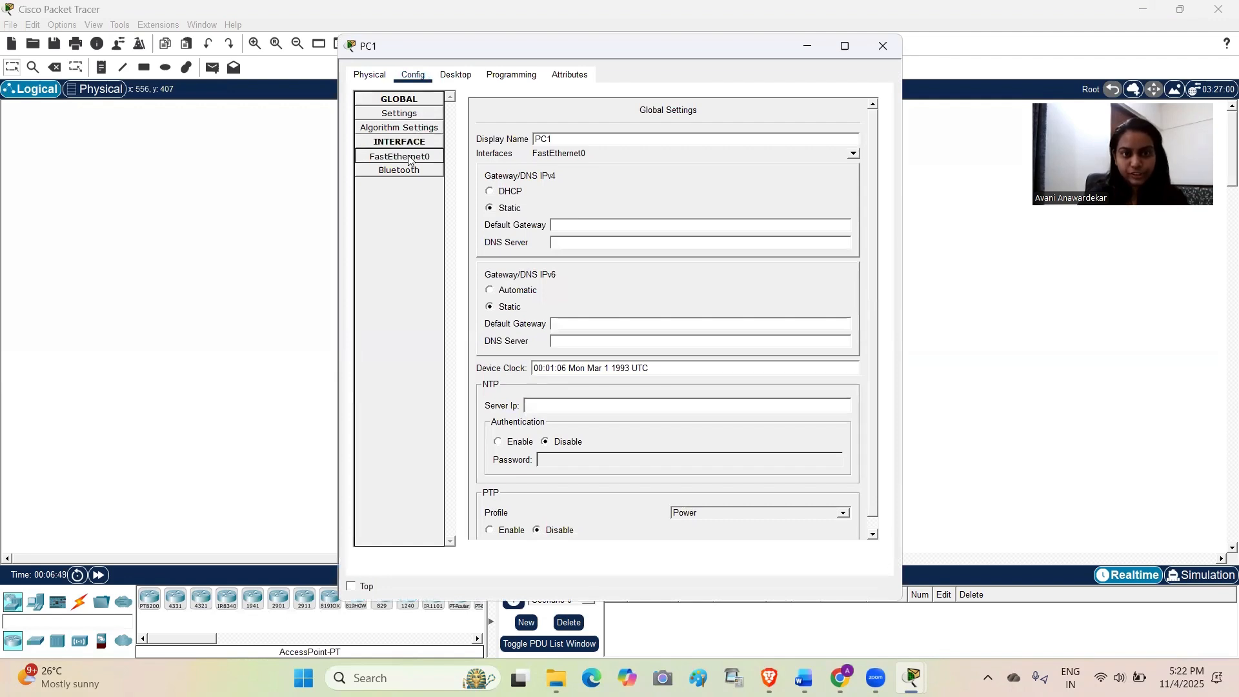
left_click(398, 157)
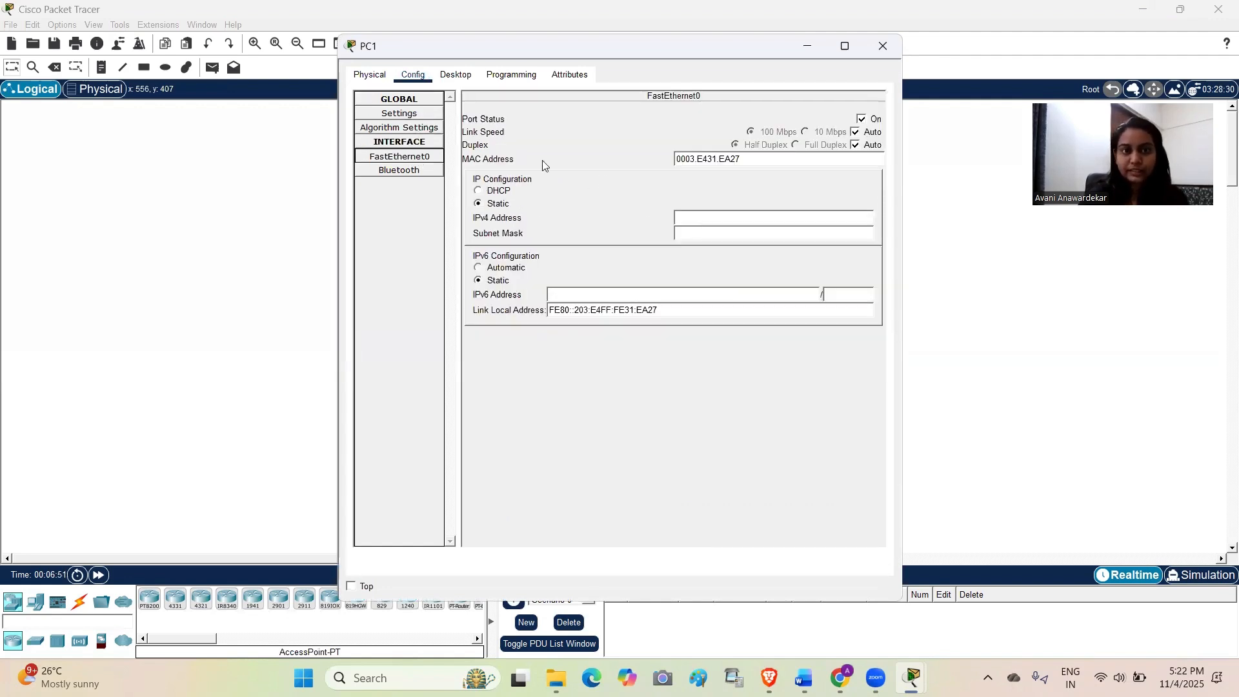
left_click(454, 75)
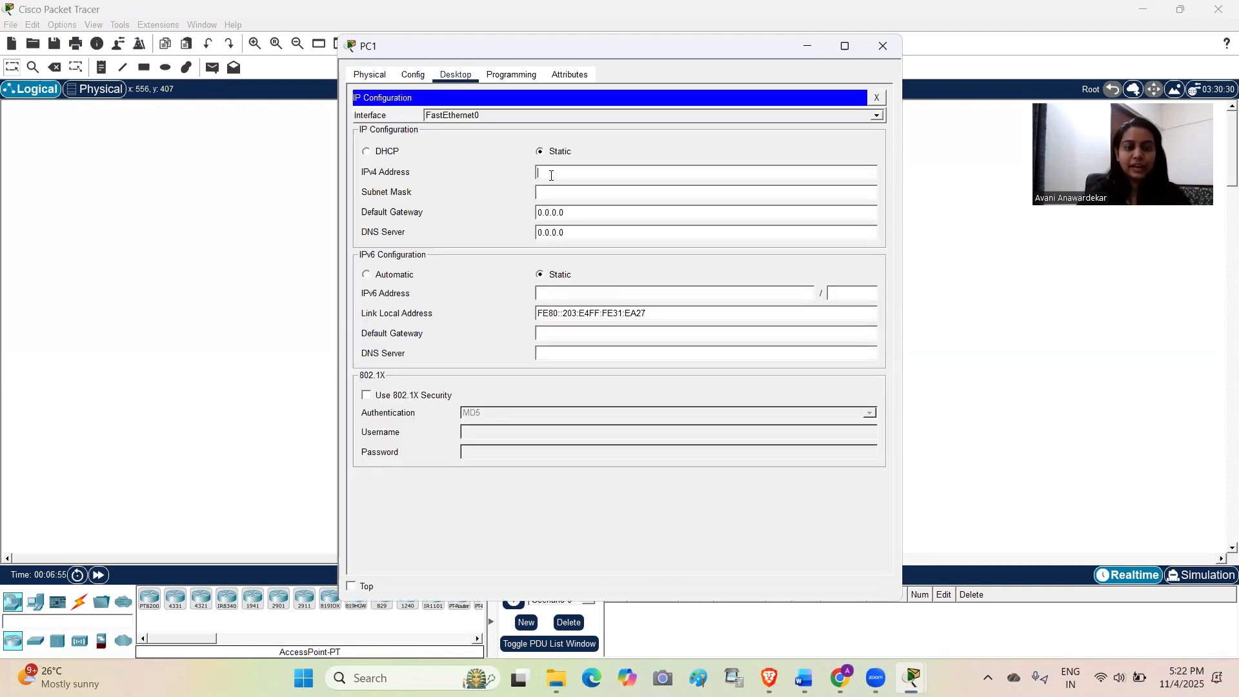
type("192.168.1.1")
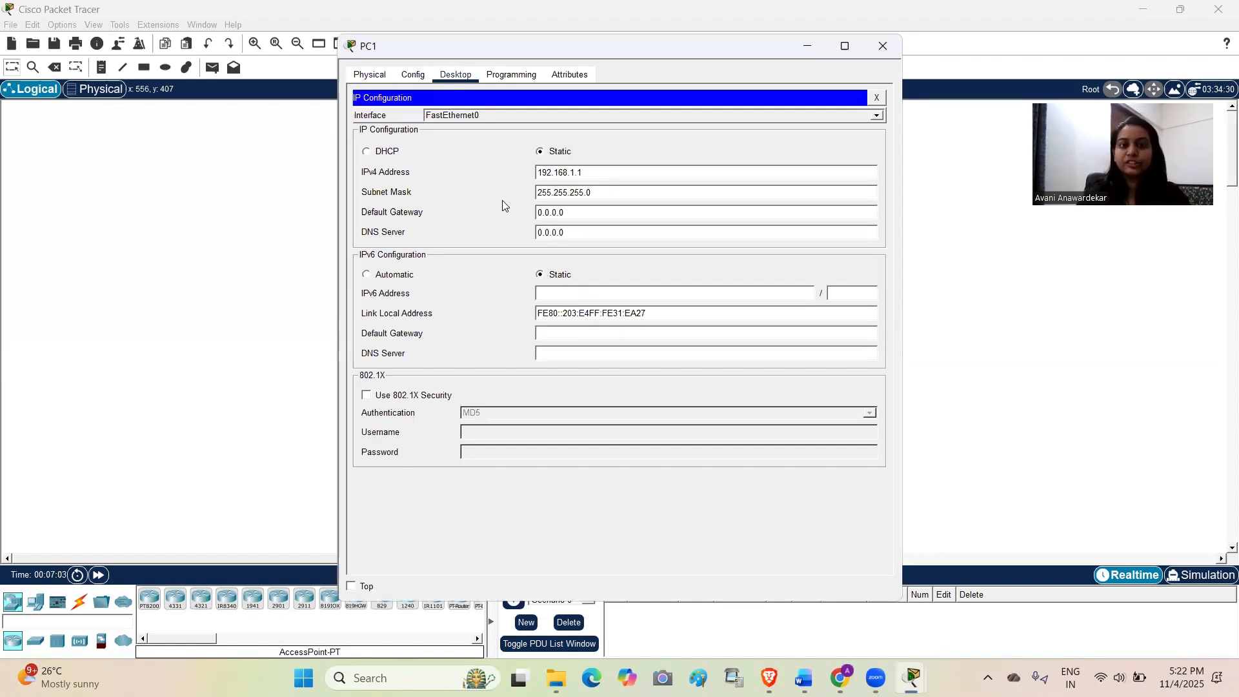
left_click(882, 45)
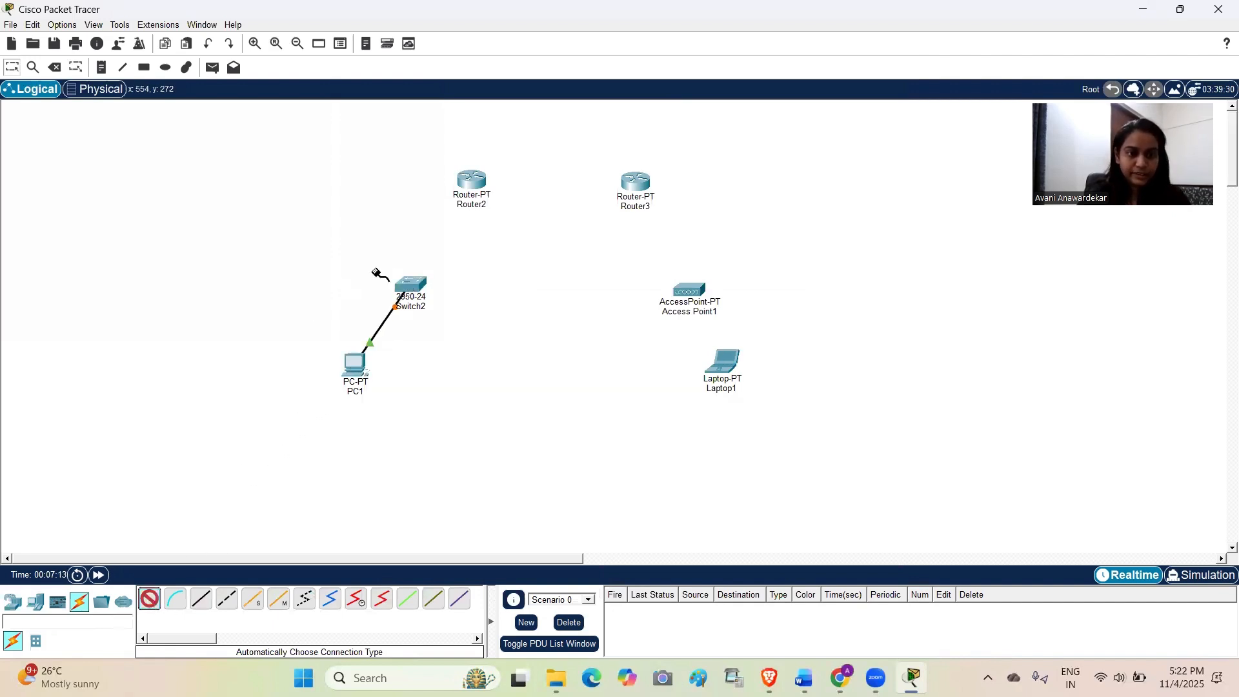
Step: Auto-cable PC1–Switch2, Switch2–Router2 and Router3–Access Point1, then review Router2's FastEthernet0/0
left_click(471, 180)
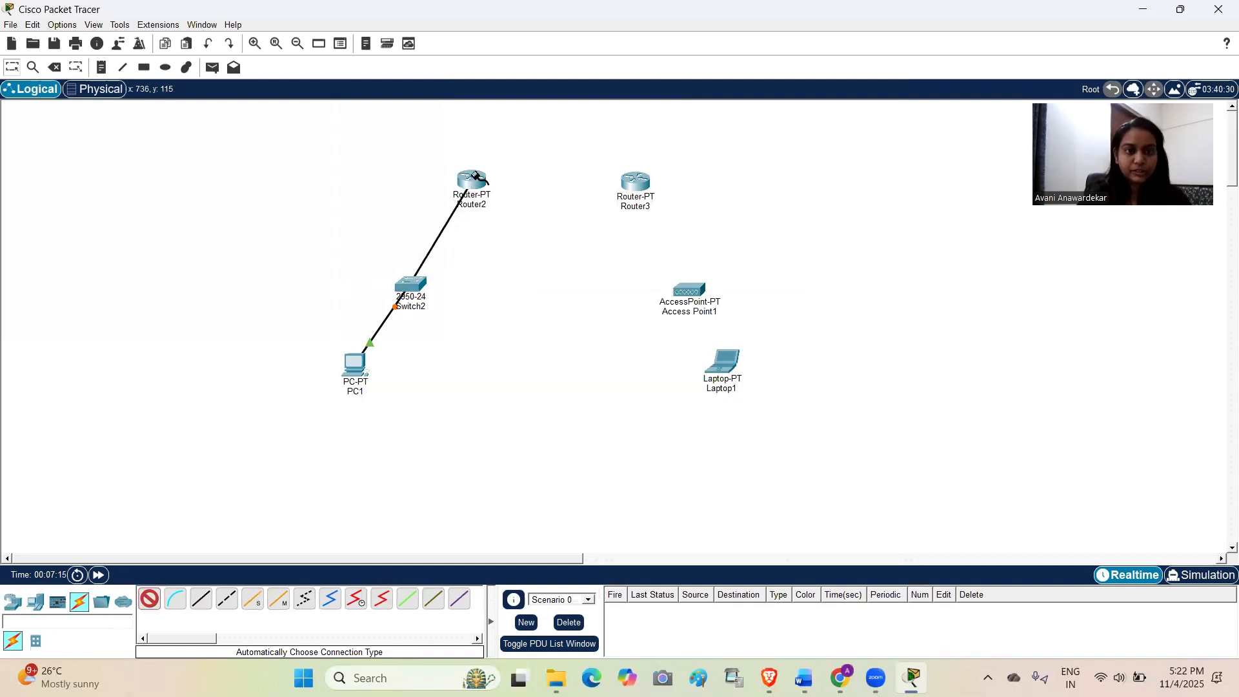
left_click(148, 598)
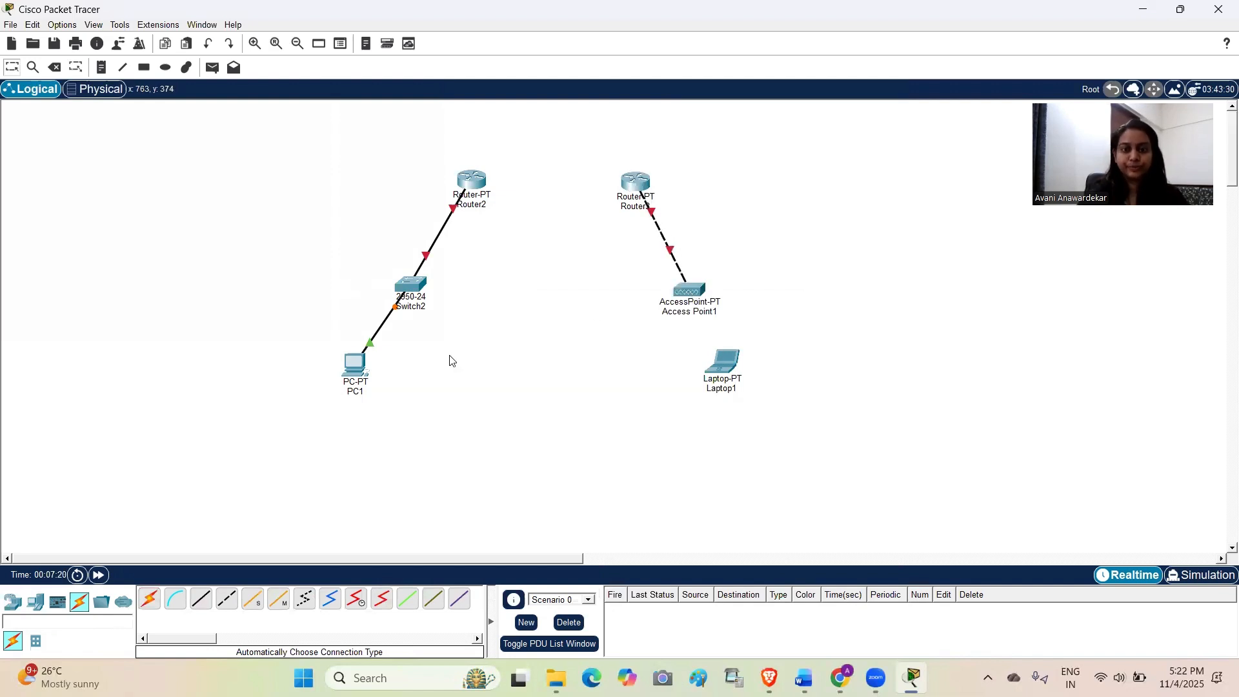
mouse_move(470, 187)
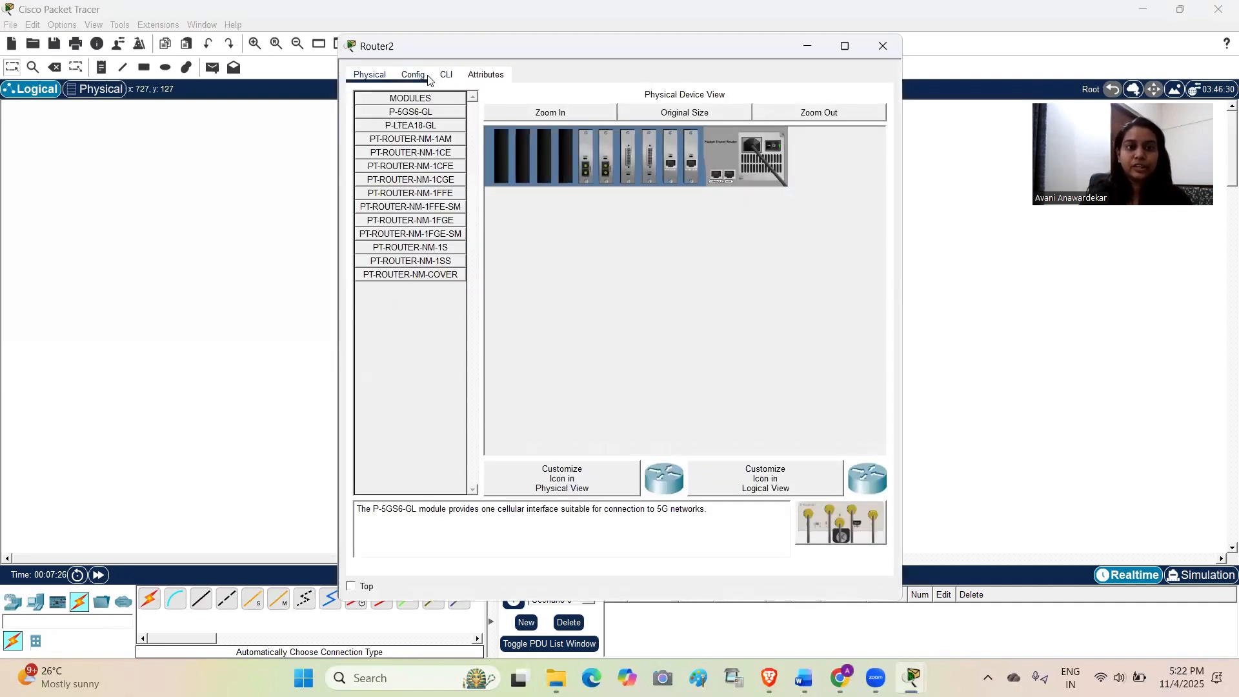
left_click(411, 75)
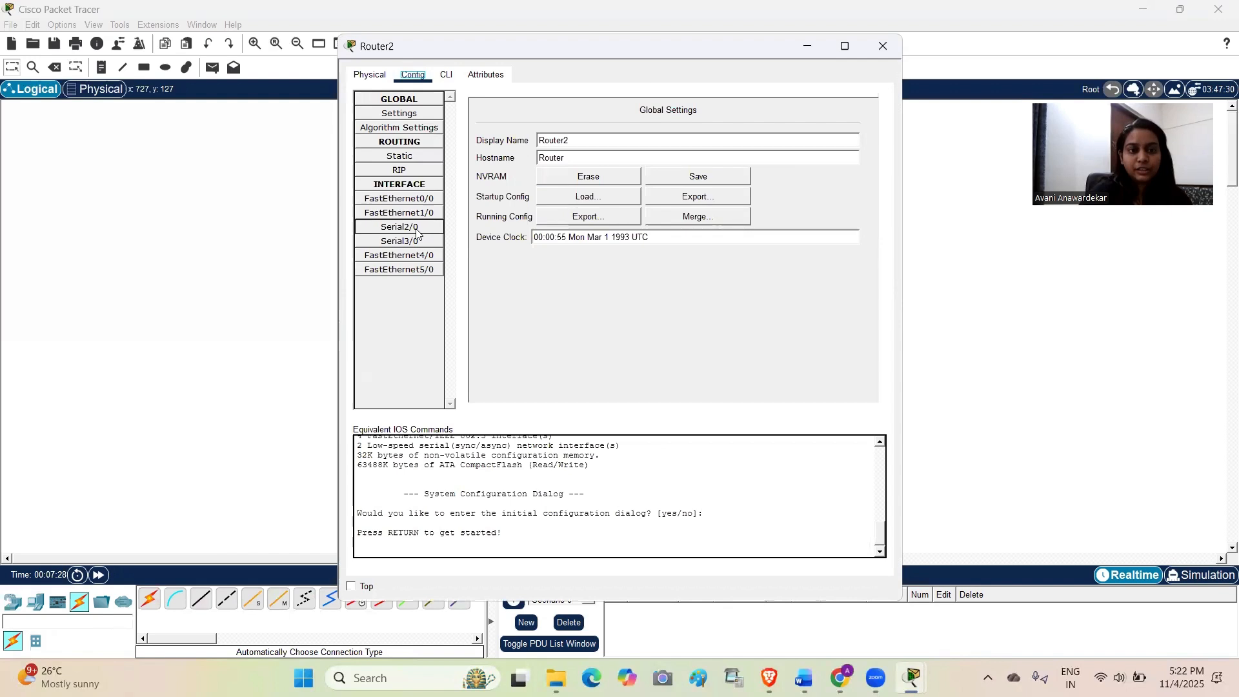
left_click(399, 199)
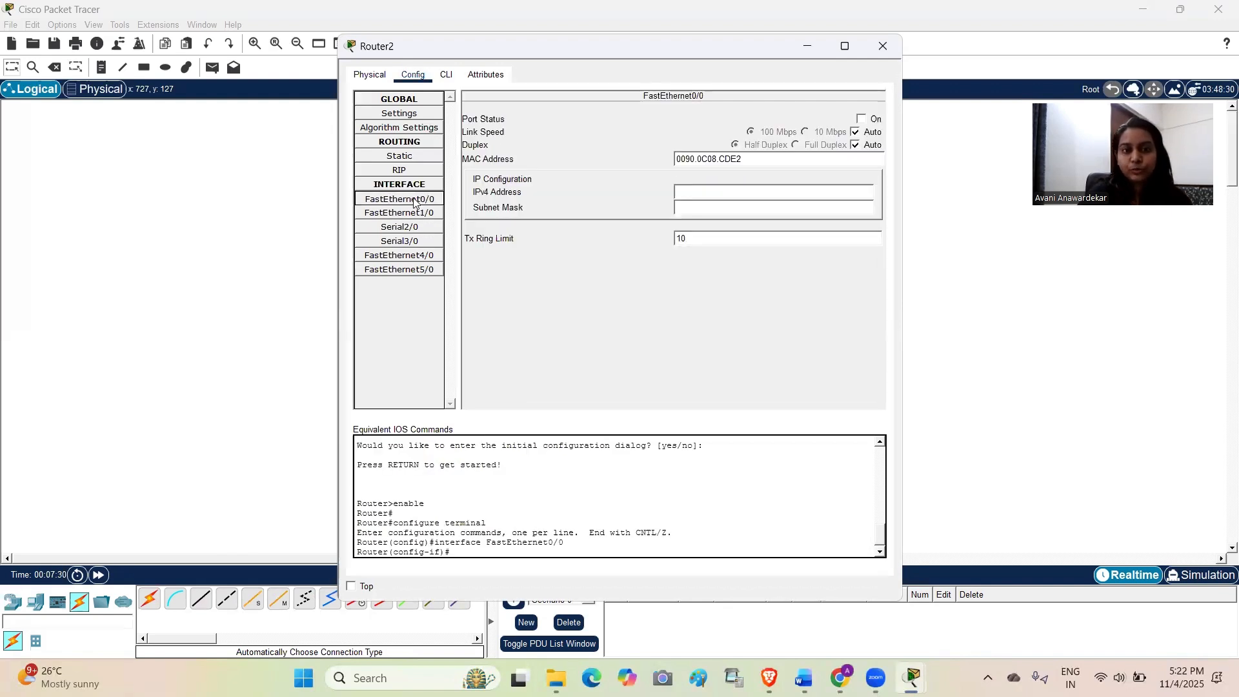
mouse_move(491, 135)
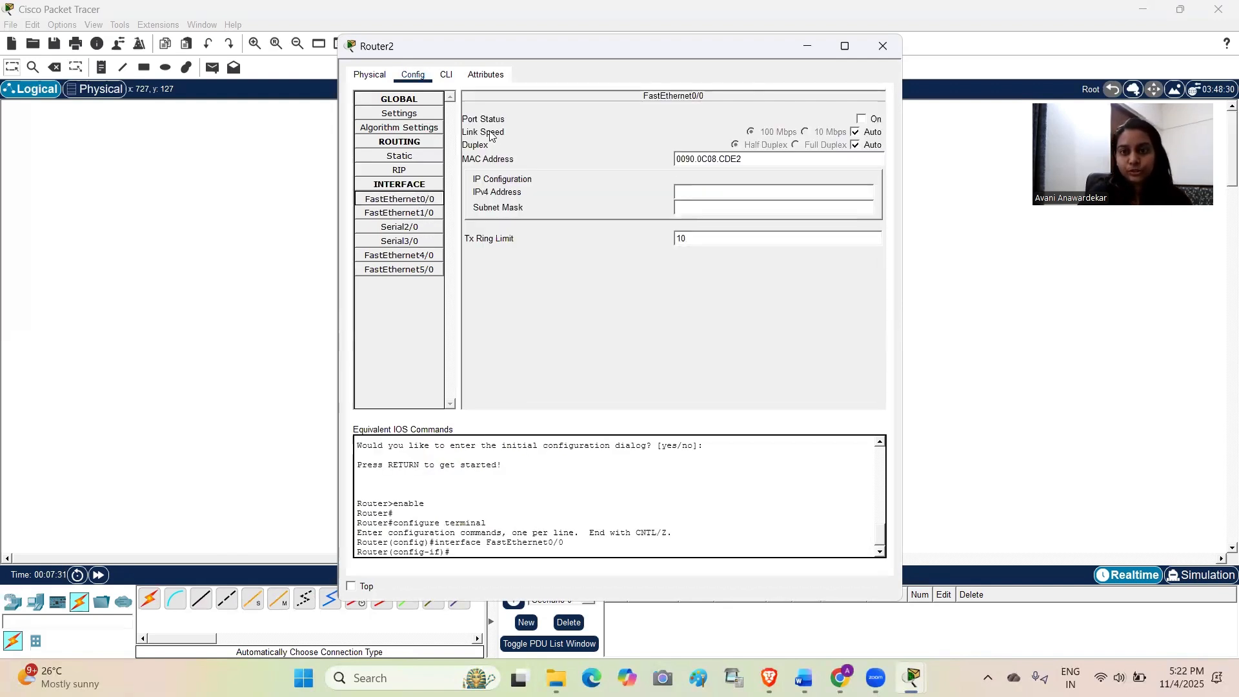
left_click(881, 45)
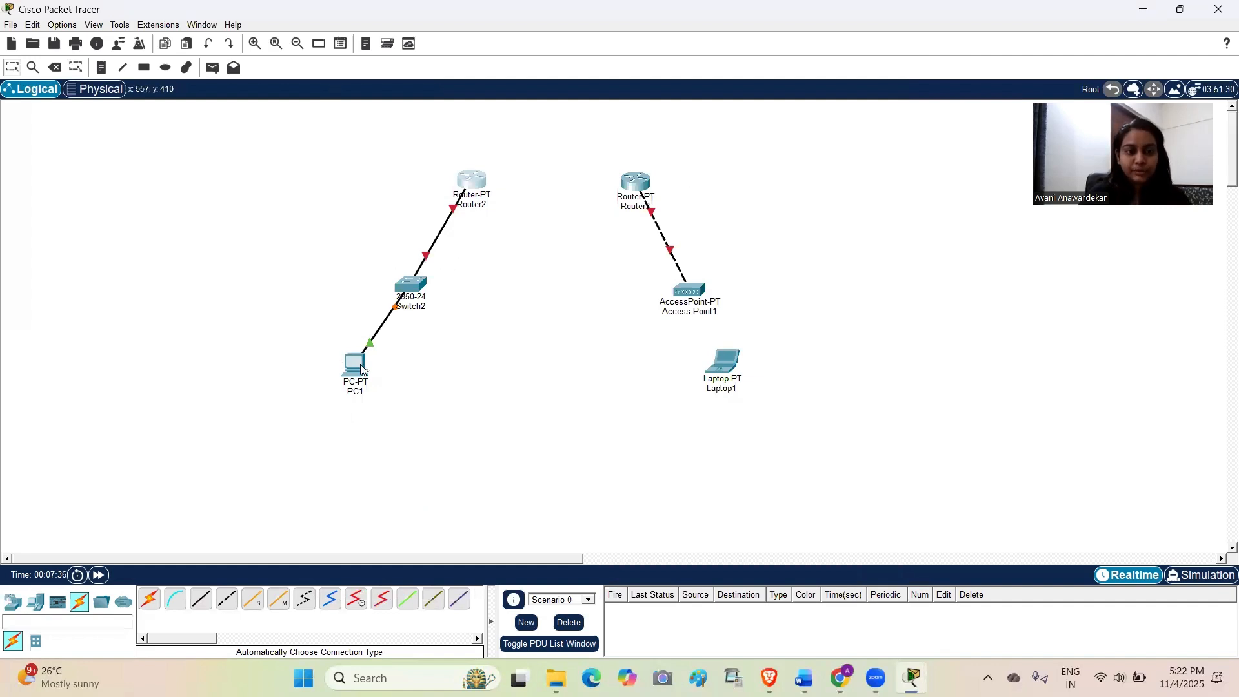
Step: Bring up Access Point1's Port 1 wireless settings after dismissing PC1's window
double_click(355, 363)
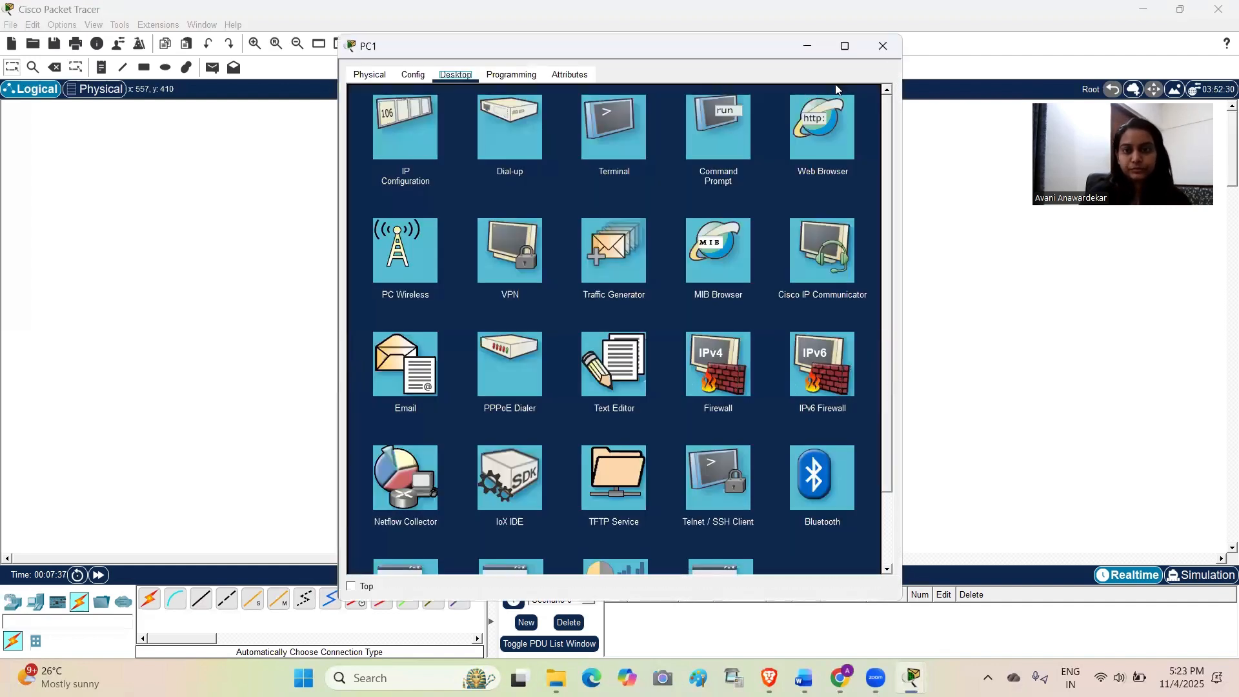
left_click(882, 47)
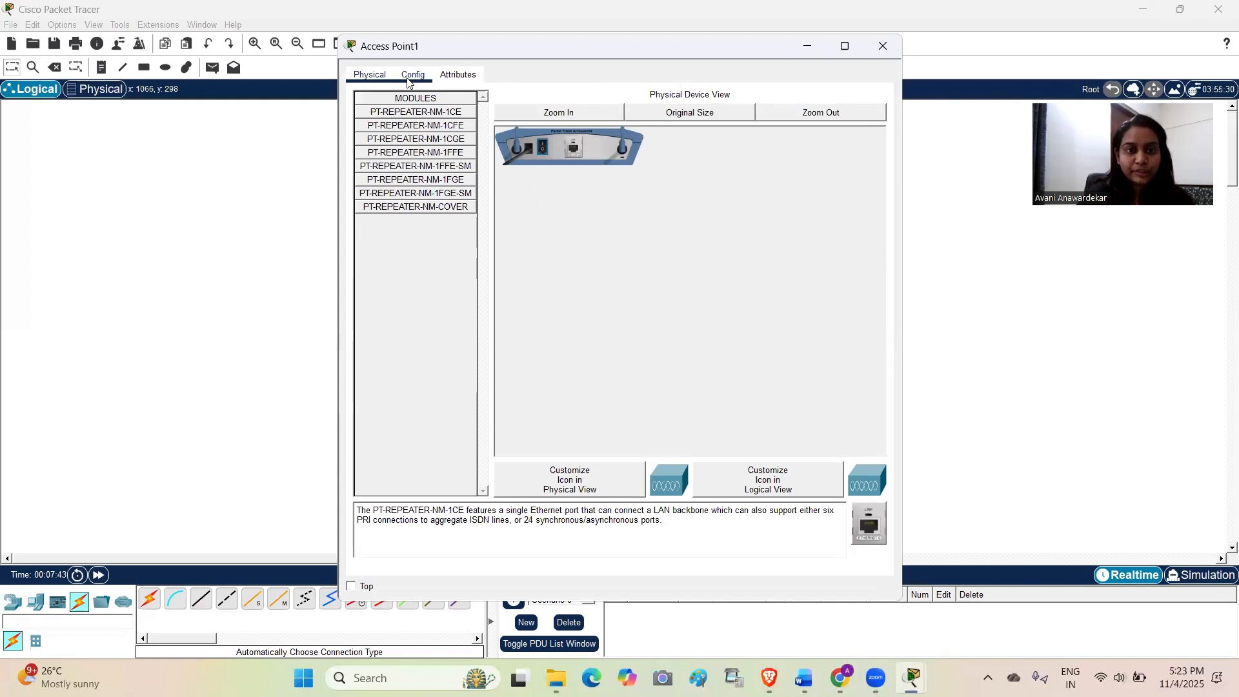
left_click(411, 75)
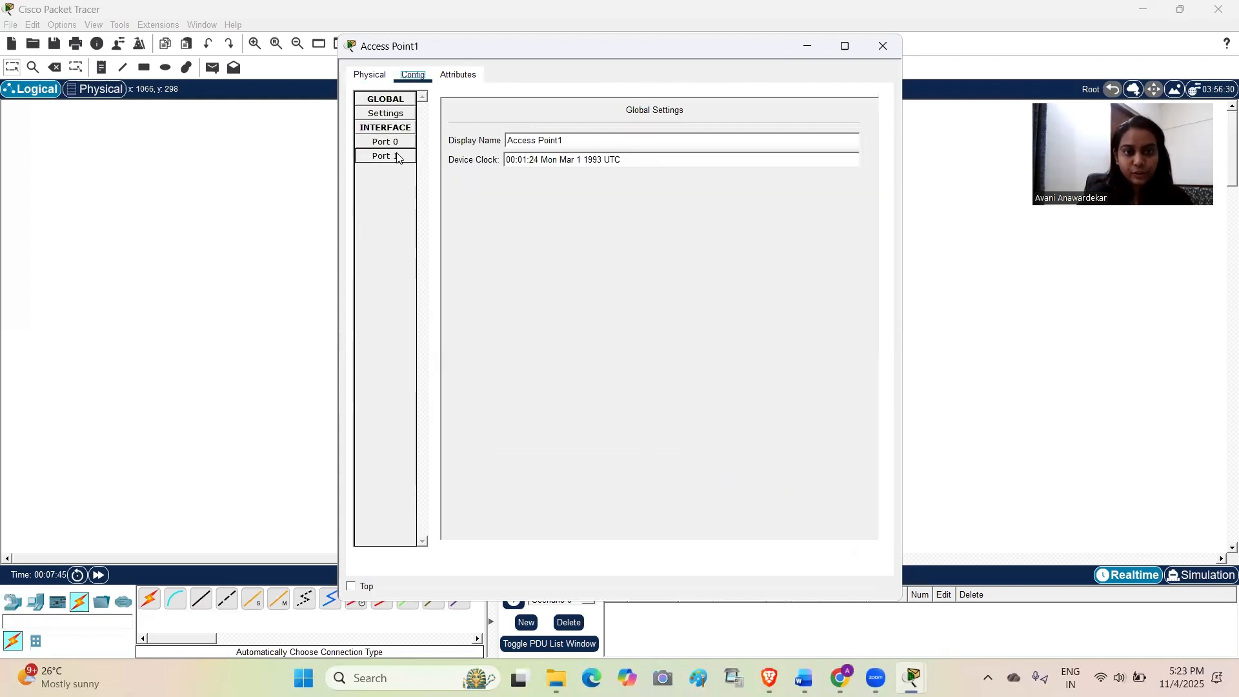
left_click(385, 156)
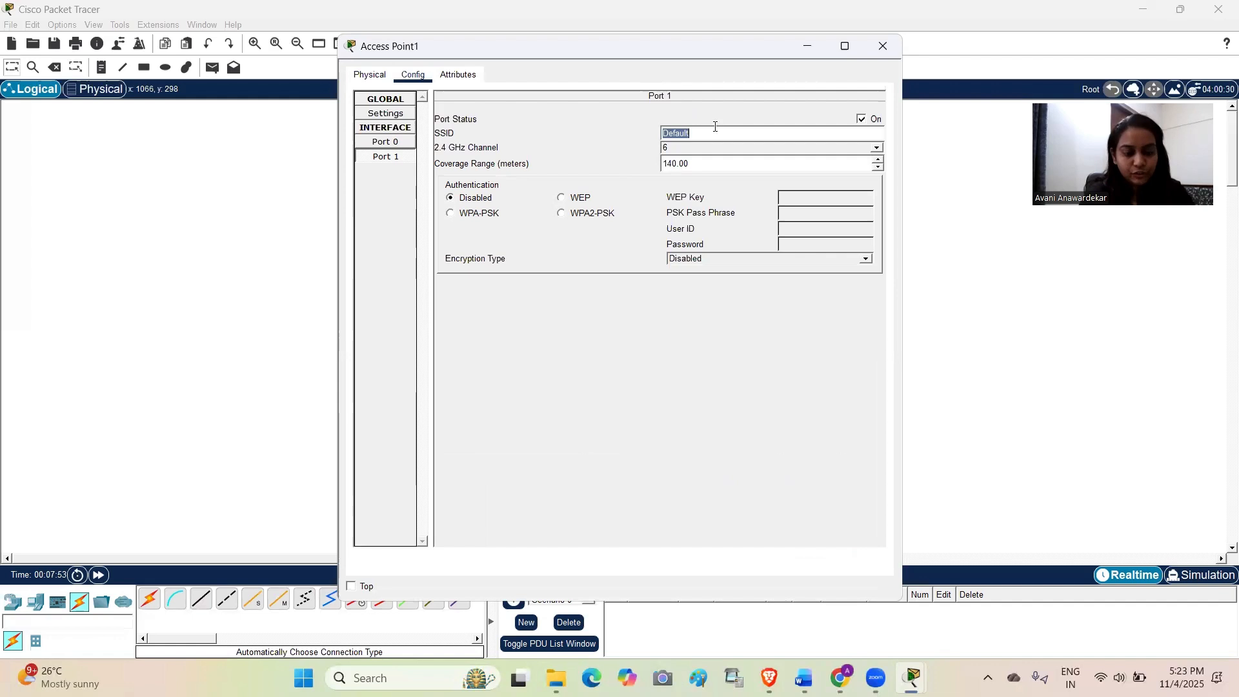
type("abcd")
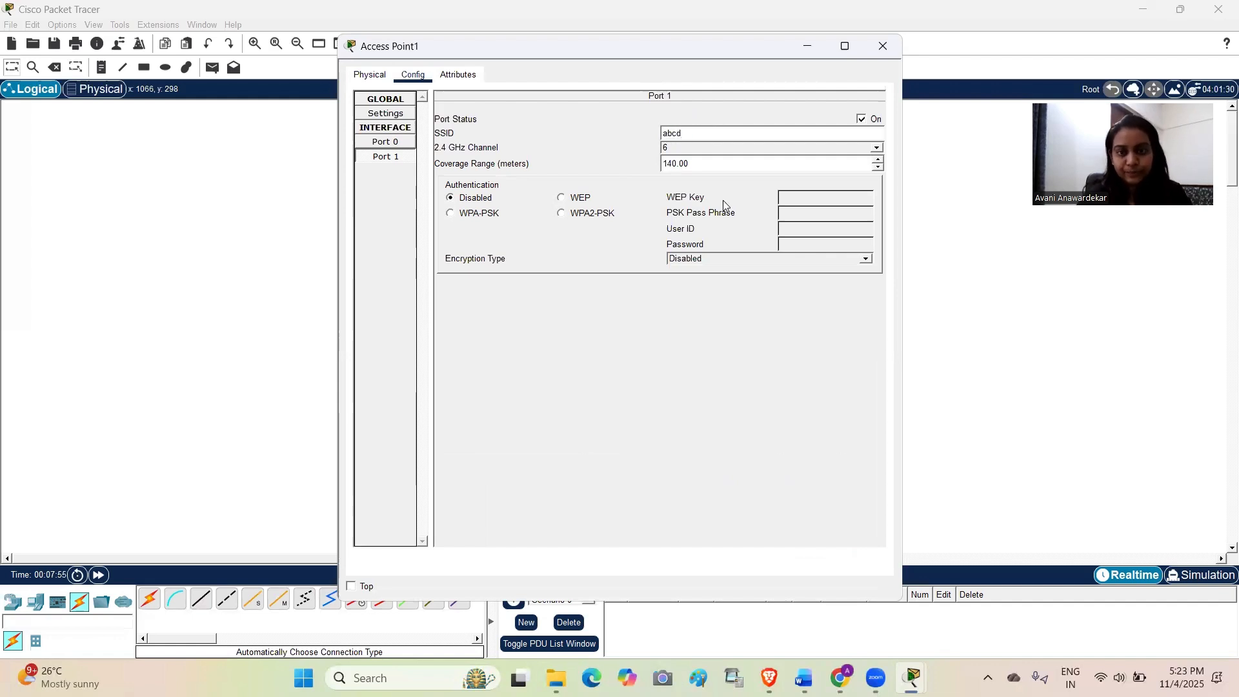
left_click(562, 213)
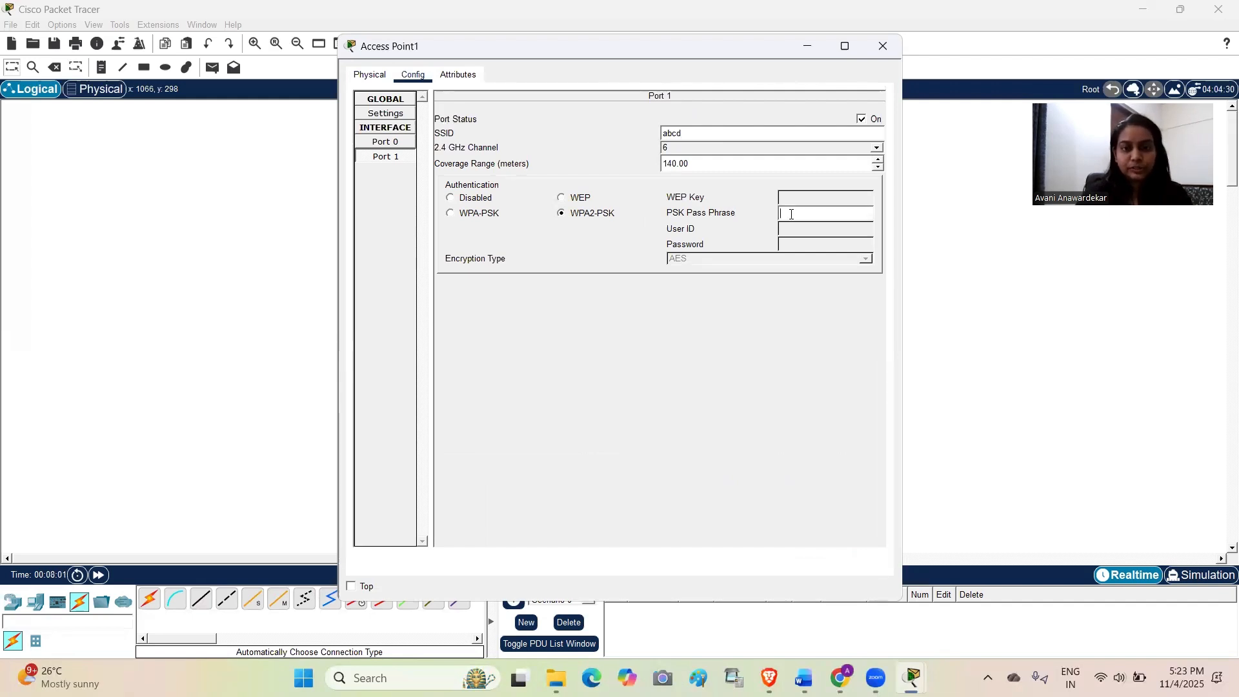
type("1")
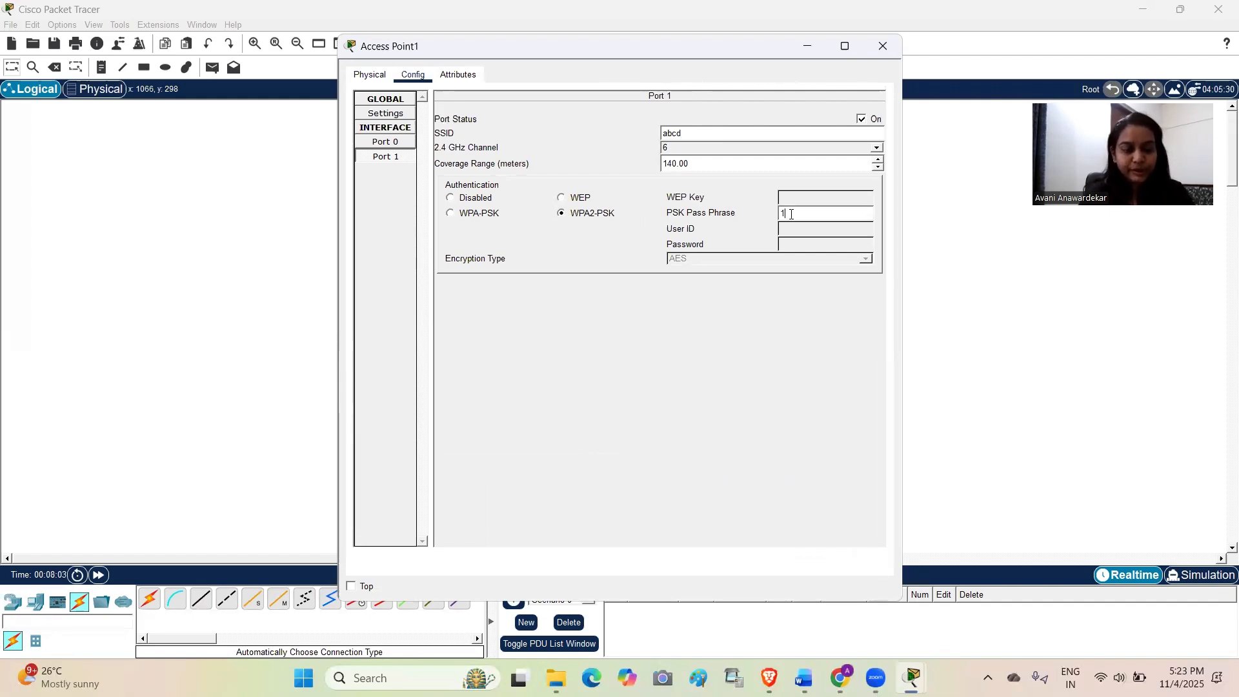
type("2345678")
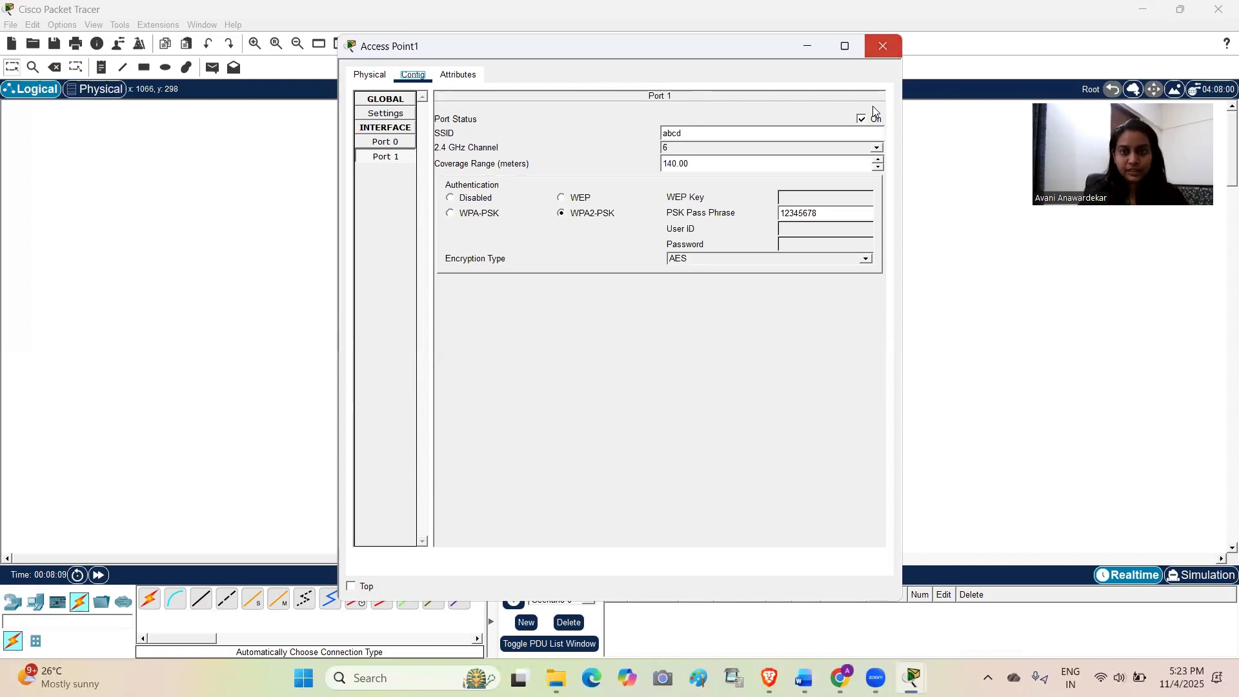
Step: Leave Access Point1's window and bring up Laptop1's device window showing its hardware modules
left_click(882, 45)
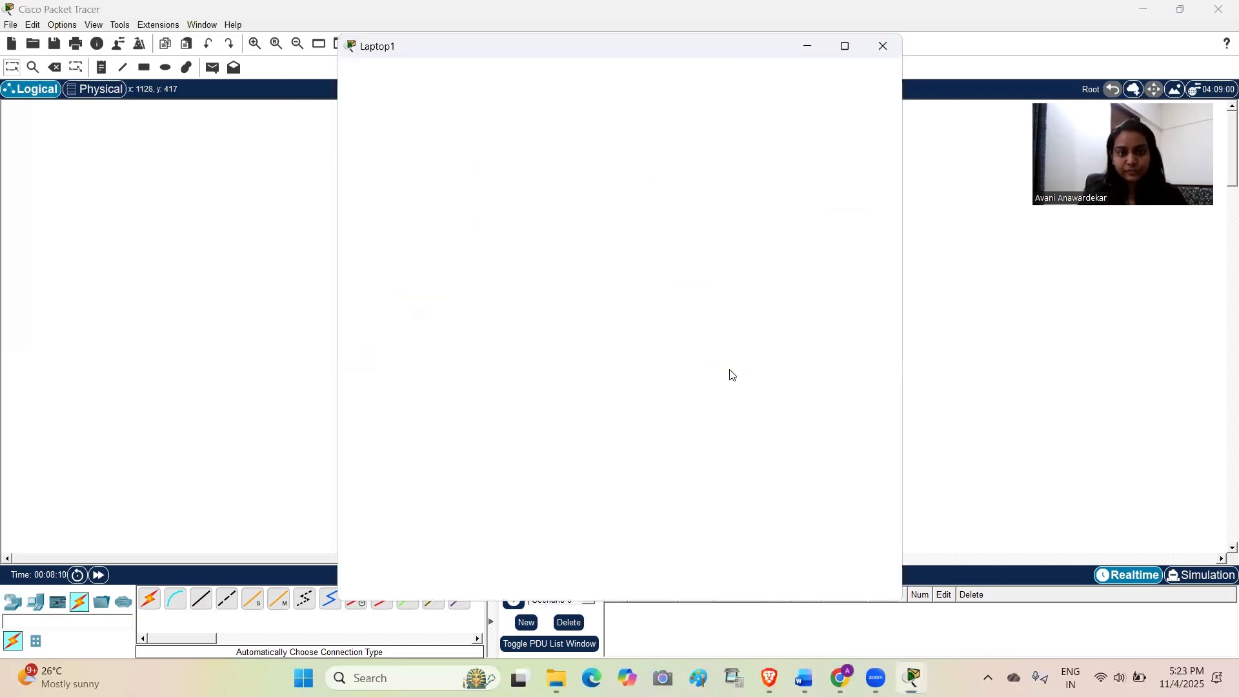
left_click(369, 75)
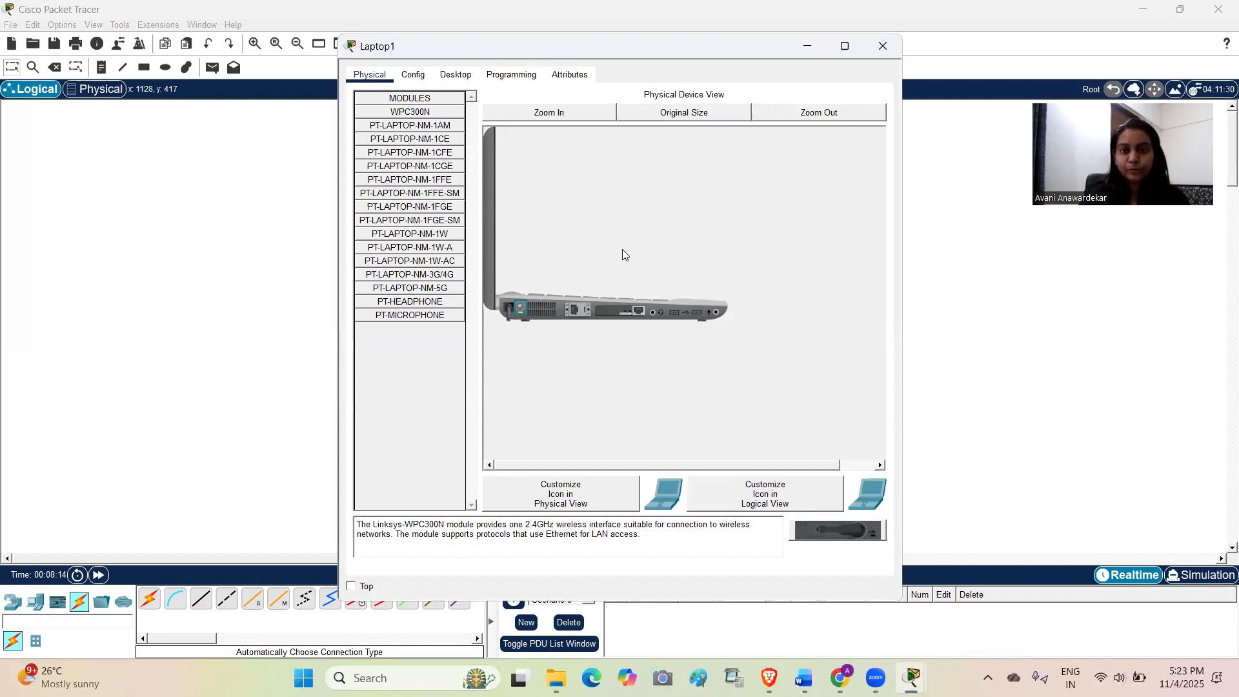
left_click(881, 45)
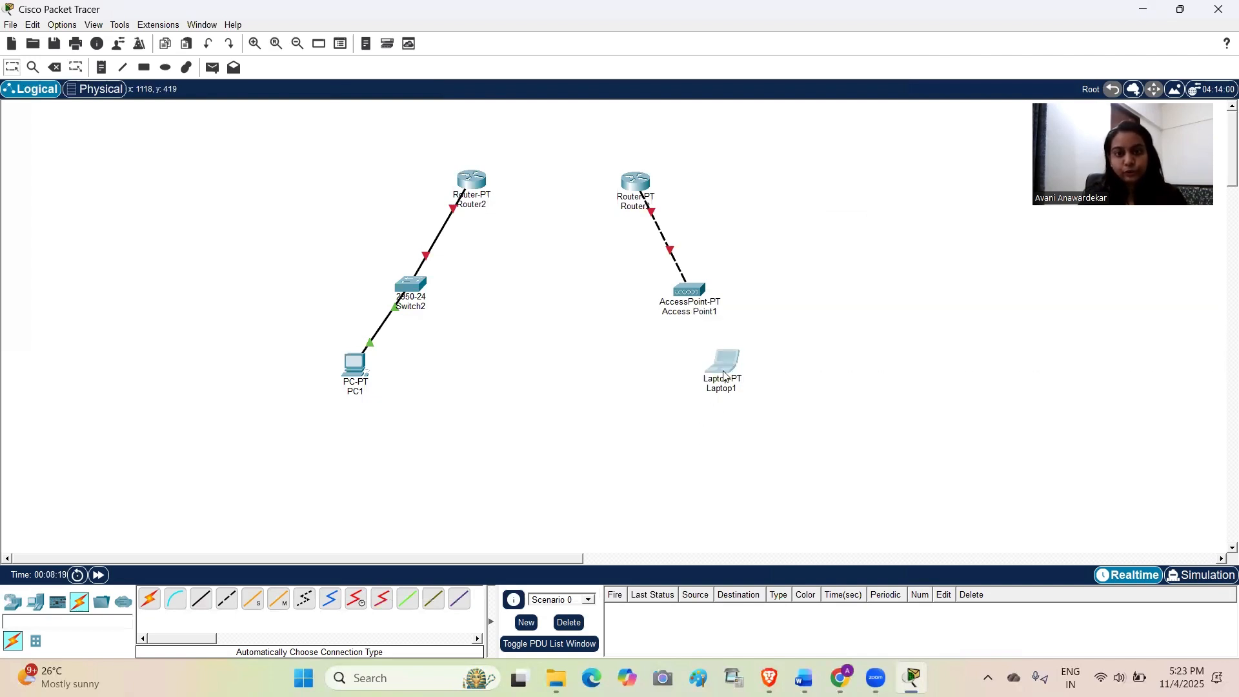
double_click(720, 361)
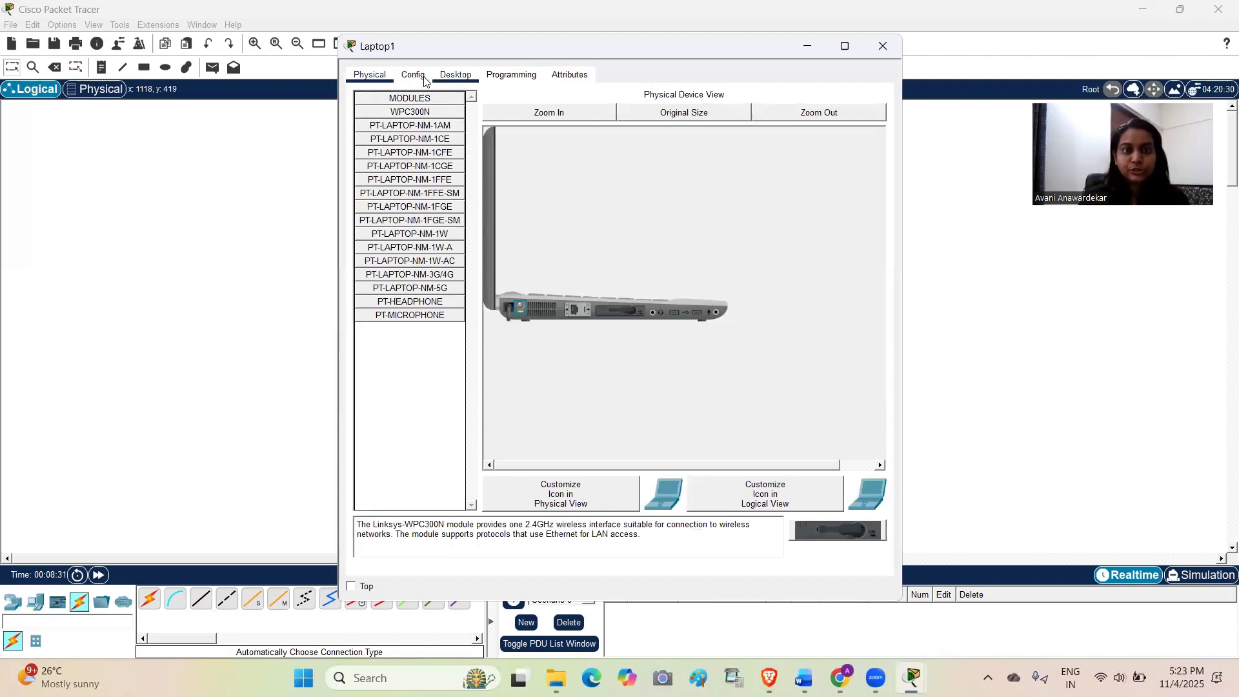
Step: Check Laptop1's PC Wireless utility for networks, then go to its Wireless0 interface settings
left_click(454, 74)
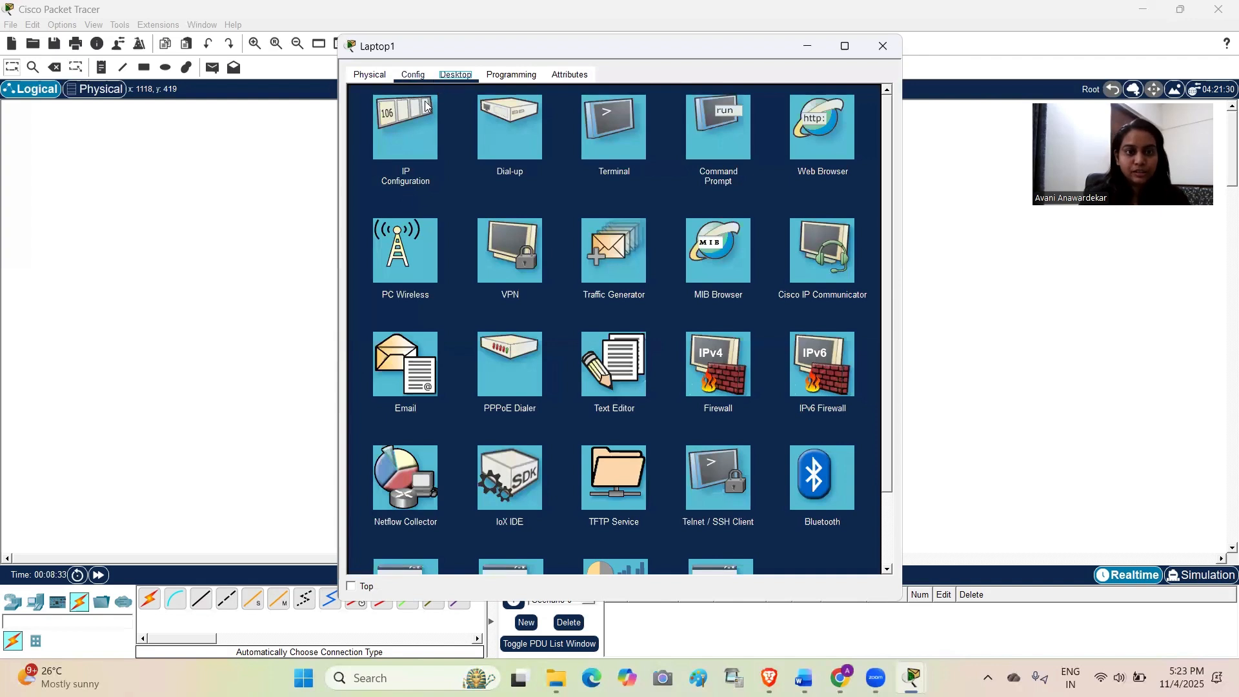
left_click(404, 249)
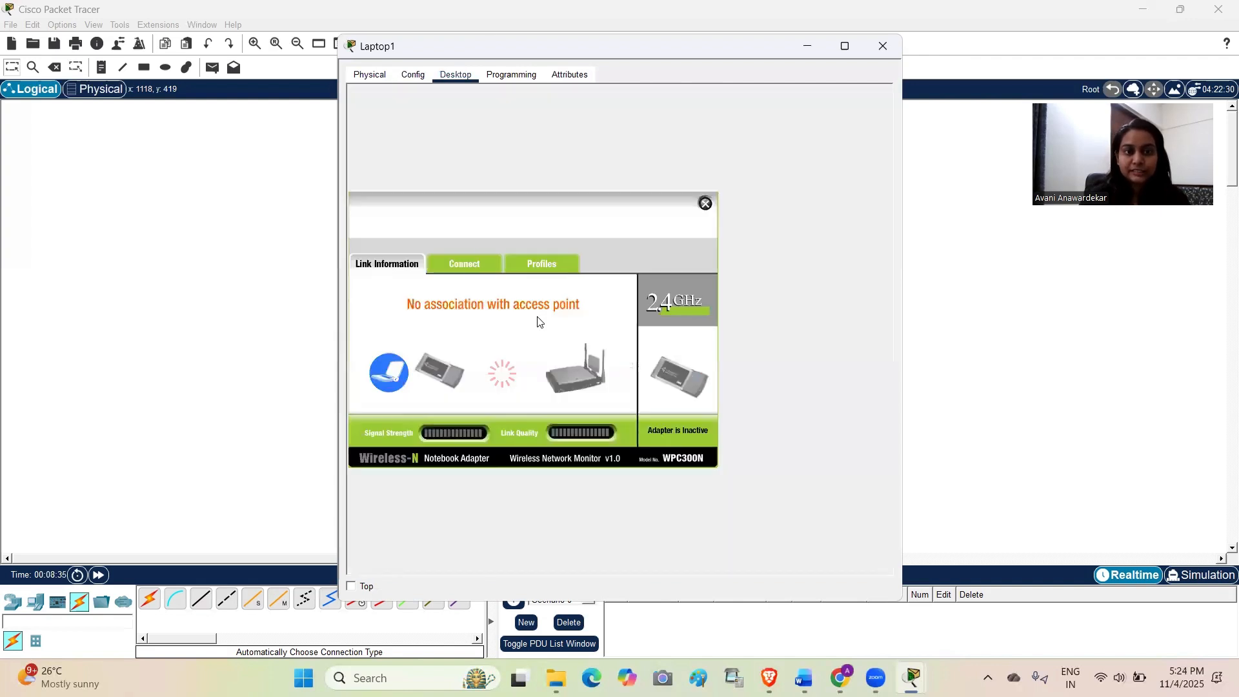
mouse_move(661, 449)
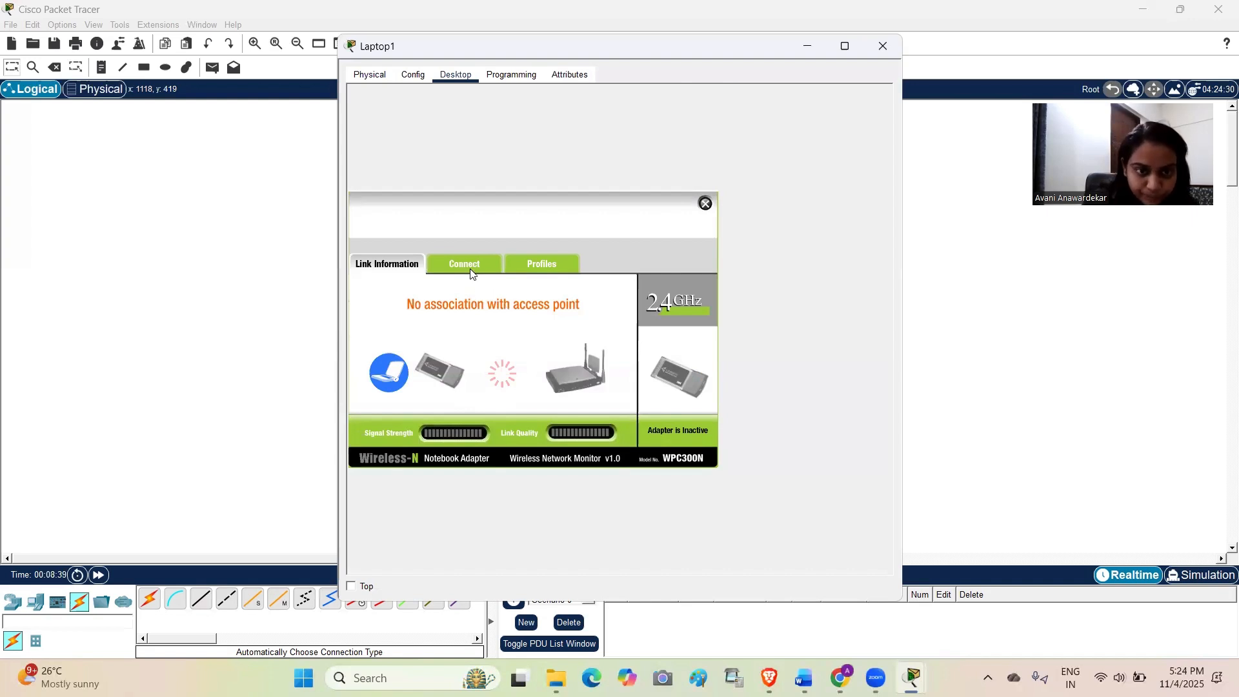
left_click(463, 263)
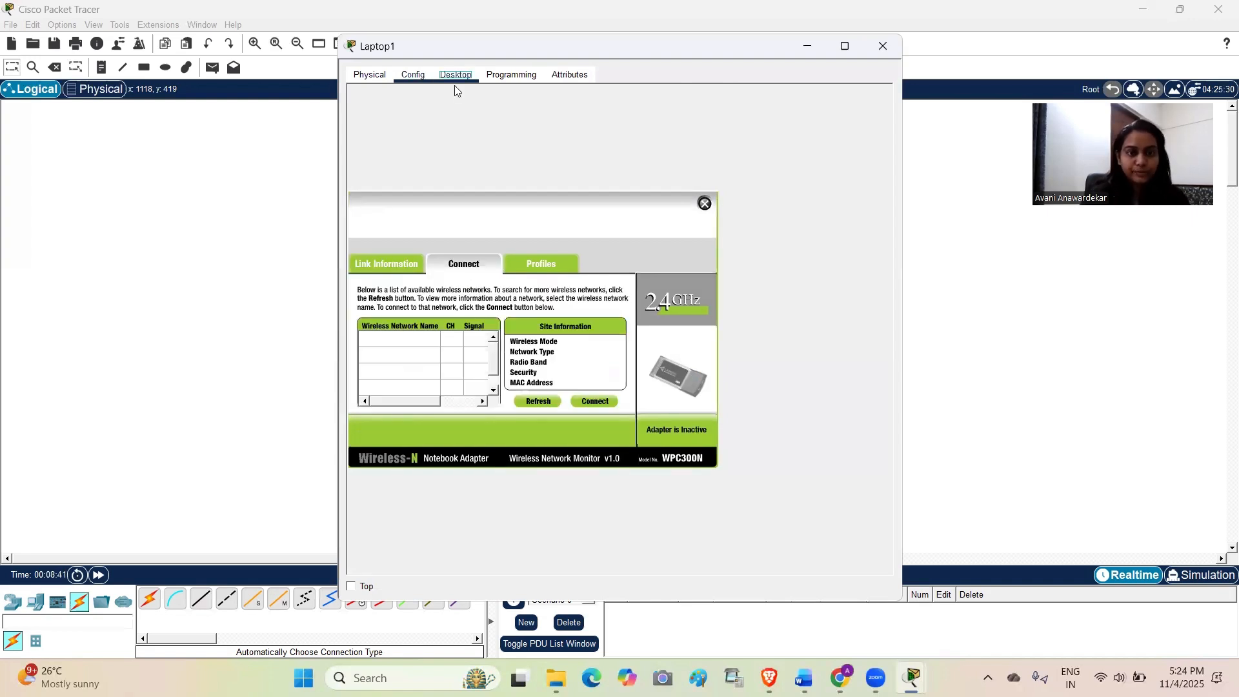
left_click(411, 75)
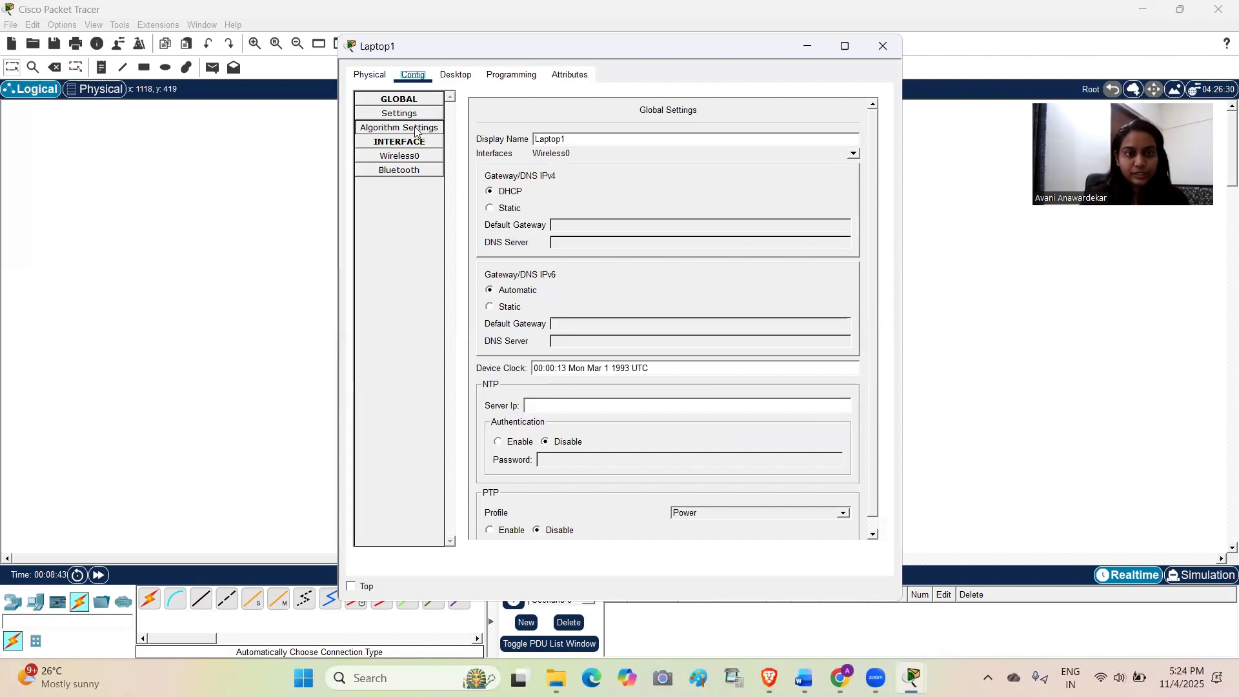
left_click(399, 156)
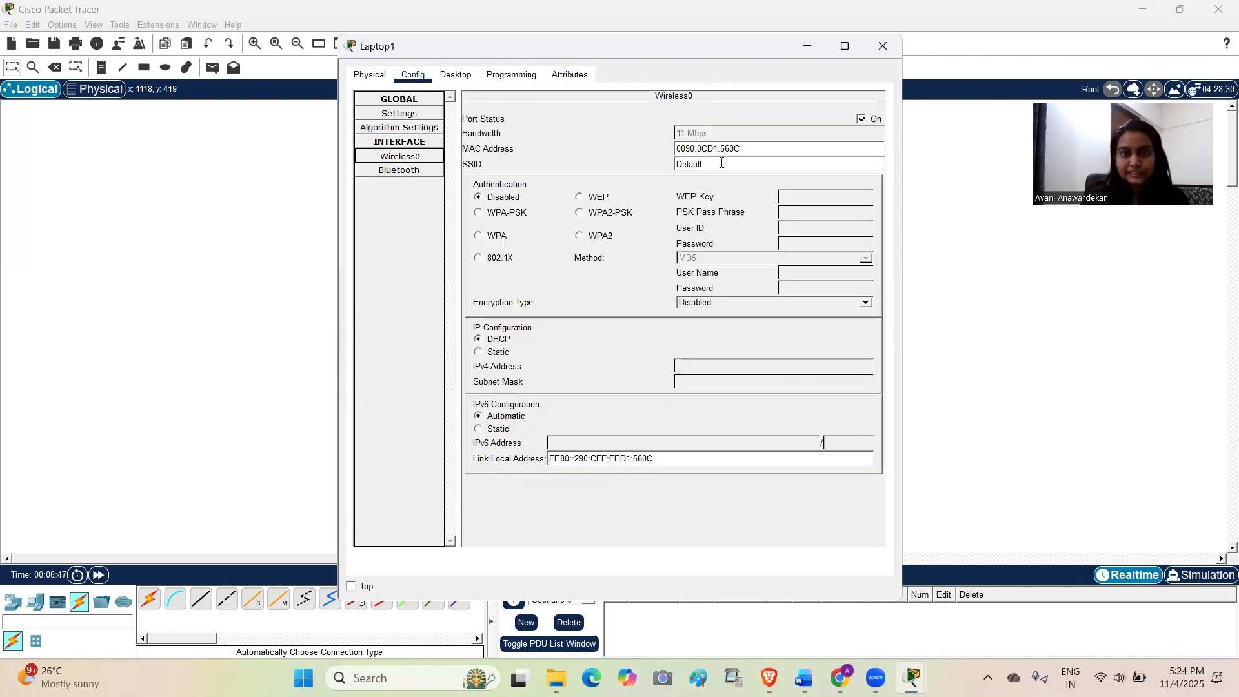
type("abcd")
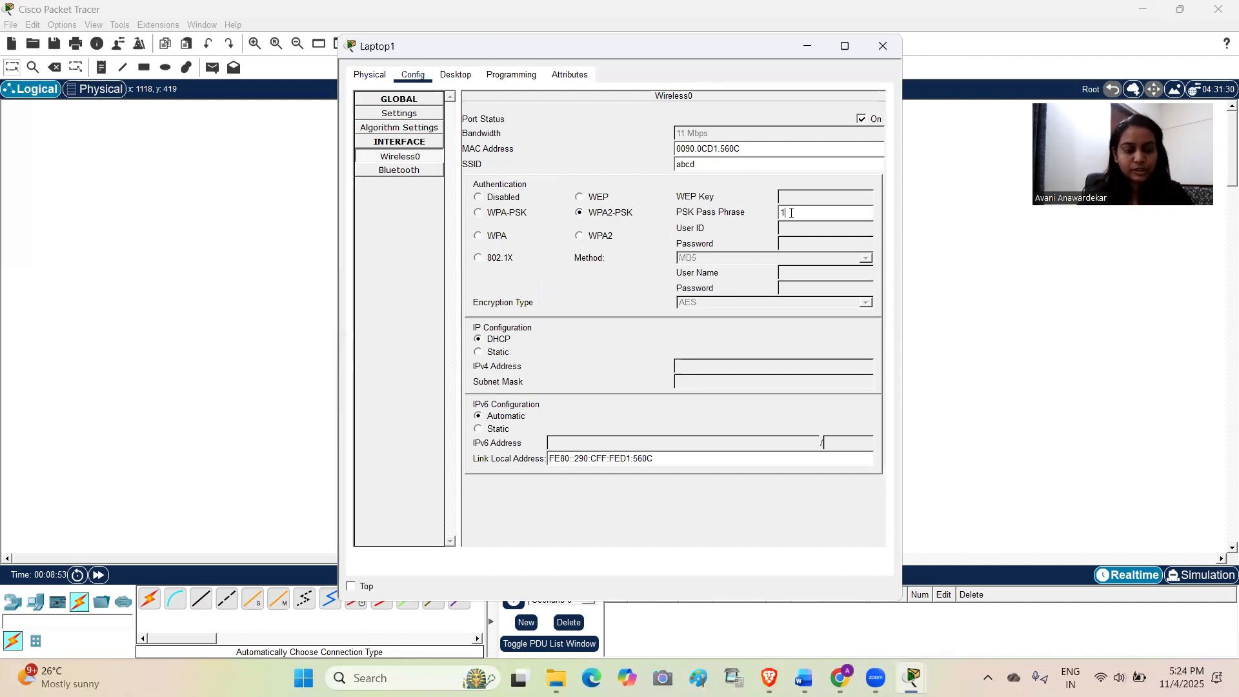
type("2345678")
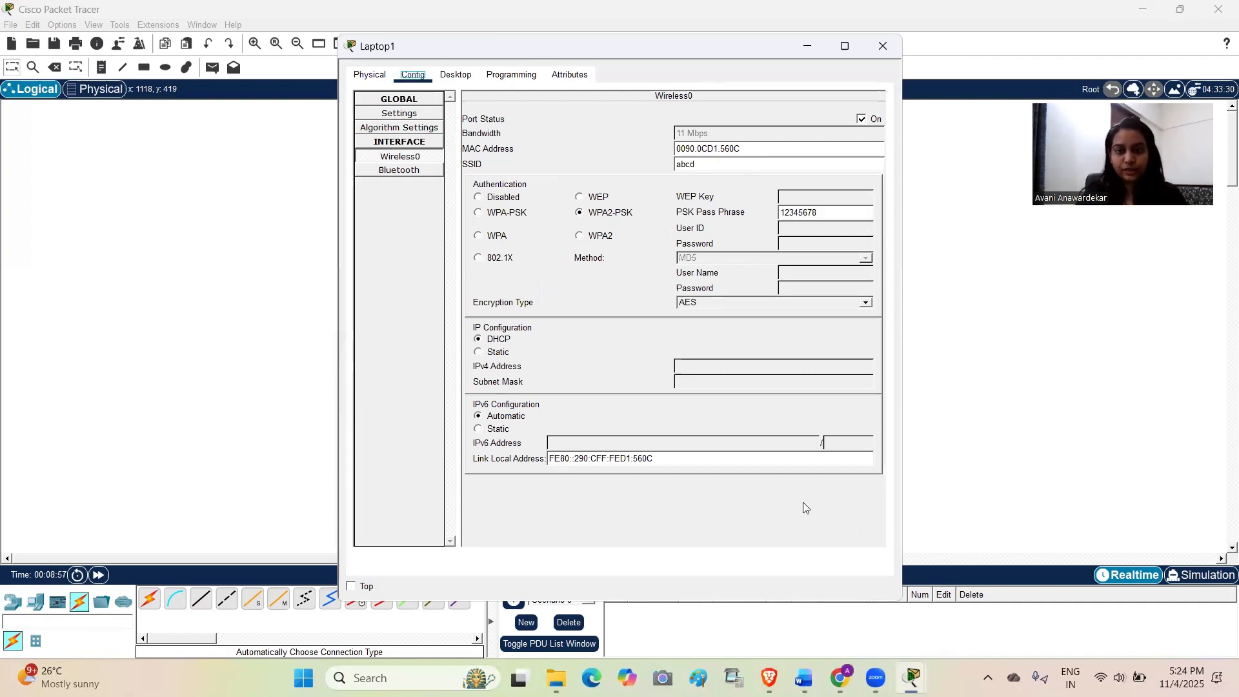
left_click(883, 45)
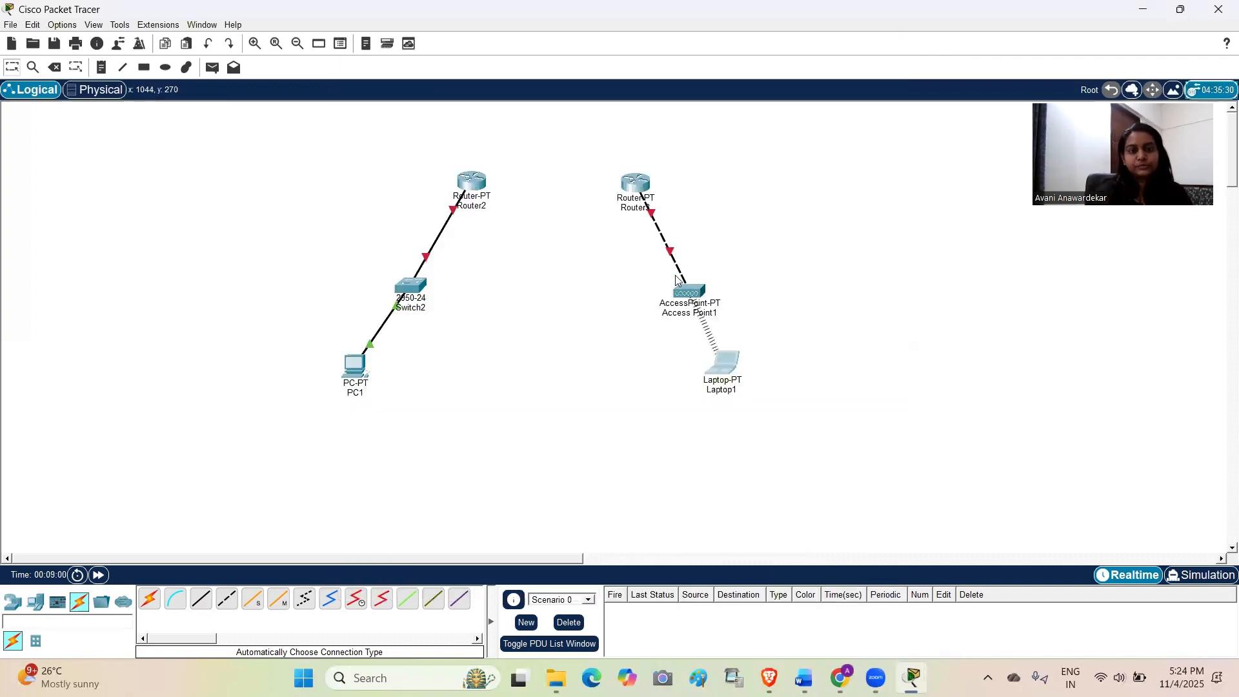
mouse_move(528, 252)
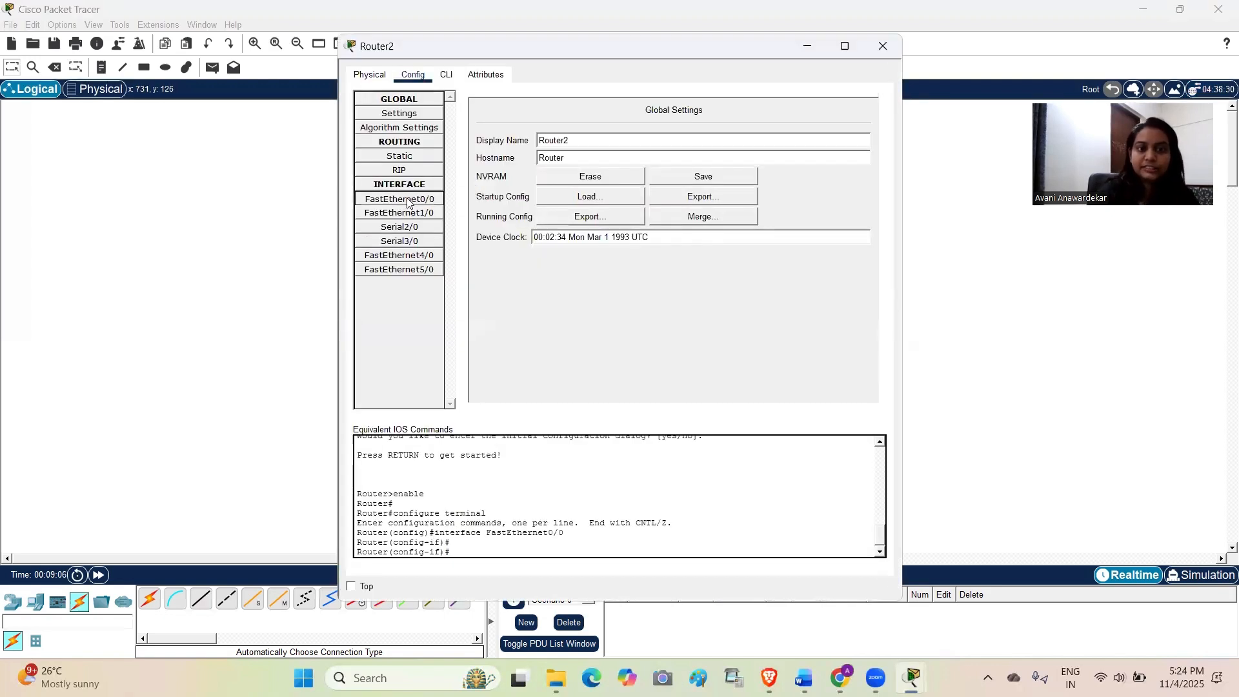
Step: Turn on Router2's FastEthernet0/0 with address 192.168.1.2 and mask 255.255.255.0
left_click(399, 199)
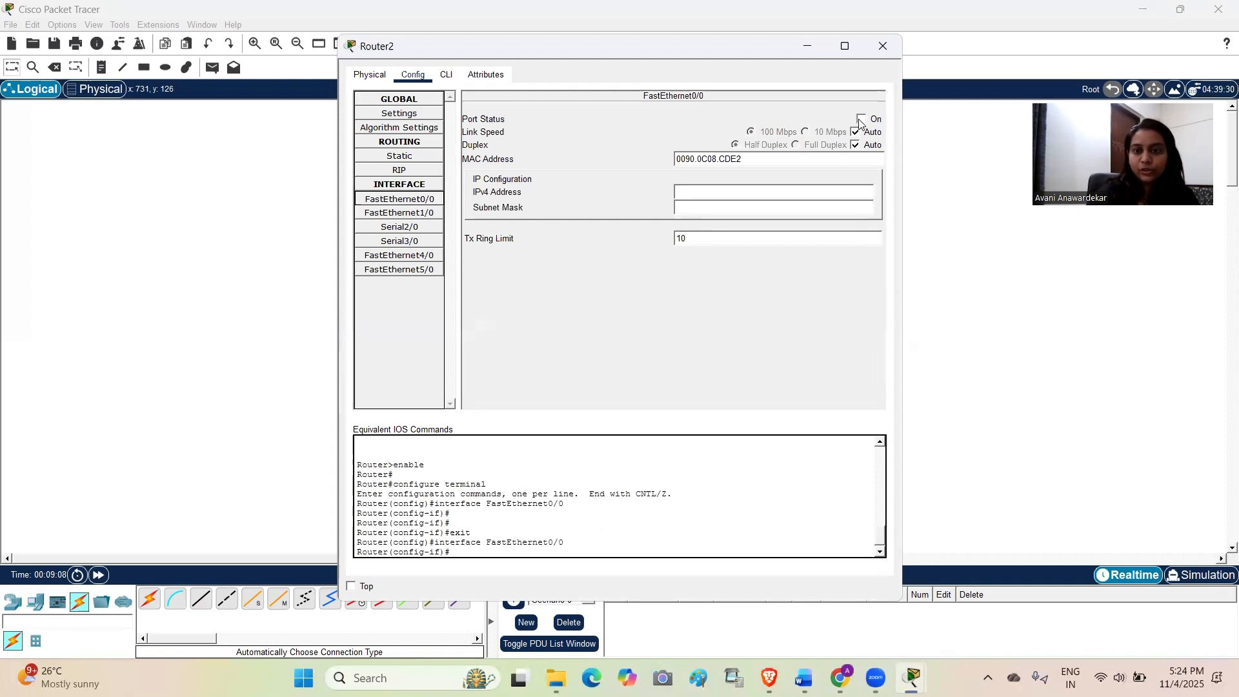
left_click(861, 119)
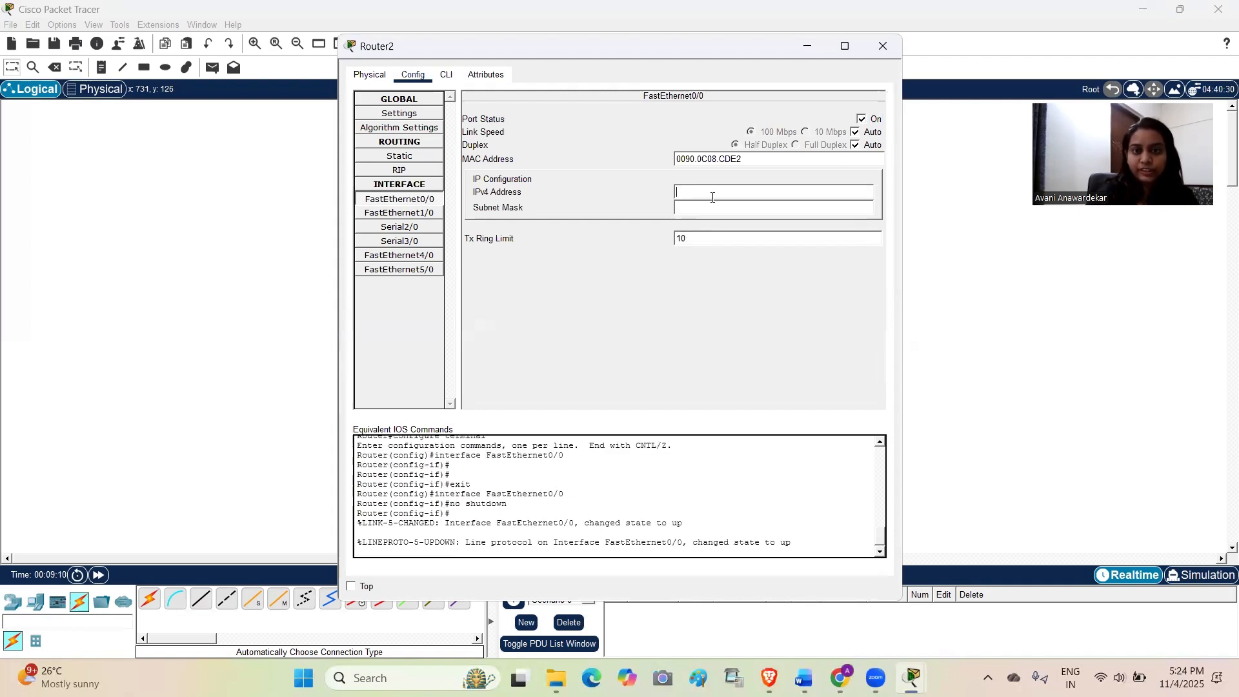
type("192.168.1.2")
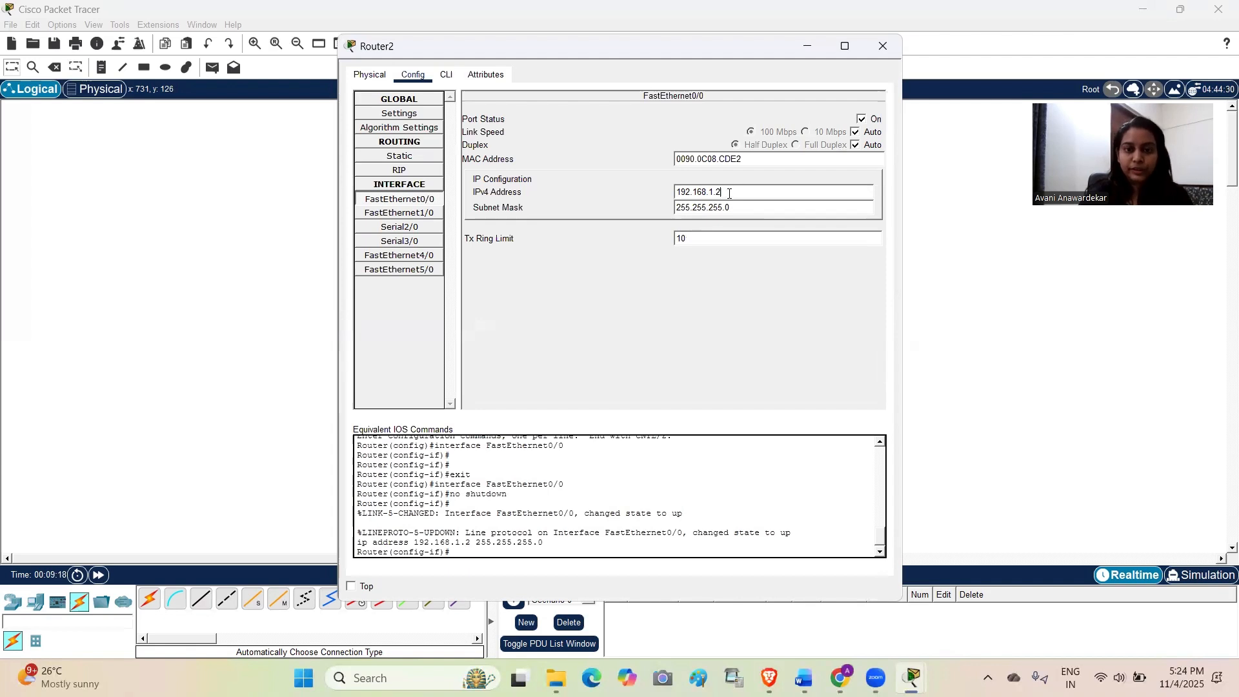
triple_click(695, 192)
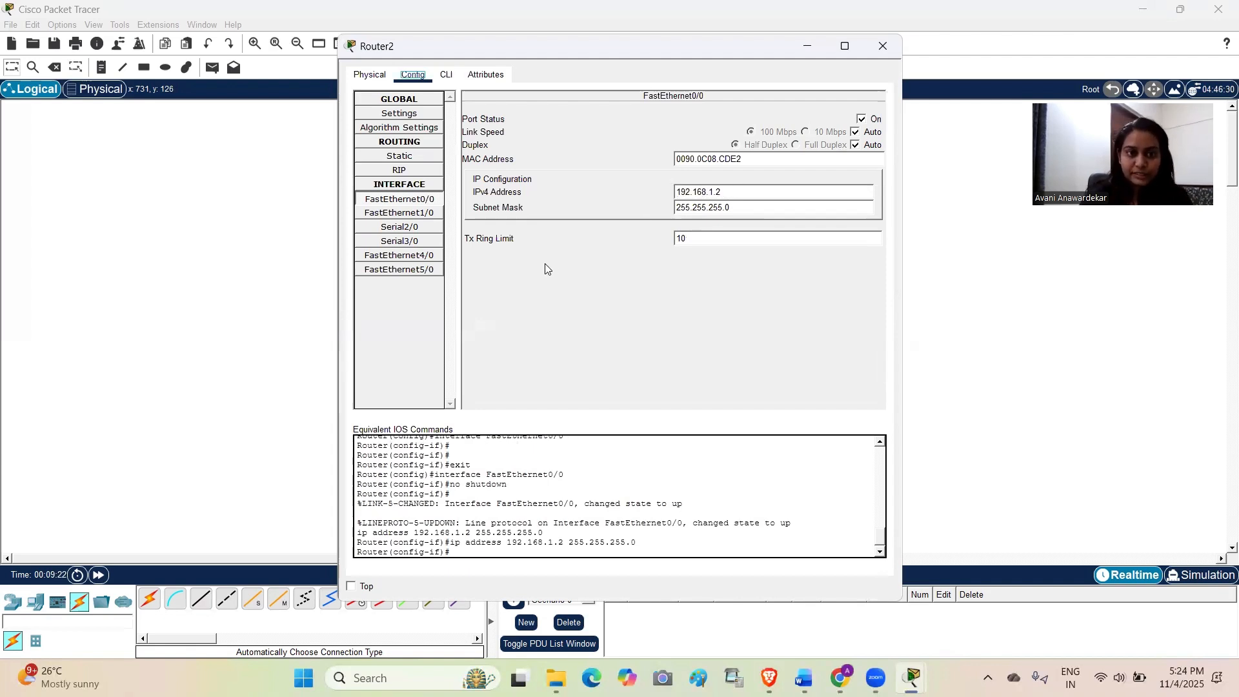
Step: Advertise network 192.168.1.0 in Router2's RIP routing
left_click(399, 171)
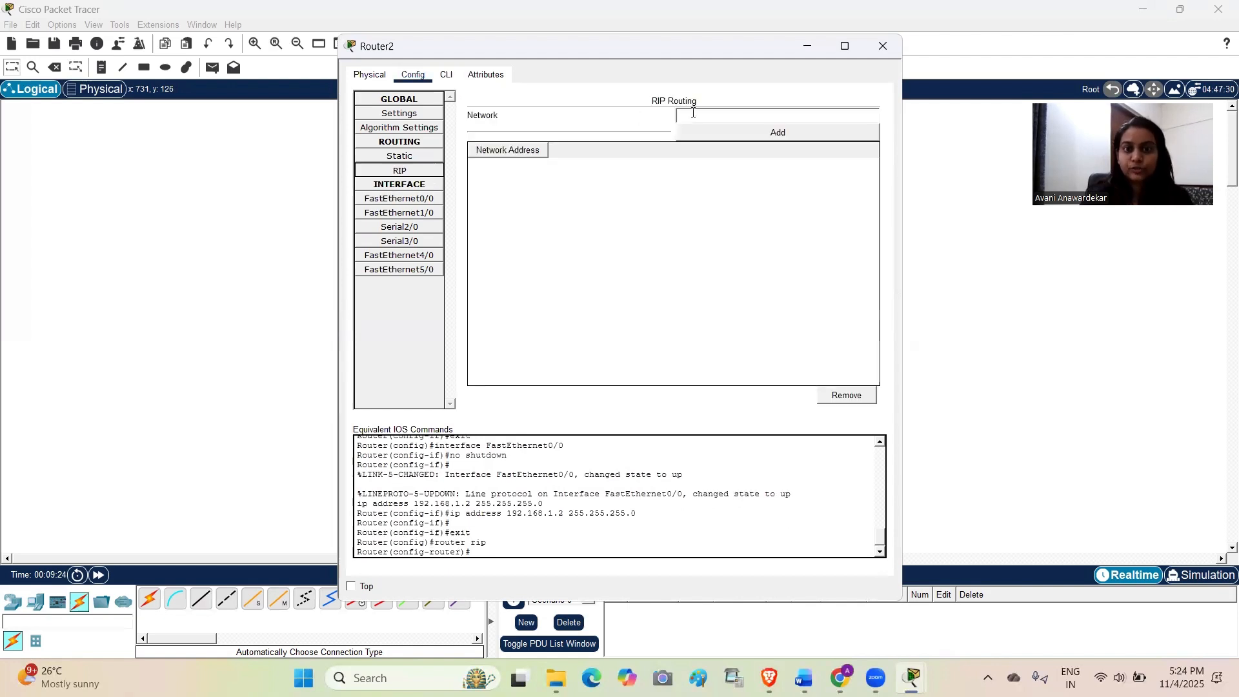
type("192.168.1.2")
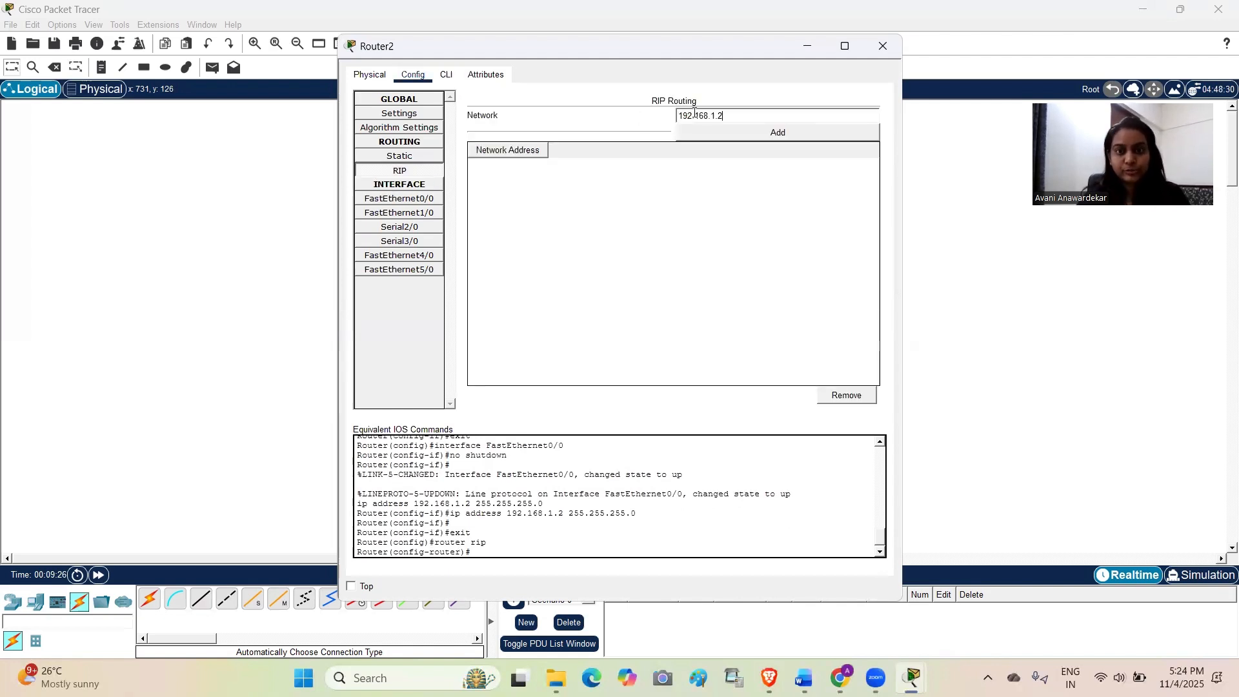
left_click(775, 132)
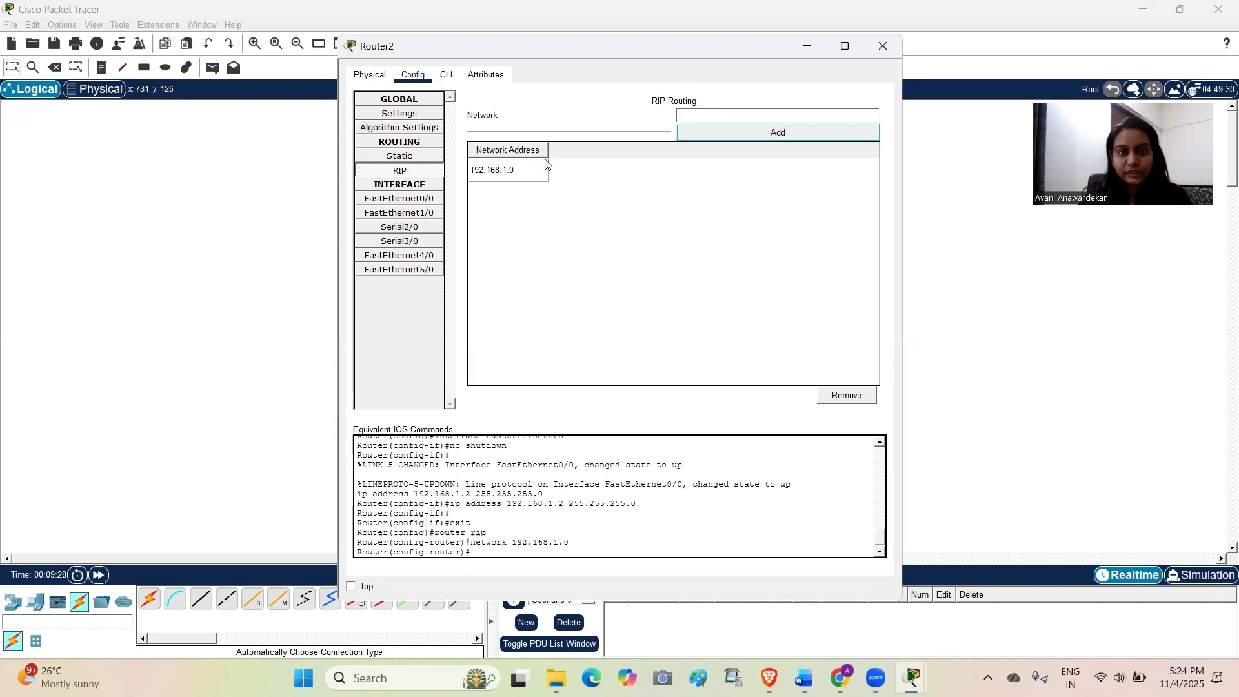
mouse_move(492, 208)
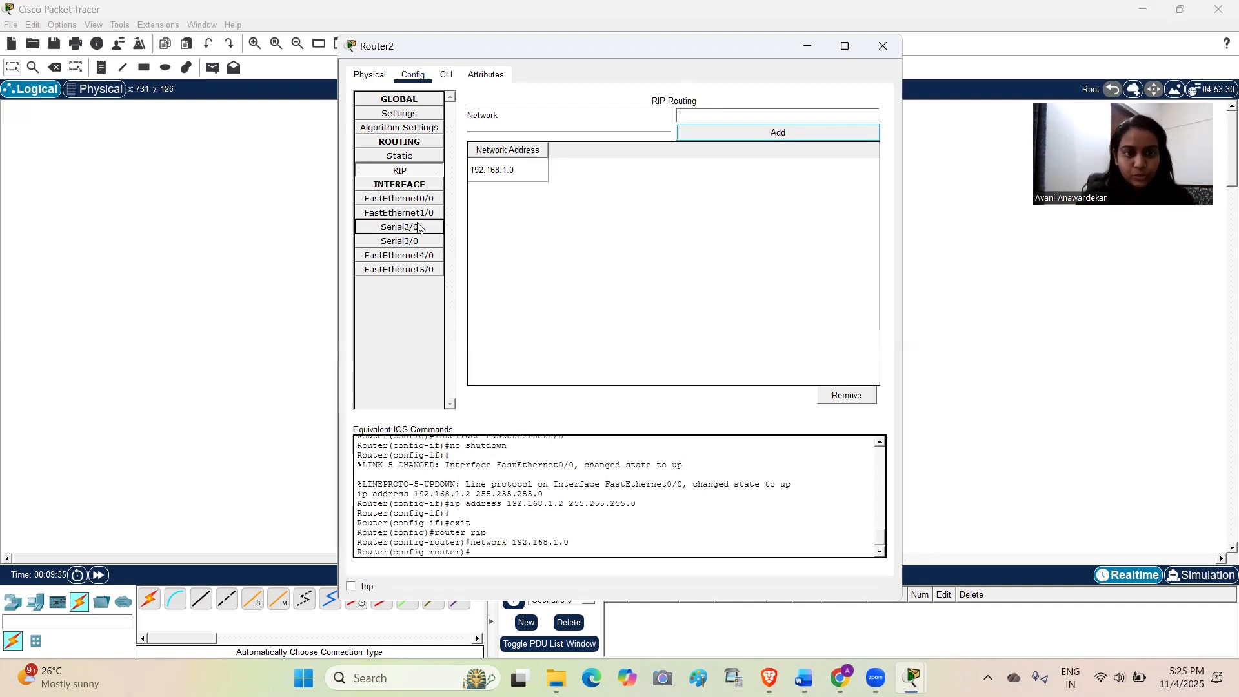
Step: Power off Router2 and insert the single-serial-port module into its empty first slot
left_click(399, 227)
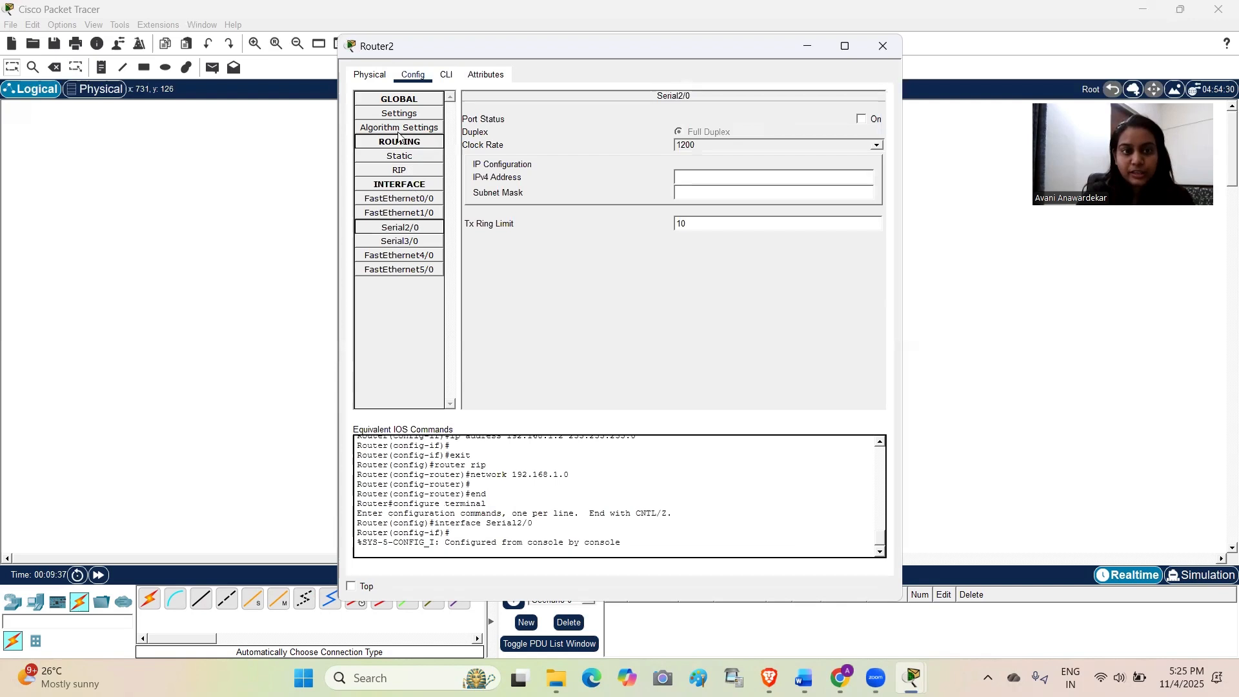
left_click(369, 75)
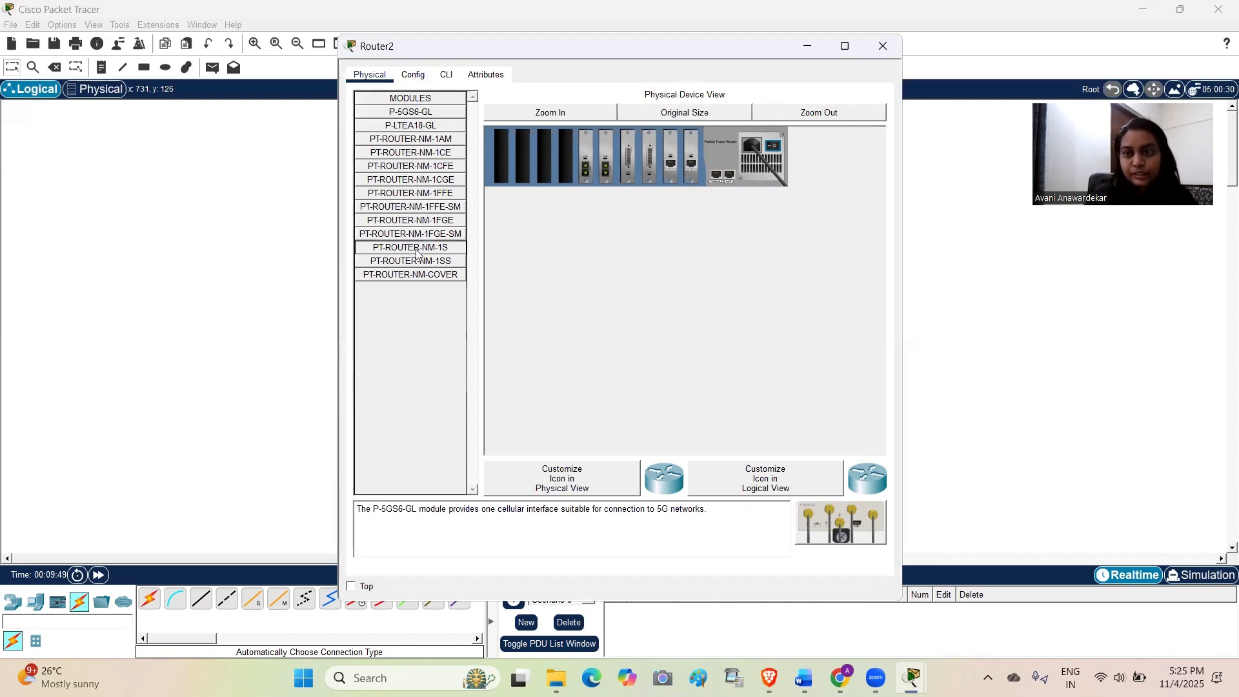
left_click(409, 261)
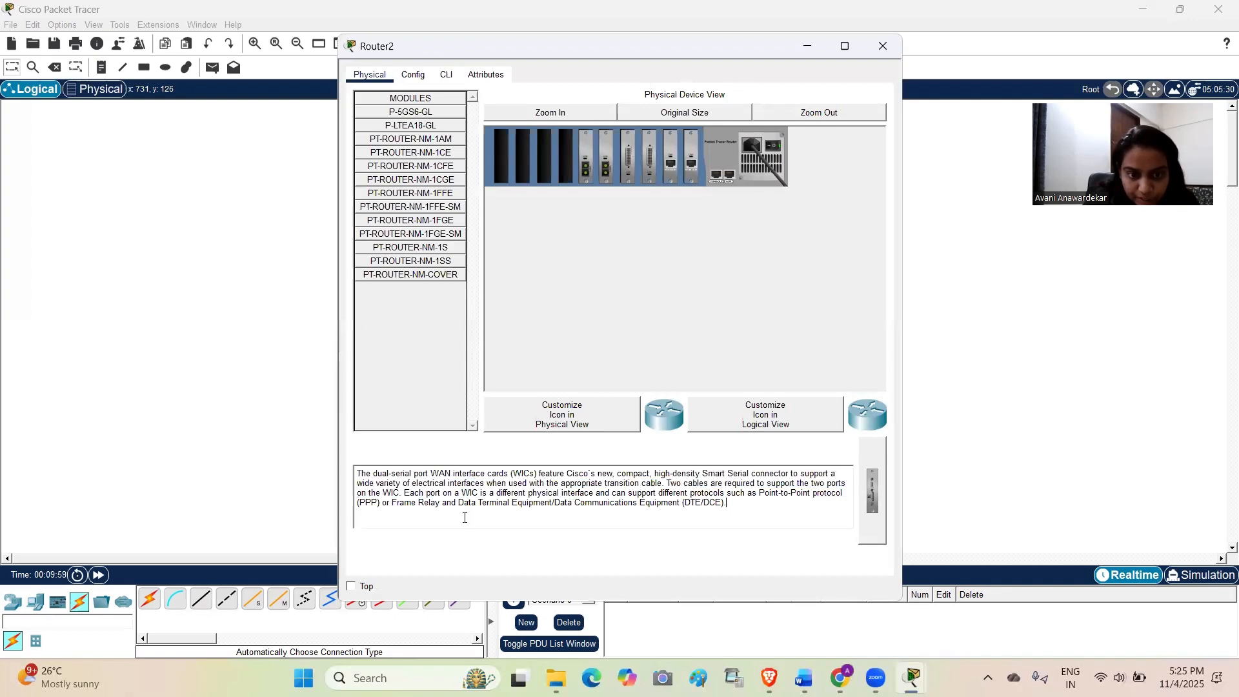
left_click_drag(457, 502, 635, 502)
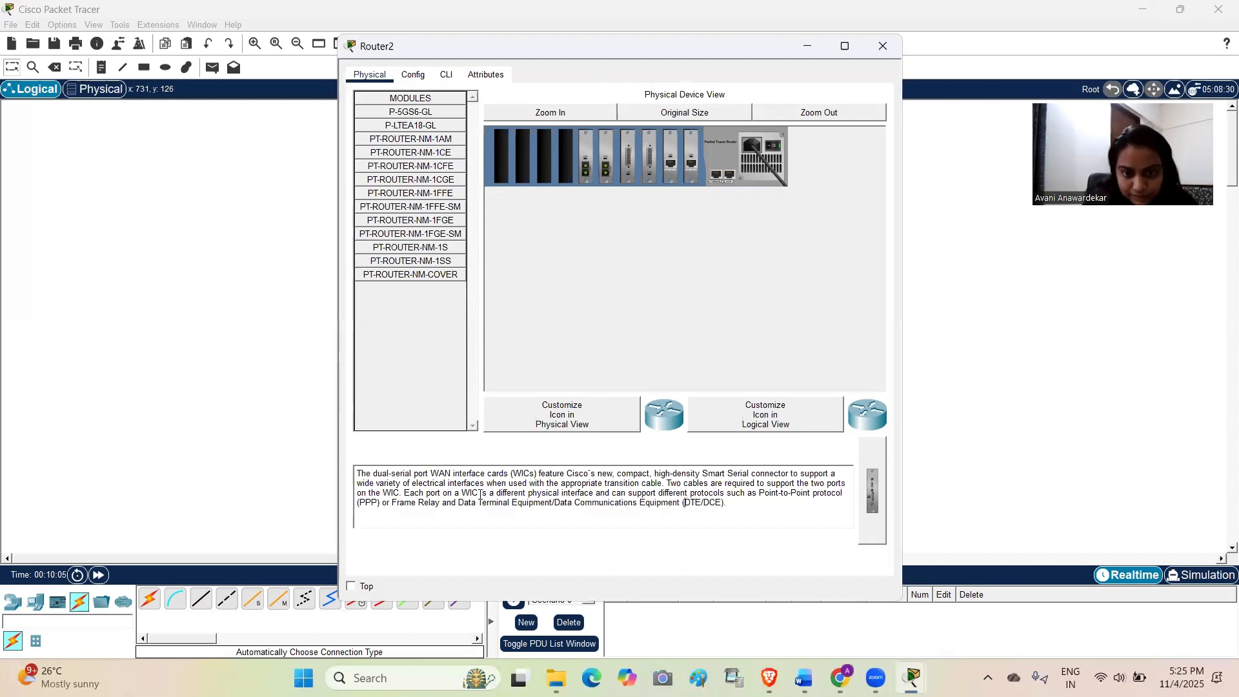
double_click(449, 472)
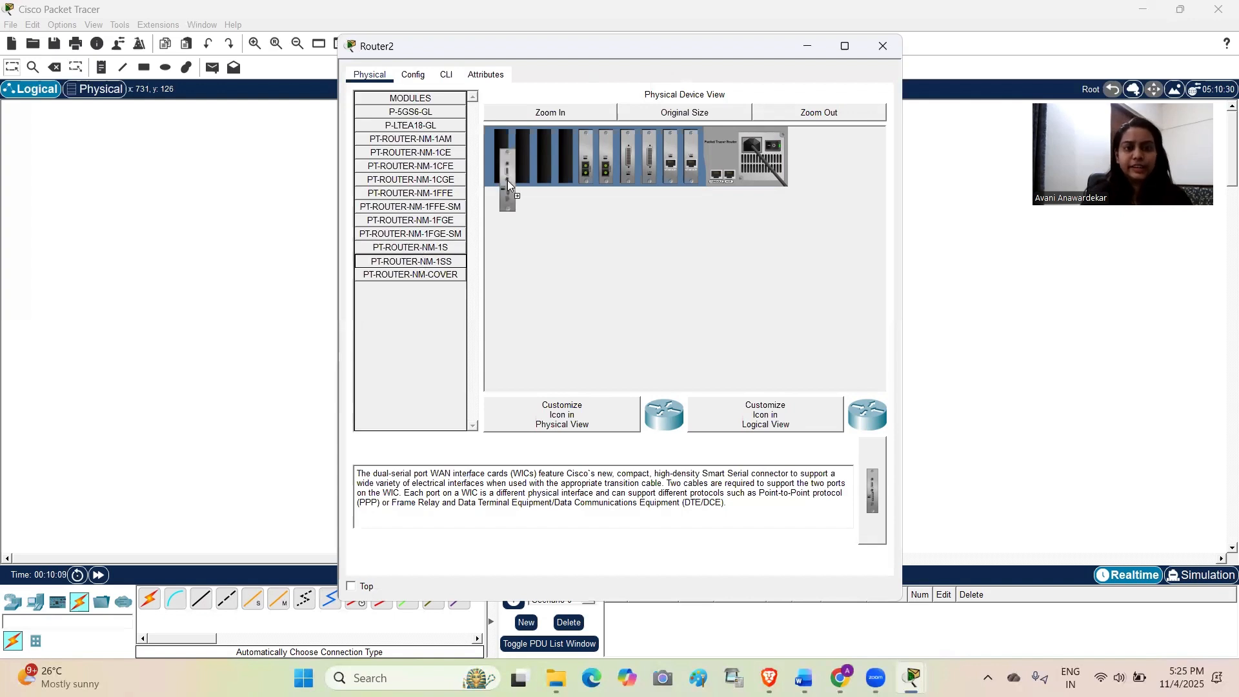
left_click(507, 186)
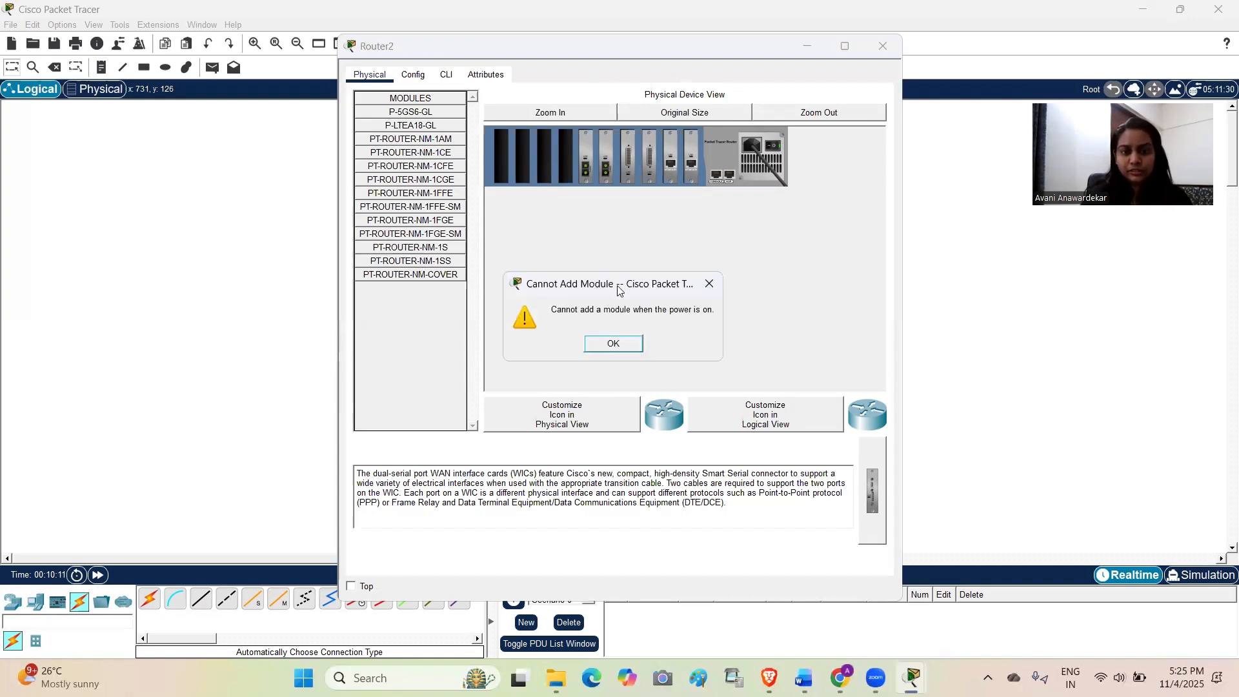
left_click(611, 343)
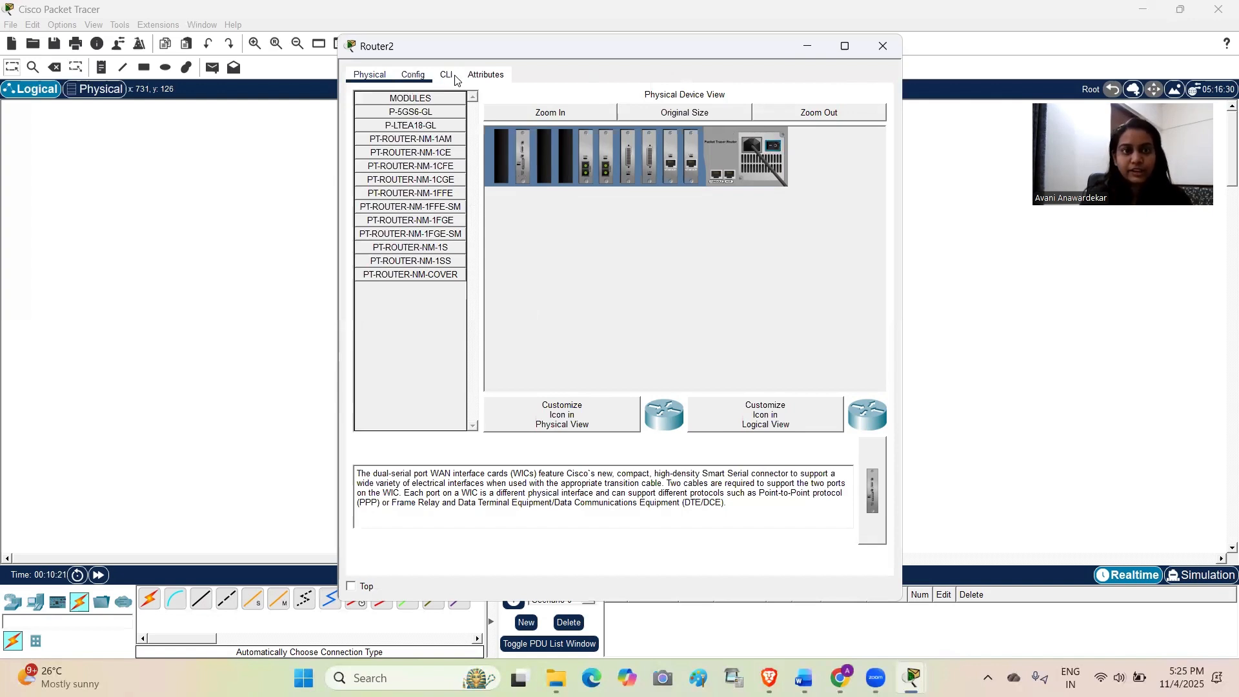
Step: Power Router2 back on, wait through its boot notices and return to the topology
left_click(411, 75)
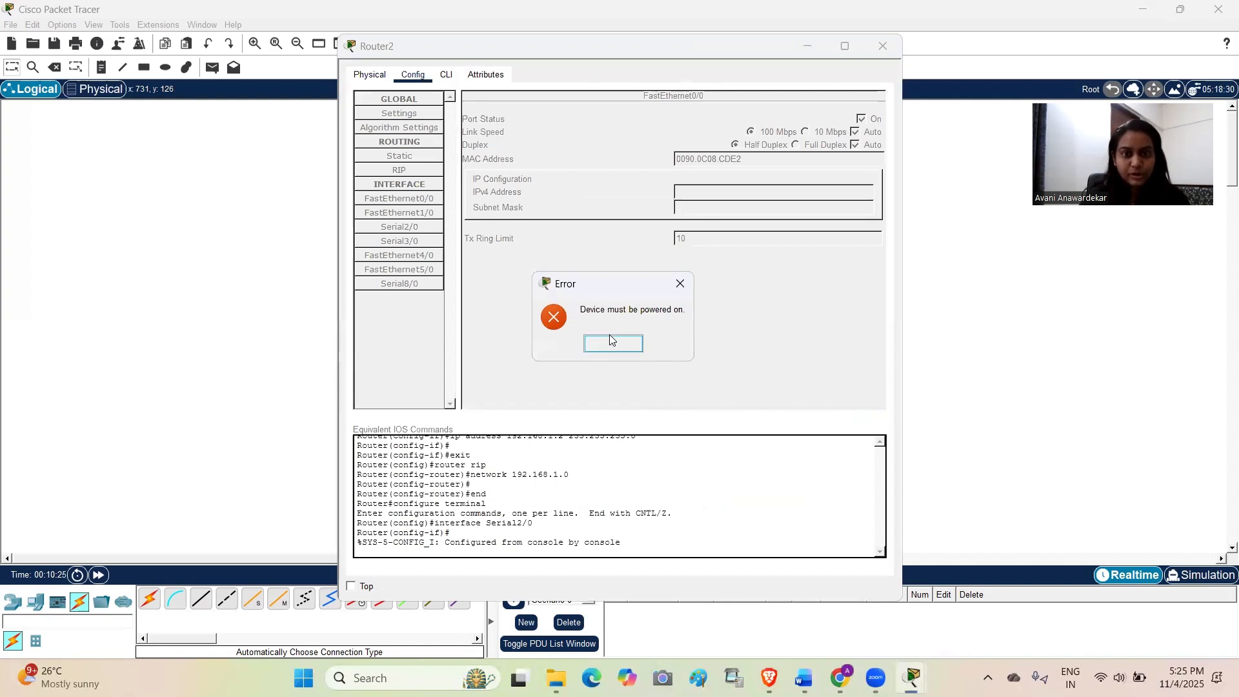
left_click(367, 75)
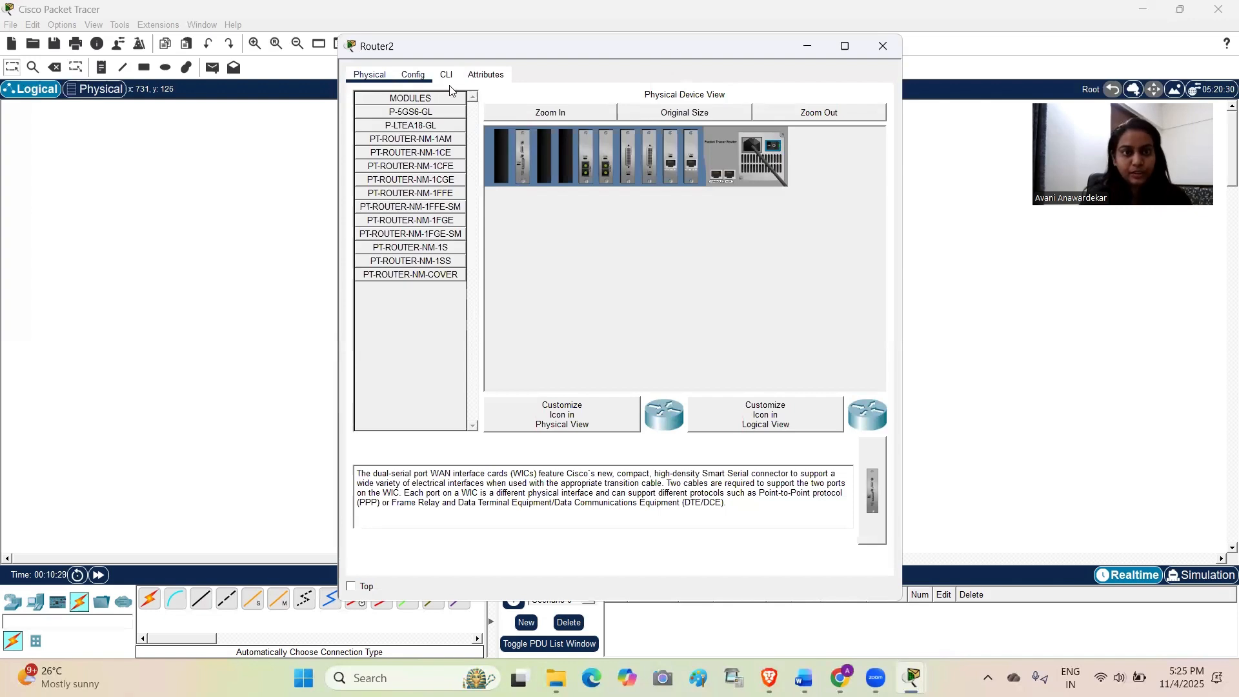
left_click(411, 75)
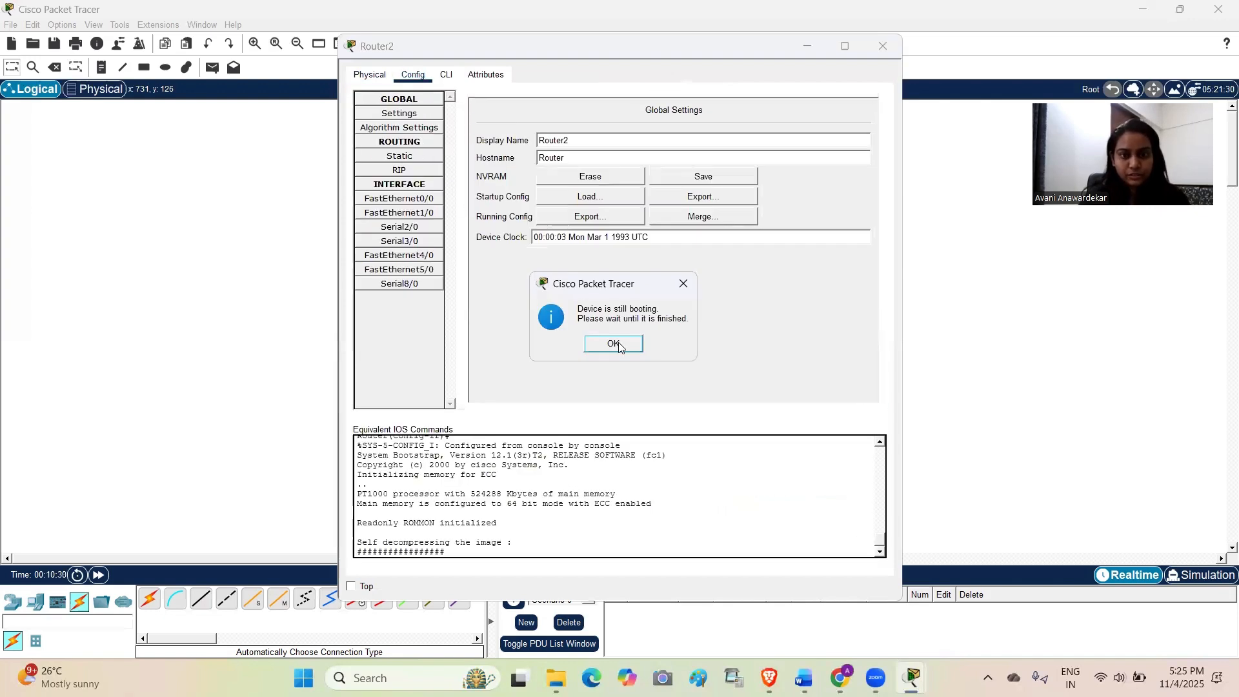
left_click(613, 345)
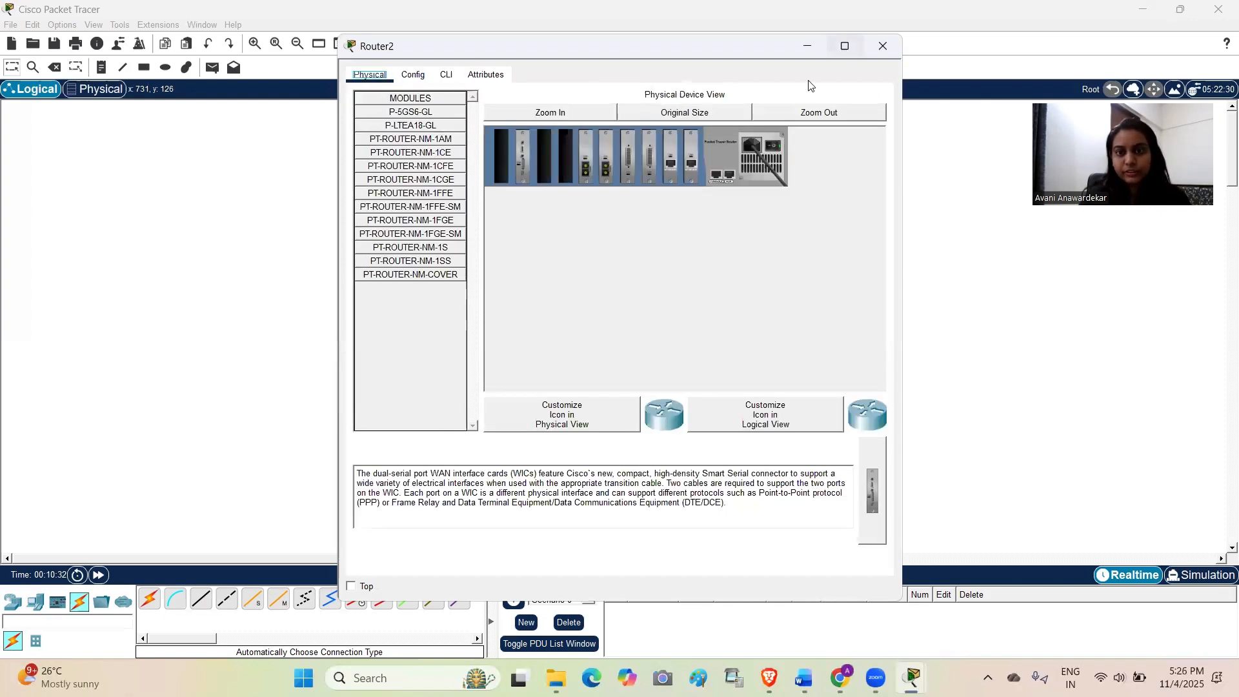
left_click(881, 46)
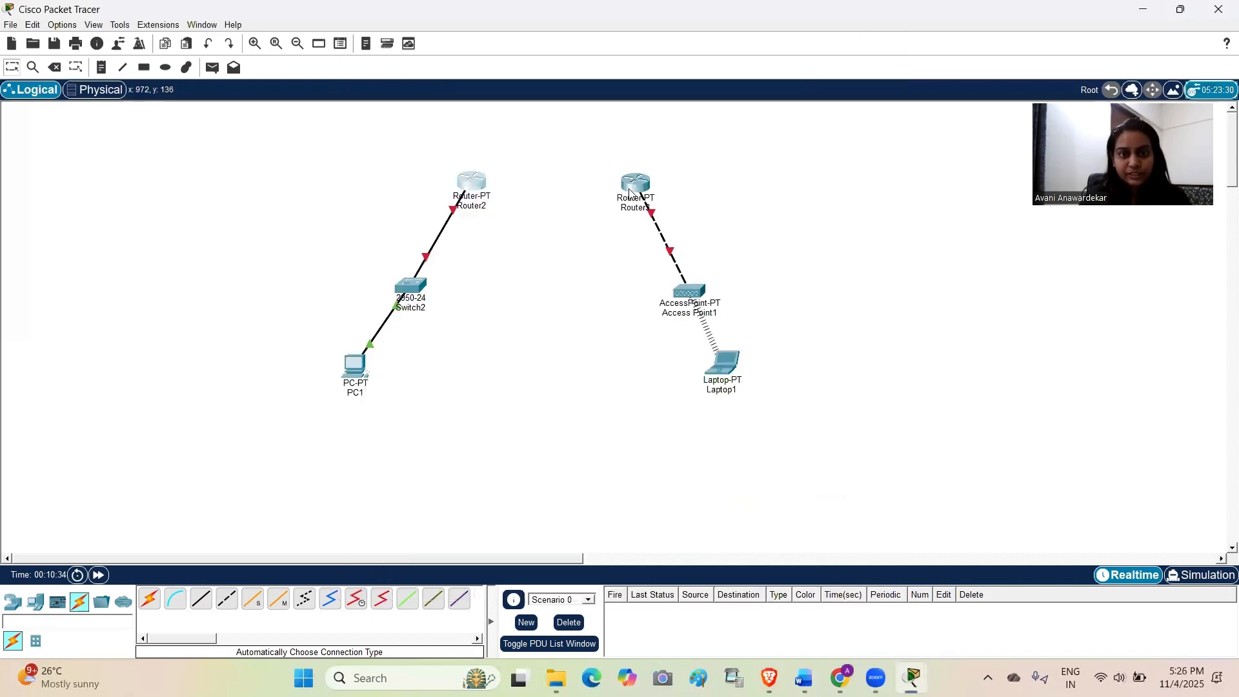
Step: Inspect Router3's hardware modules, then reopen Router2's device window
double_click(634, 183)
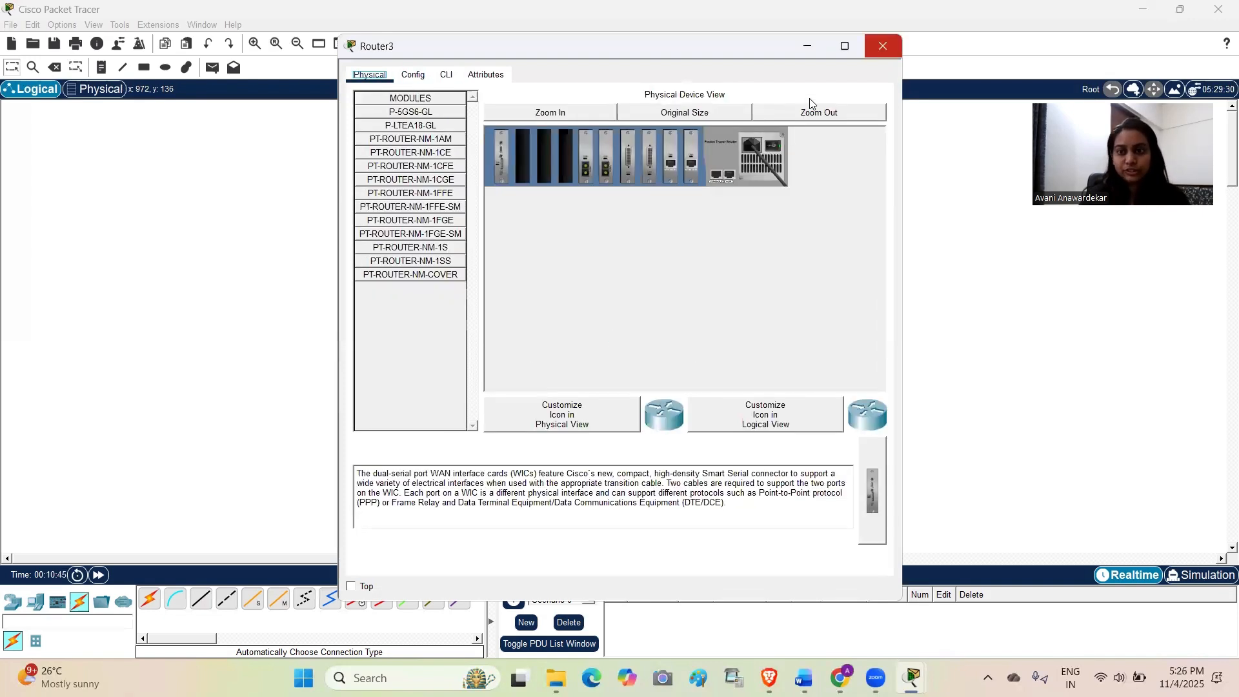
left_click(881, 45)
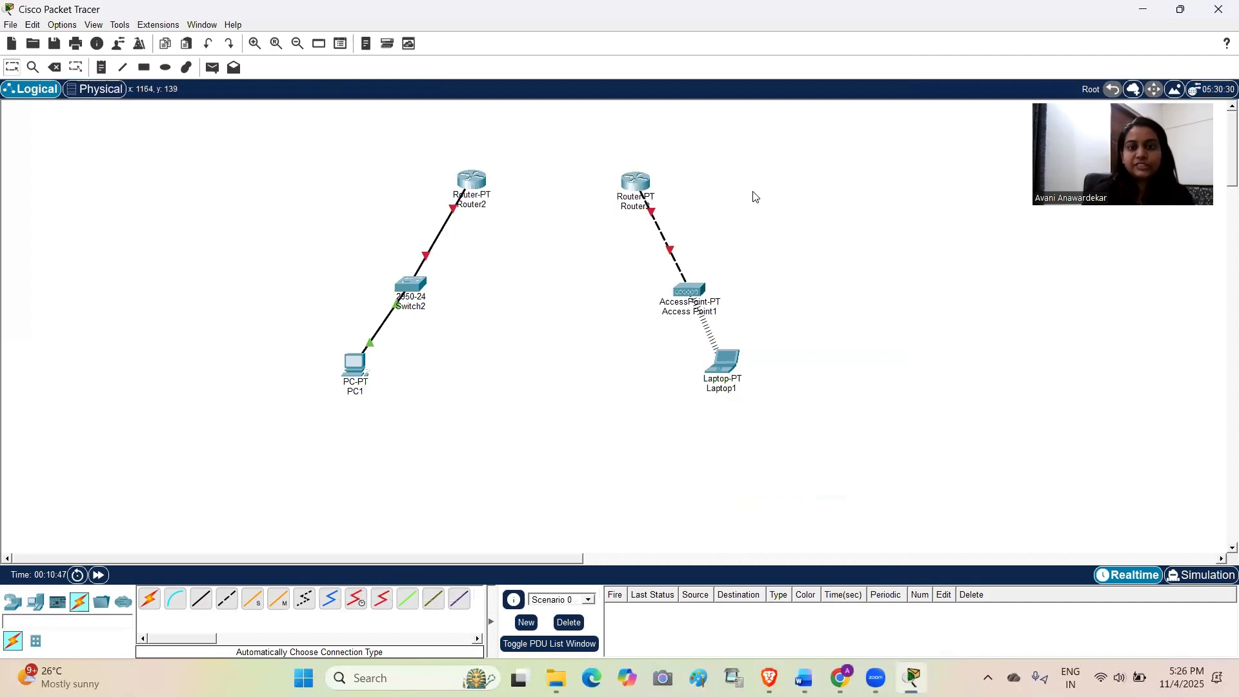
double_click(471, 180)
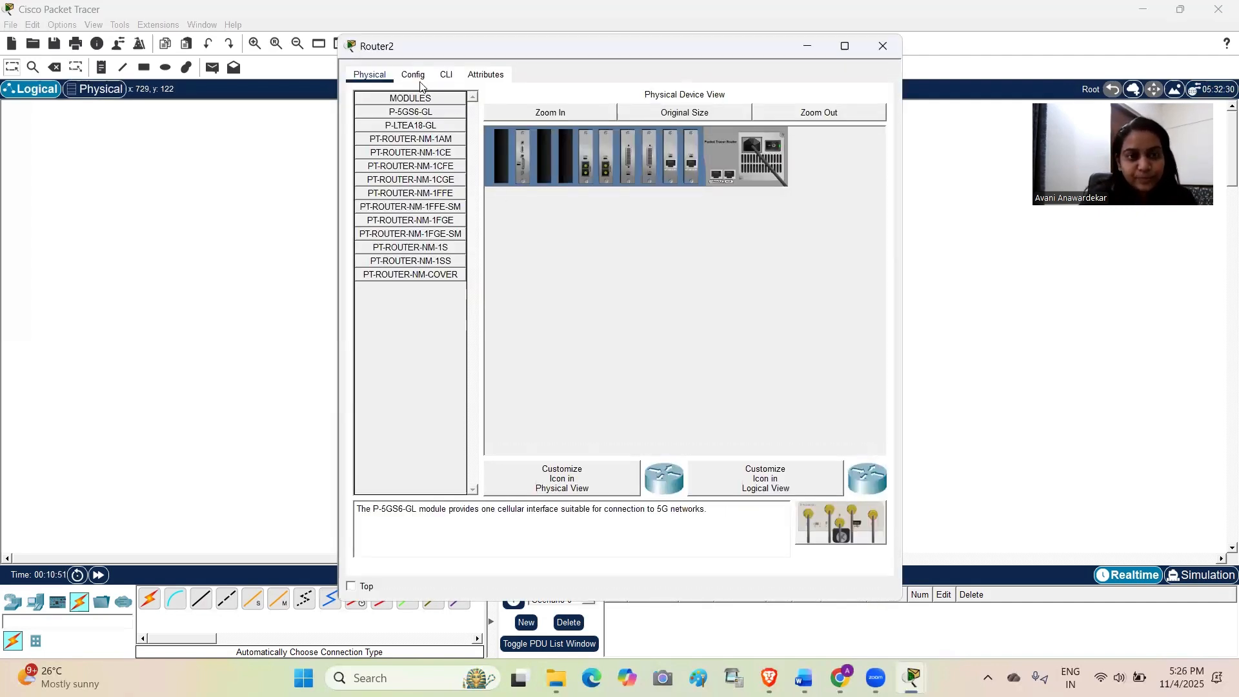
Step: Turn on Router2's Serial2/0 at 192.168.2.1 with mask 255.255.255.0 and clock rate 2000000
left_click(412, 75)
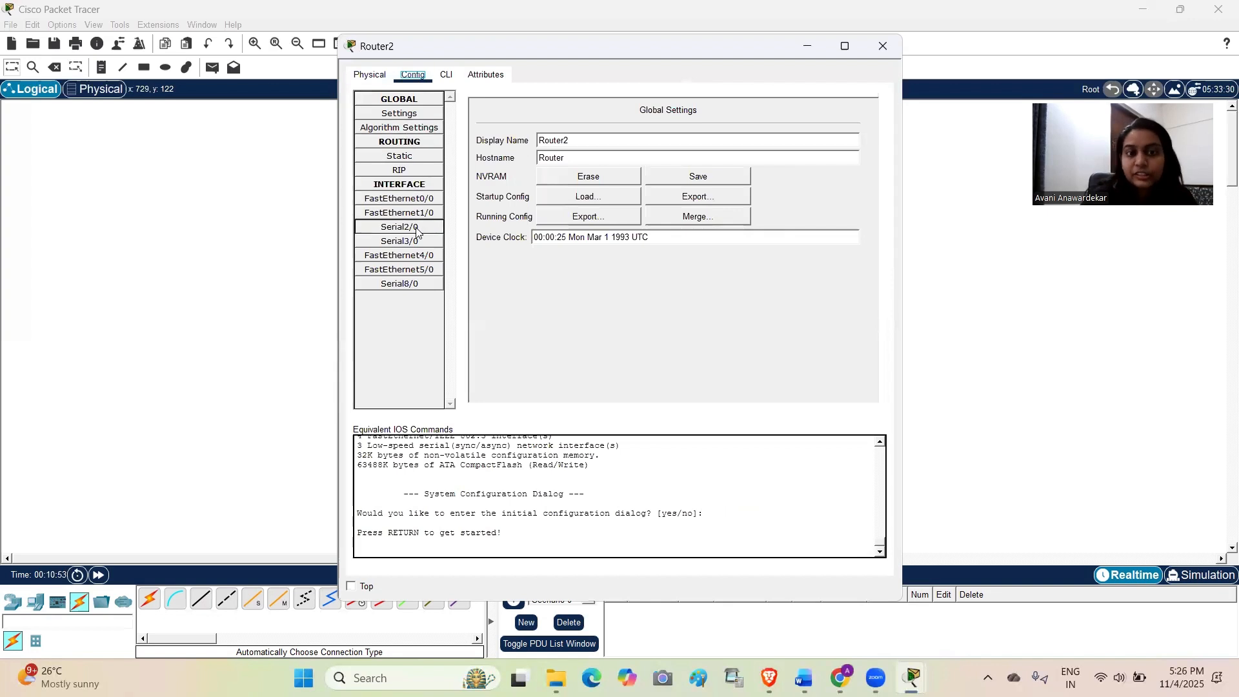
left_click(398, 227)
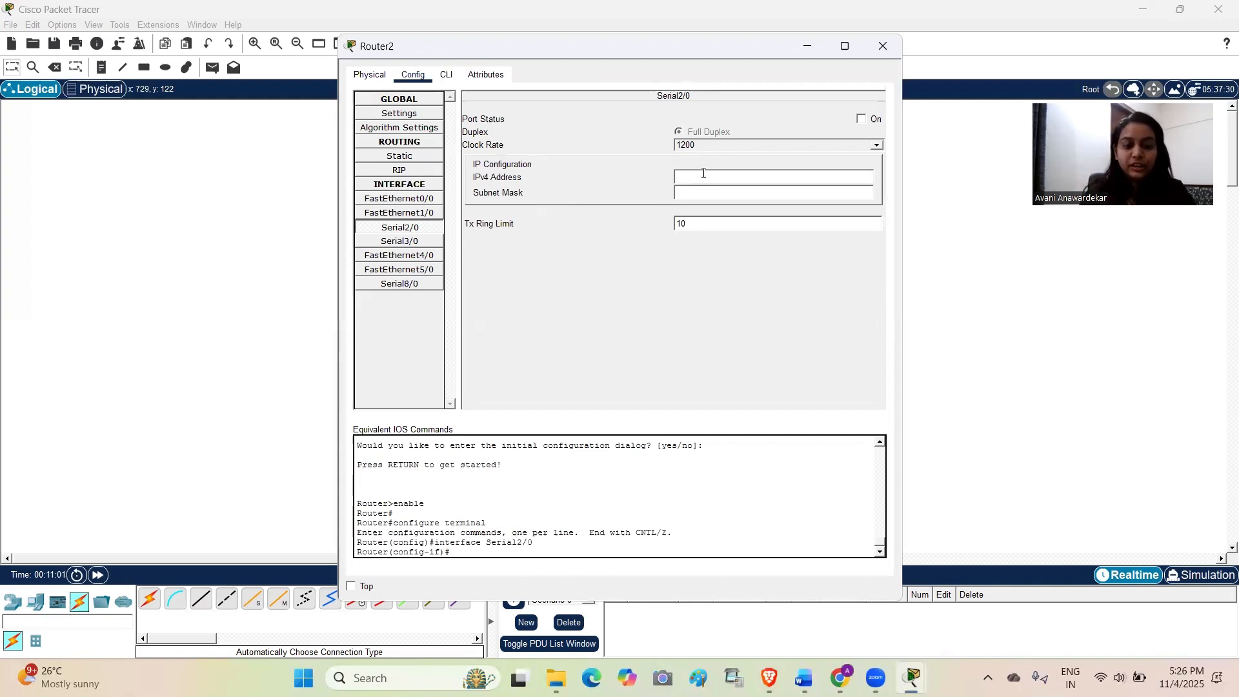
type("192.168.2.1")
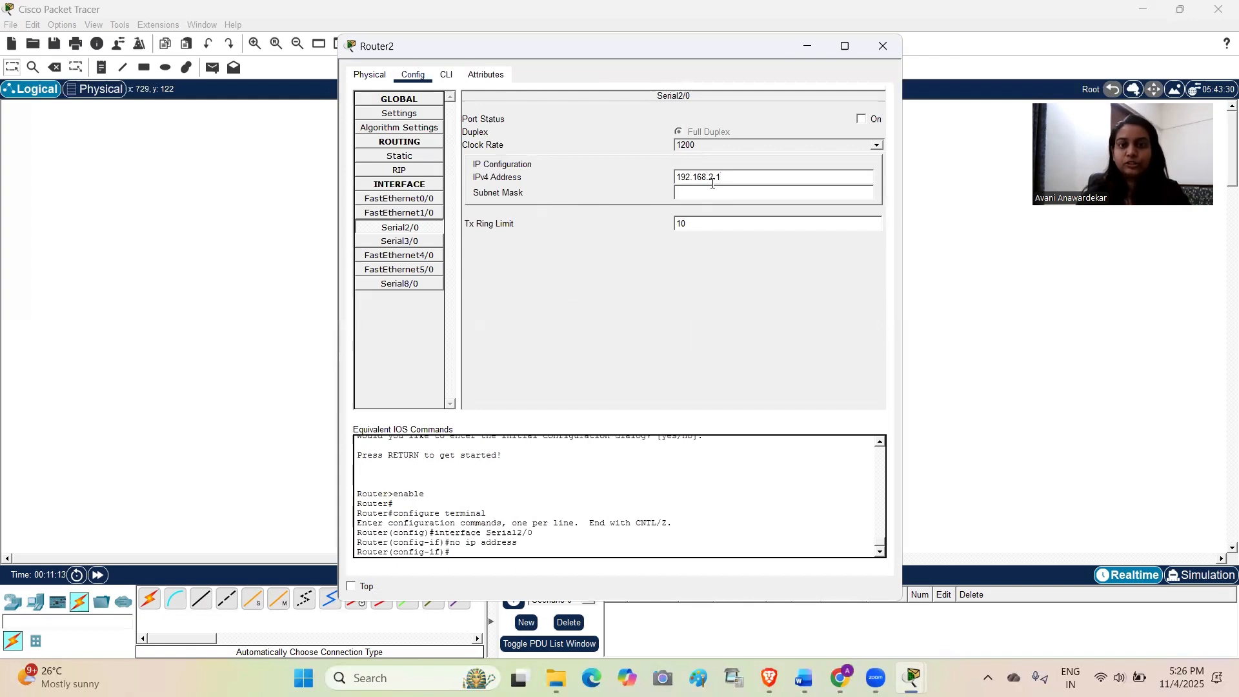
type("255.255.255.0")
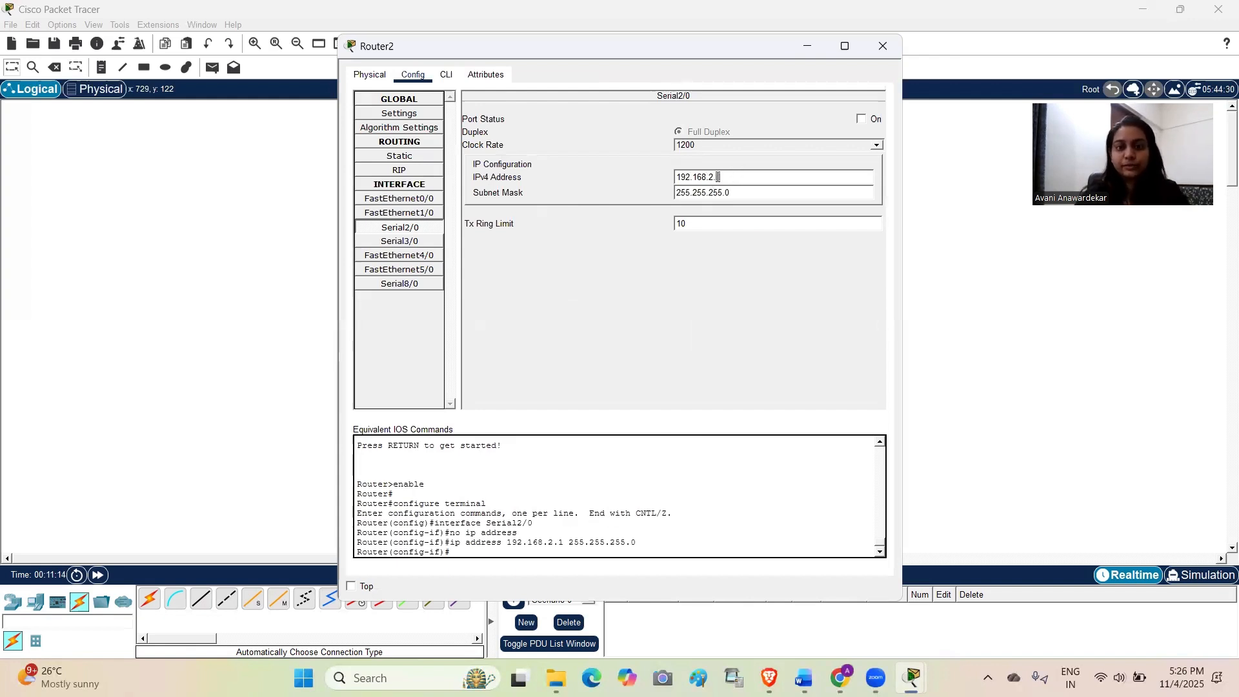
left_click(861, 119)
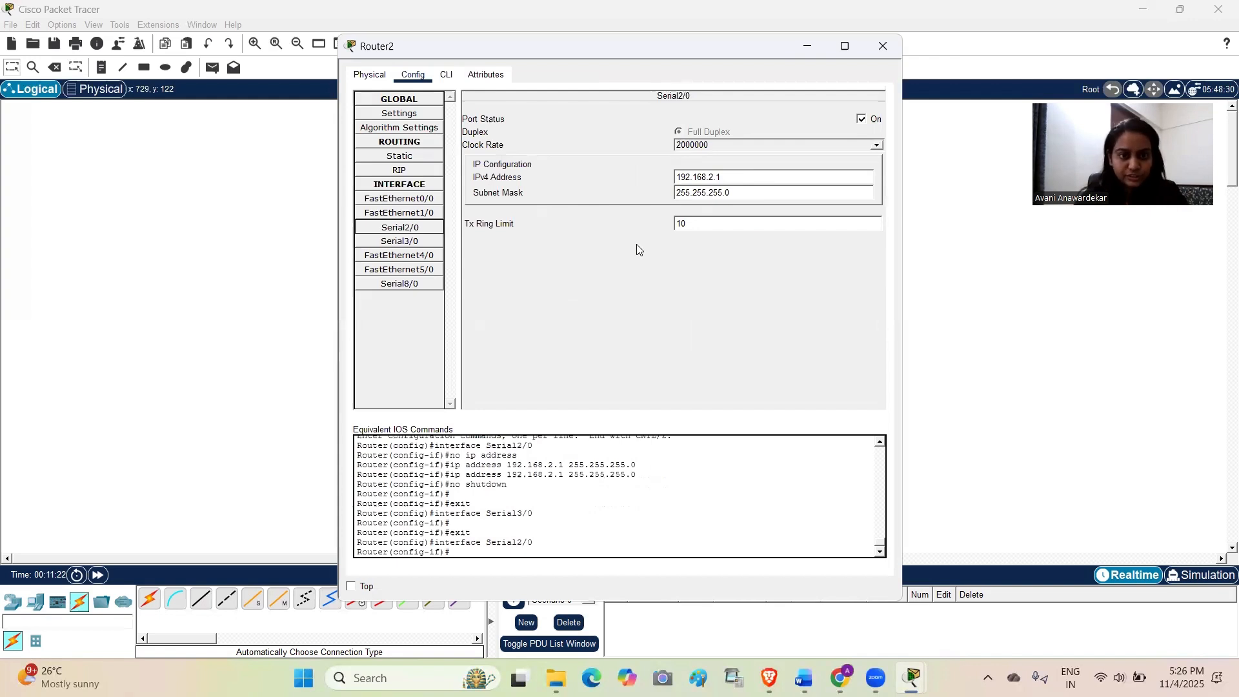
triple_click(695, 176)
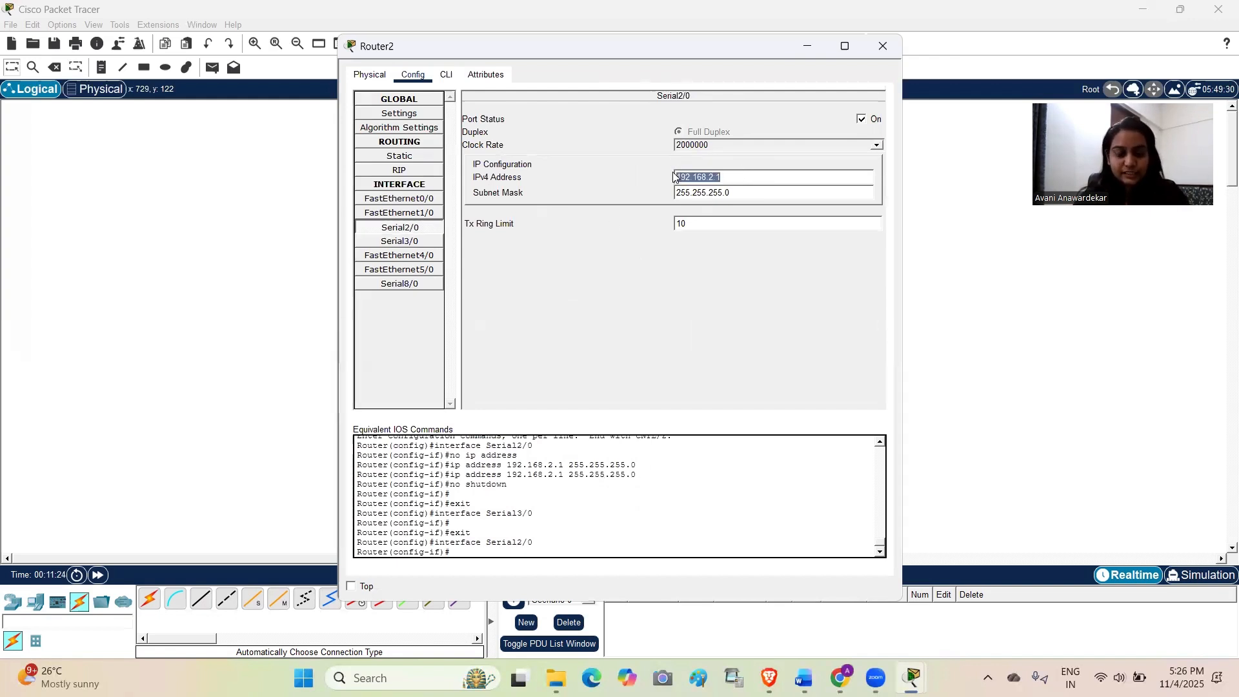
Step: Add network 192.168.2.0 to Router2's RIP, then select FastEthernet0/0
left_click(399, 170)
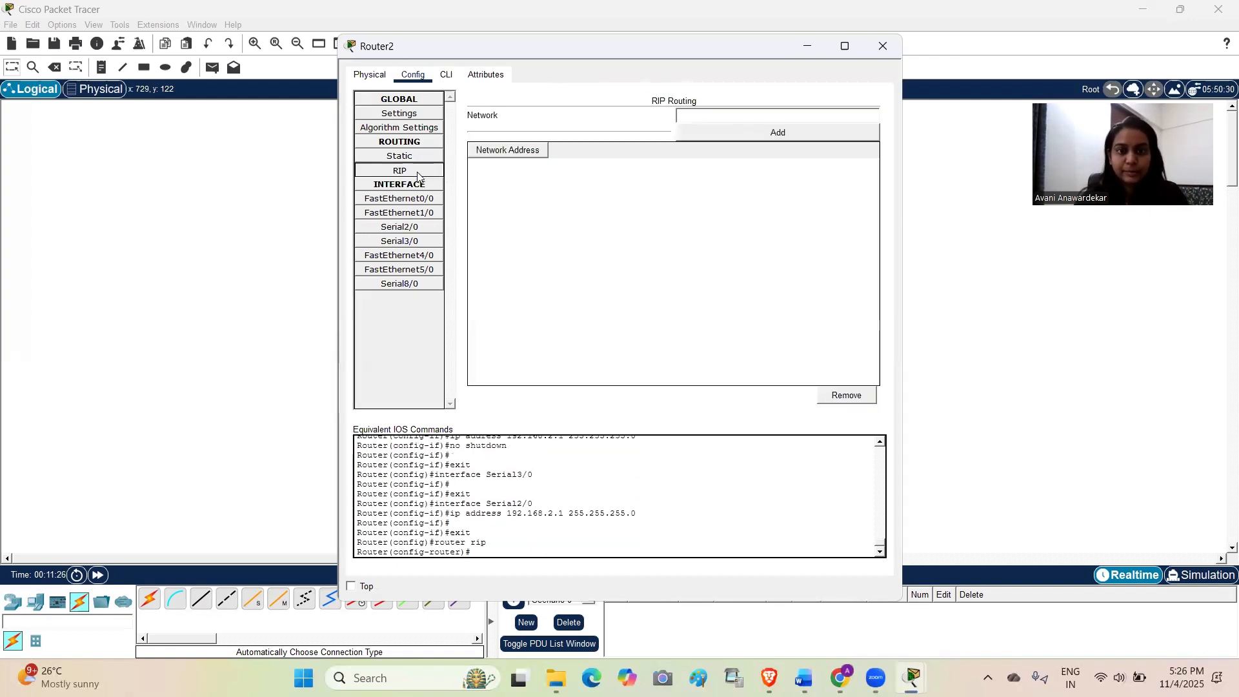
type("192.168.2.1")
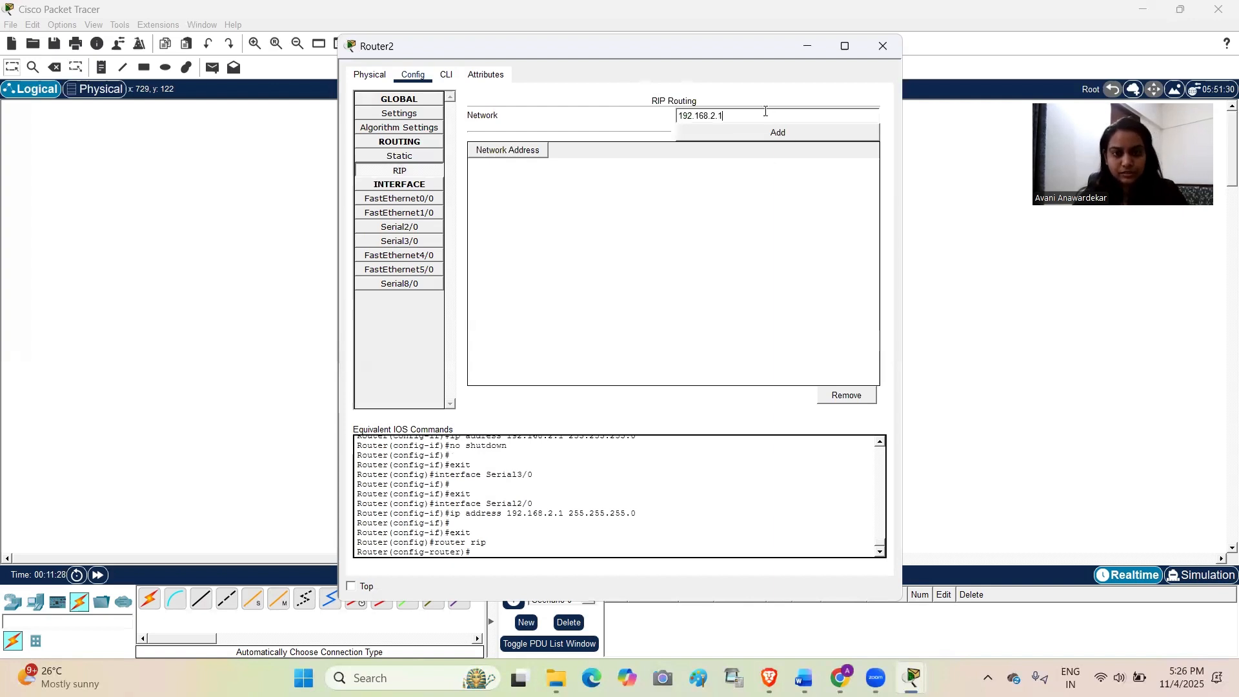
left_click(776, 131)
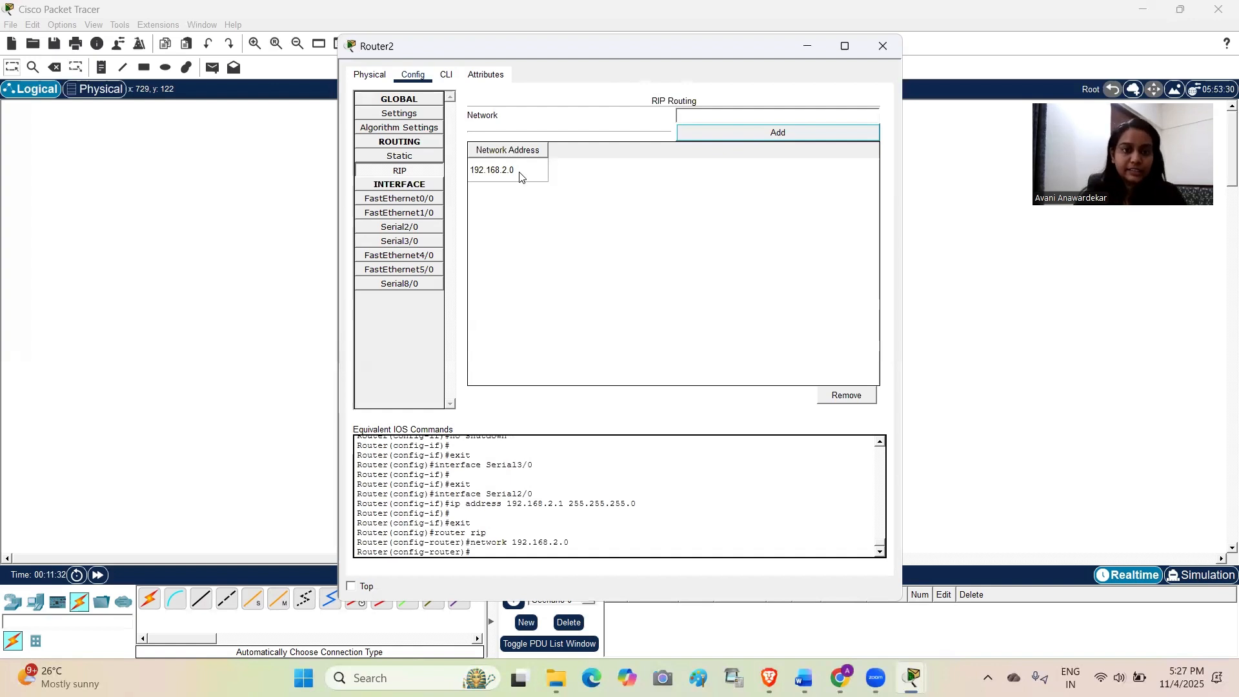
left_click(506, 169)
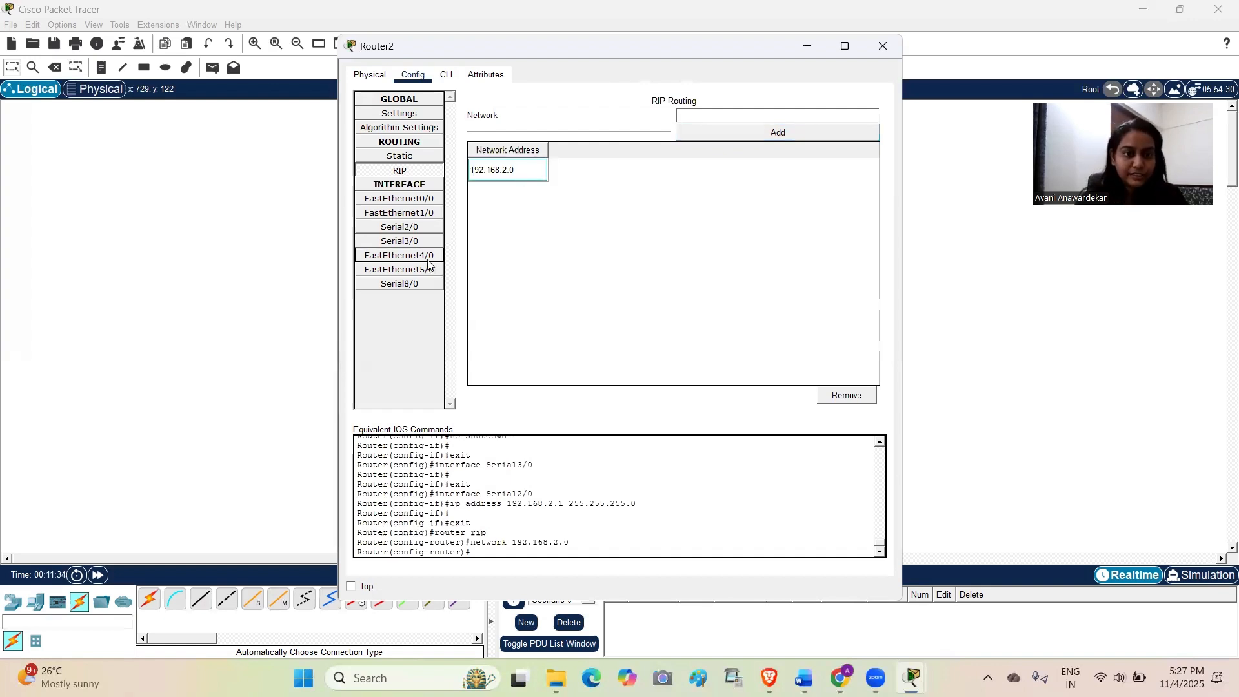
left_click(399, 198)
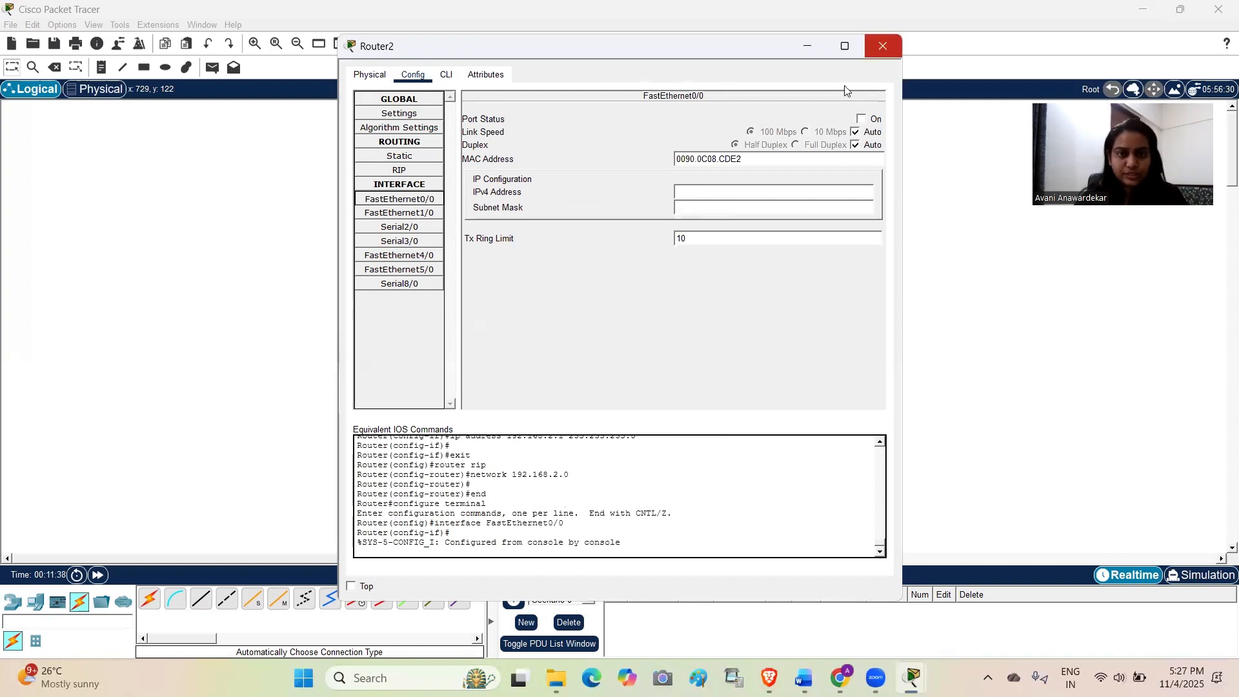
Step: Enable Router2's FastEthernet0/0 at 192.168.1.2 with mask 255.255.255.0
left_click(881, 45)
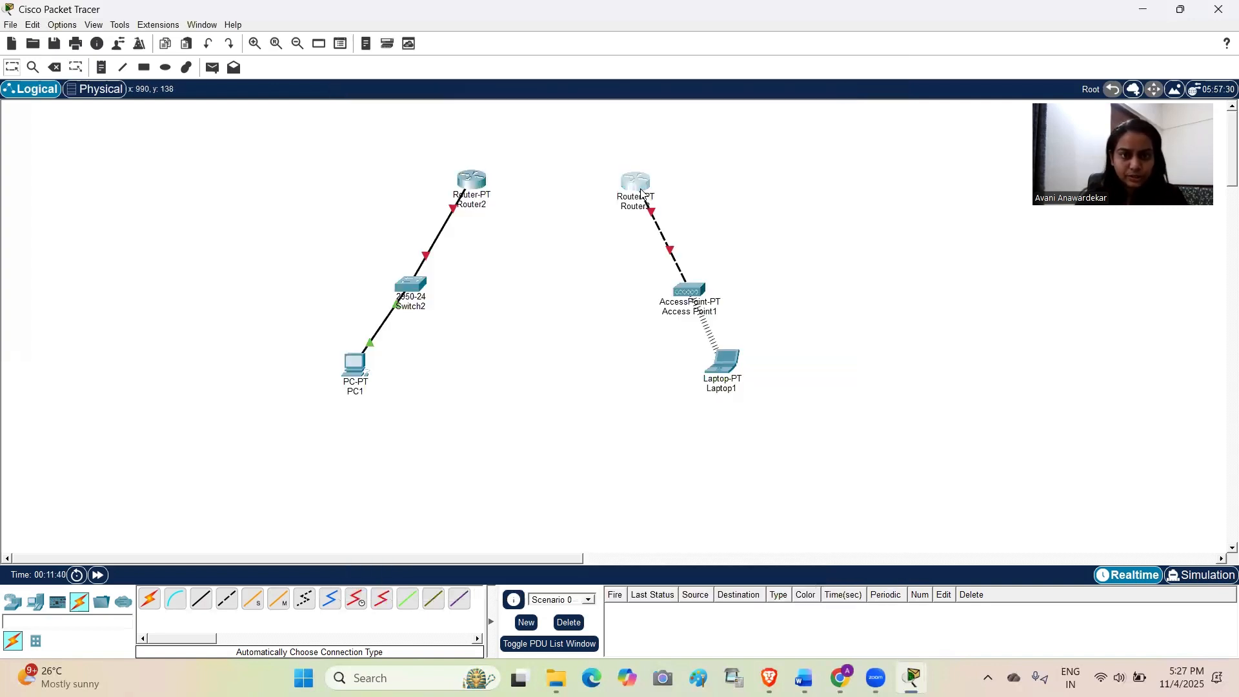
double_click(634, 181)
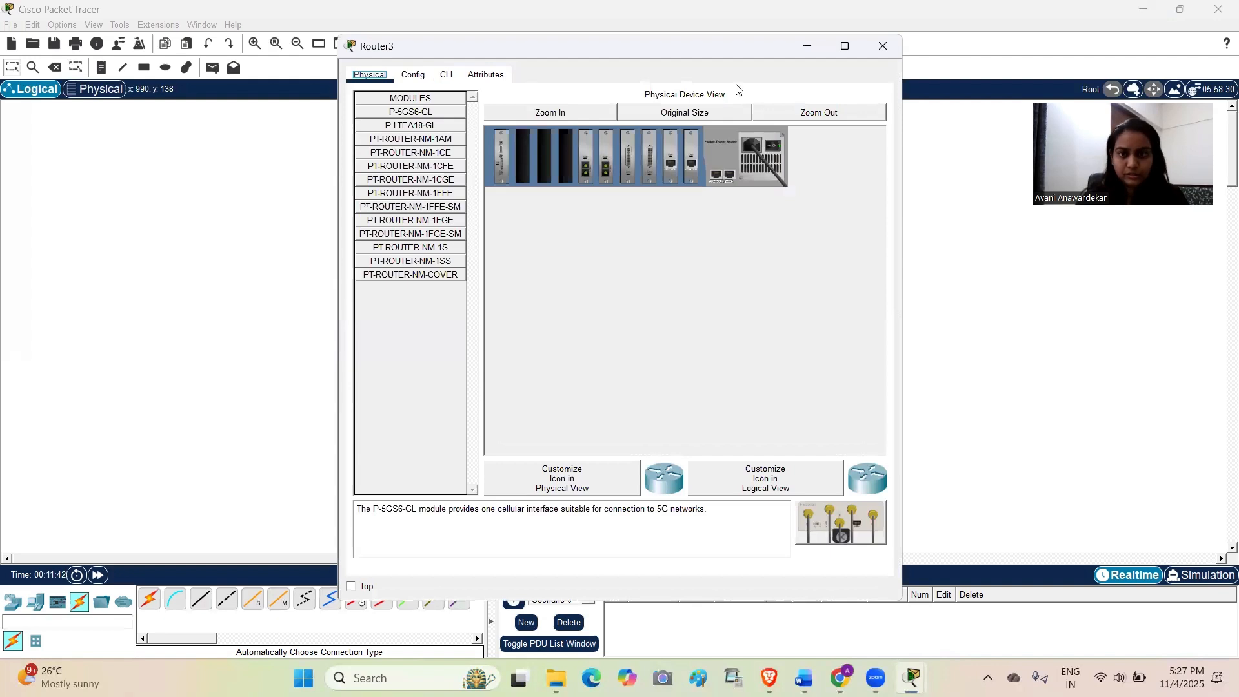
left_click(881, 45)
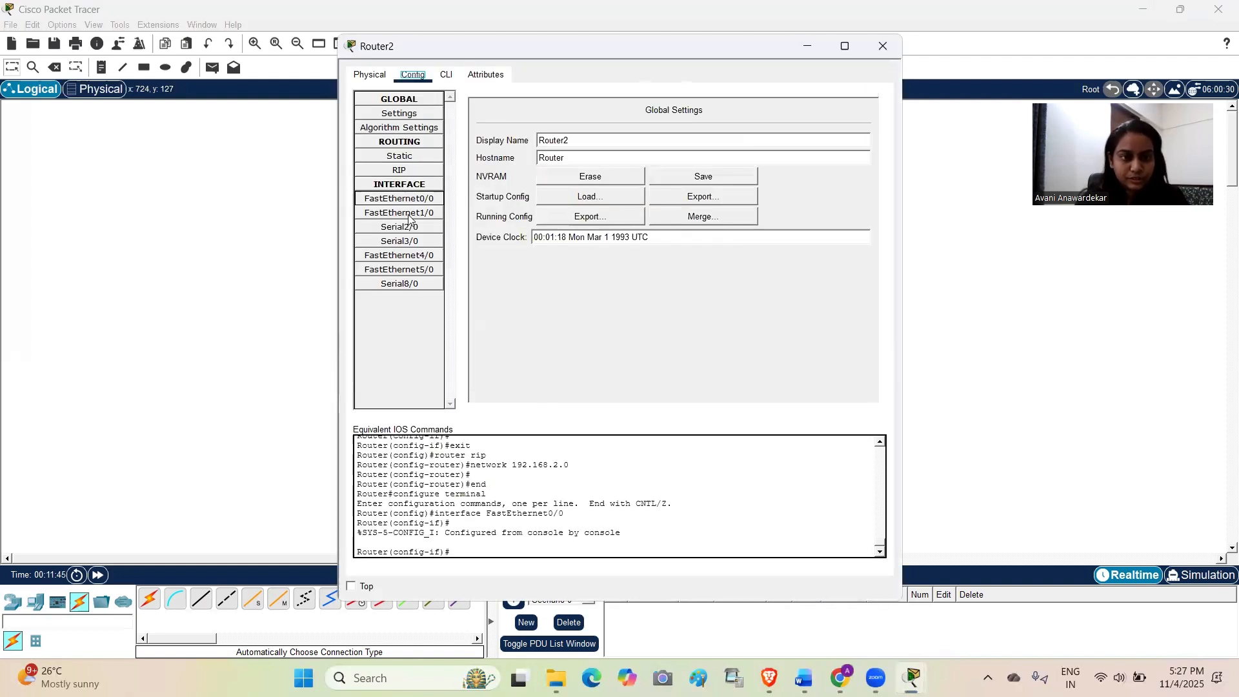
left_click(398, 227)
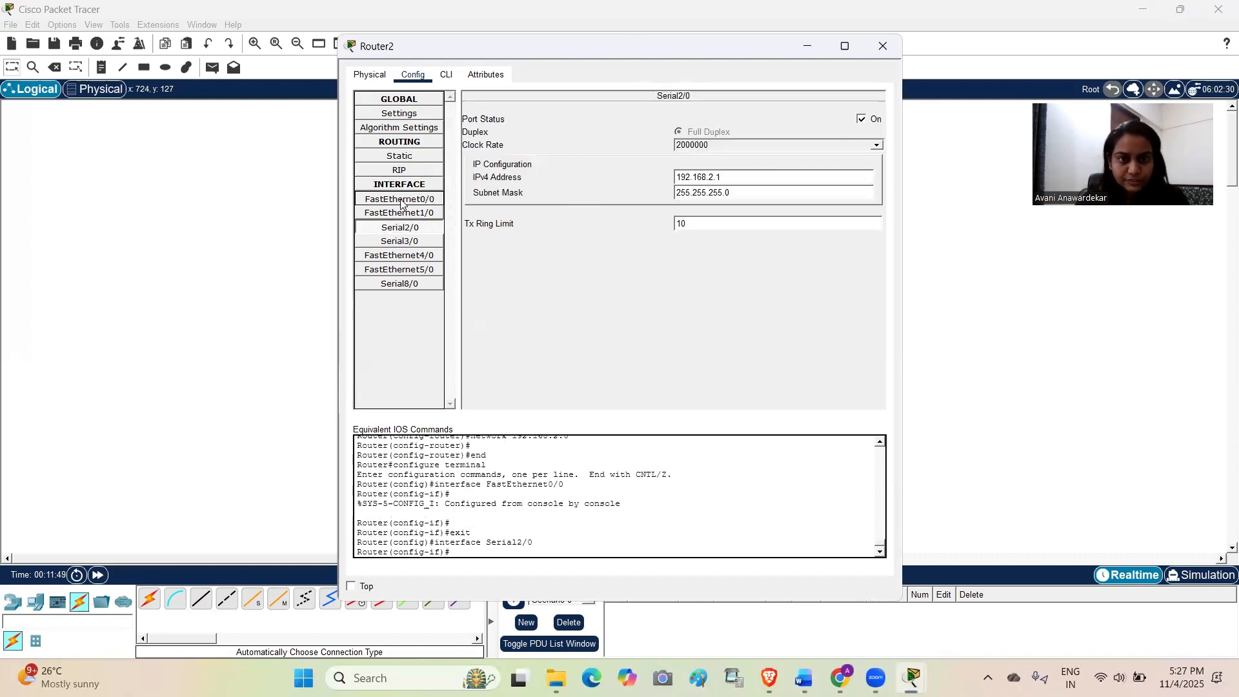
left_click(399, 198)
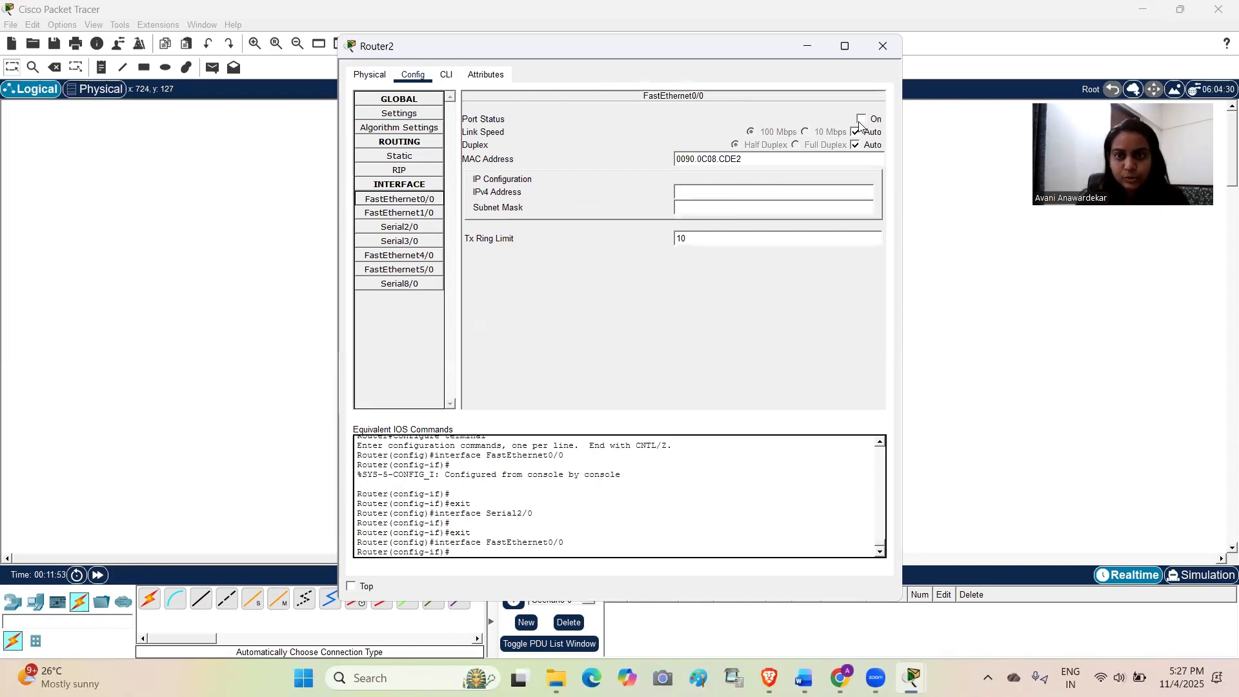
left_click(860, 119)
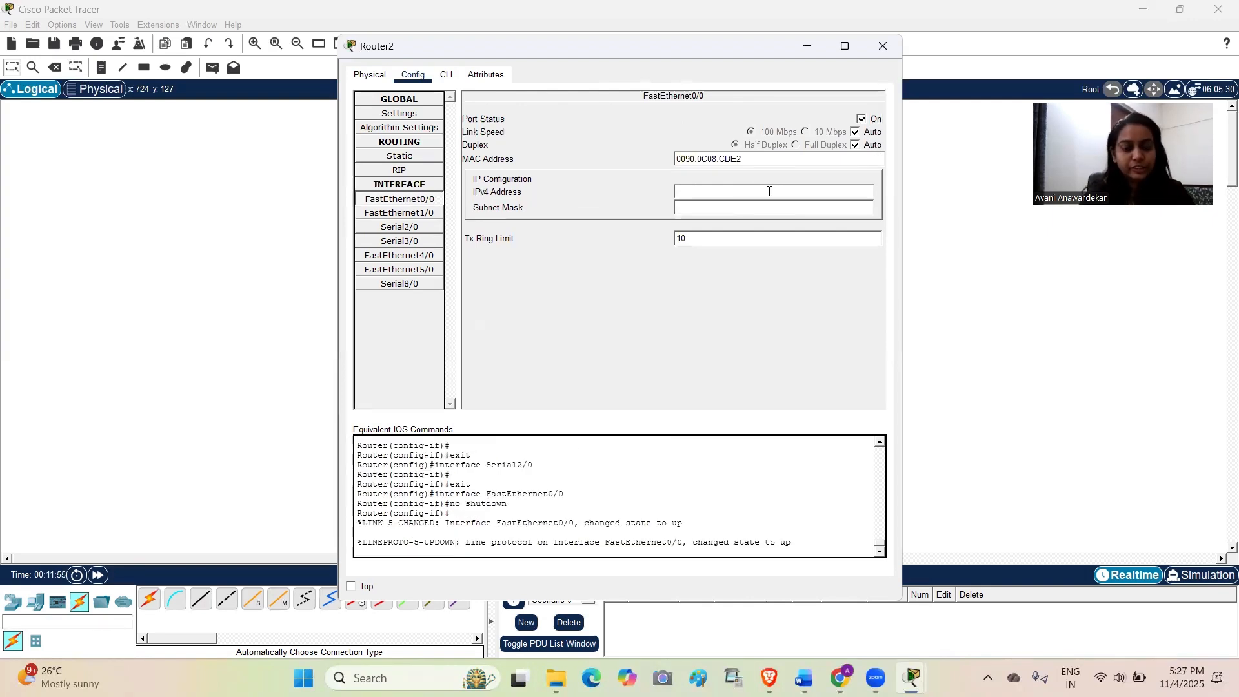
type("192.168.1.2")
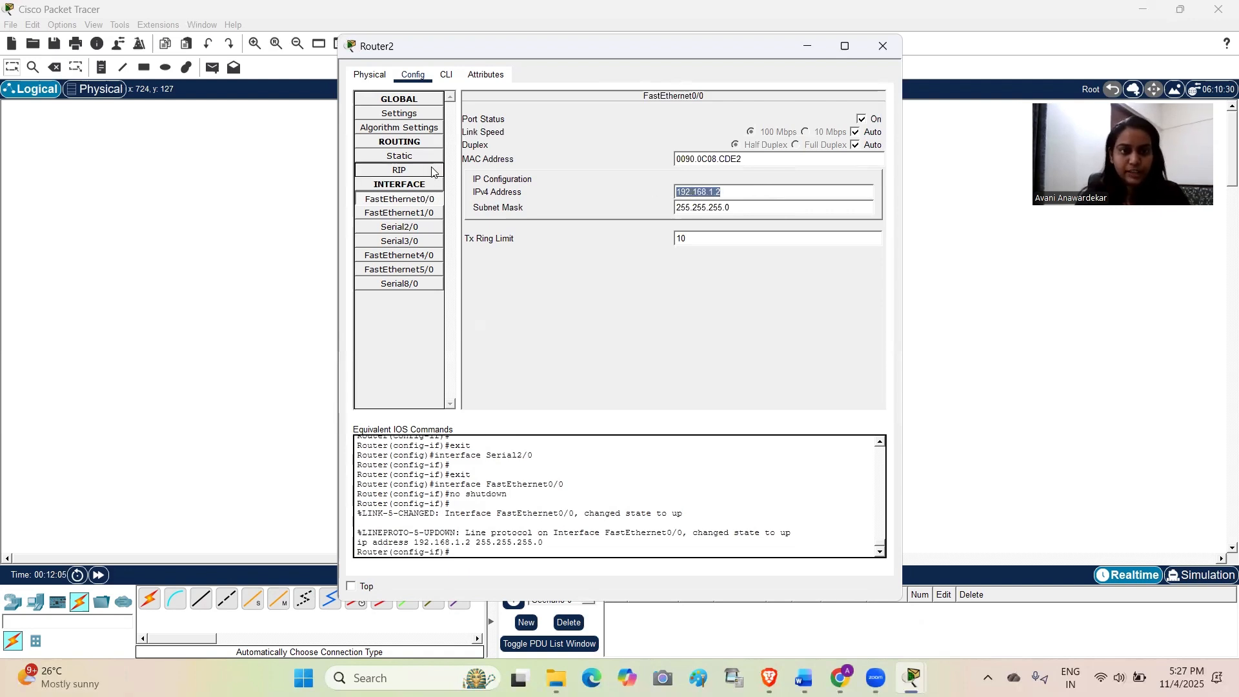
Step: Add network 192.168.1.0 to Router2's RIP alongside 192.168.2.0 and close Router2
left_click(398, 170)
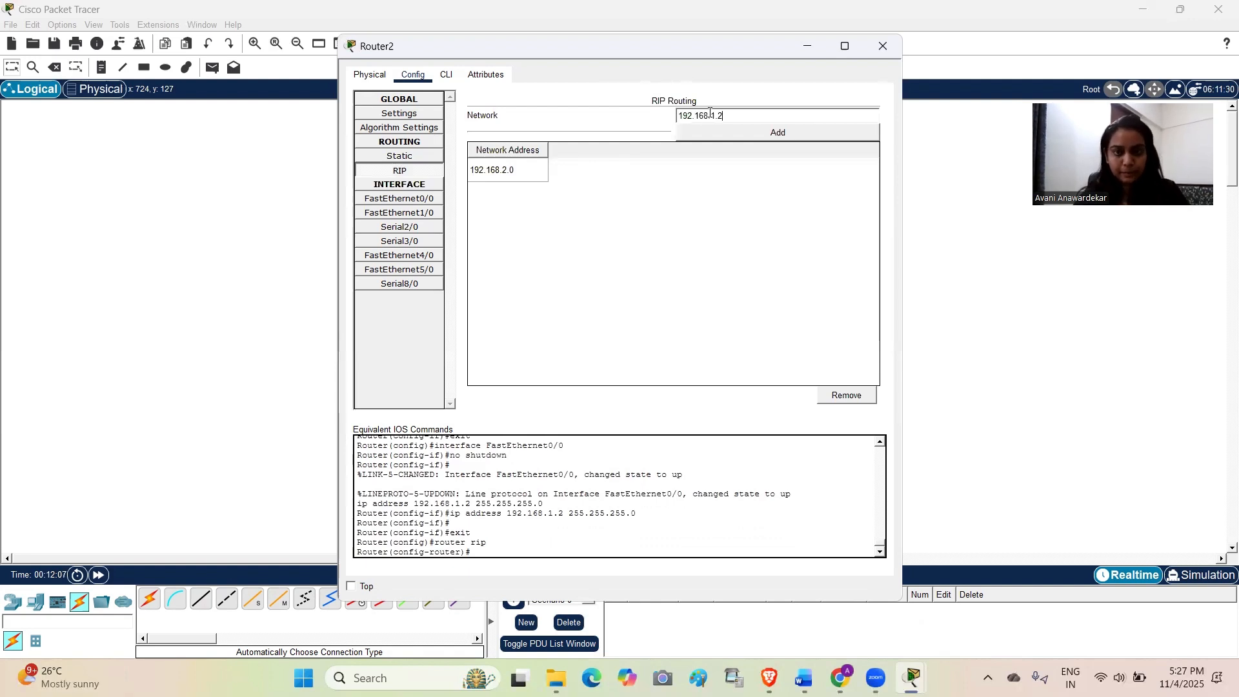
left_click(775, 131)
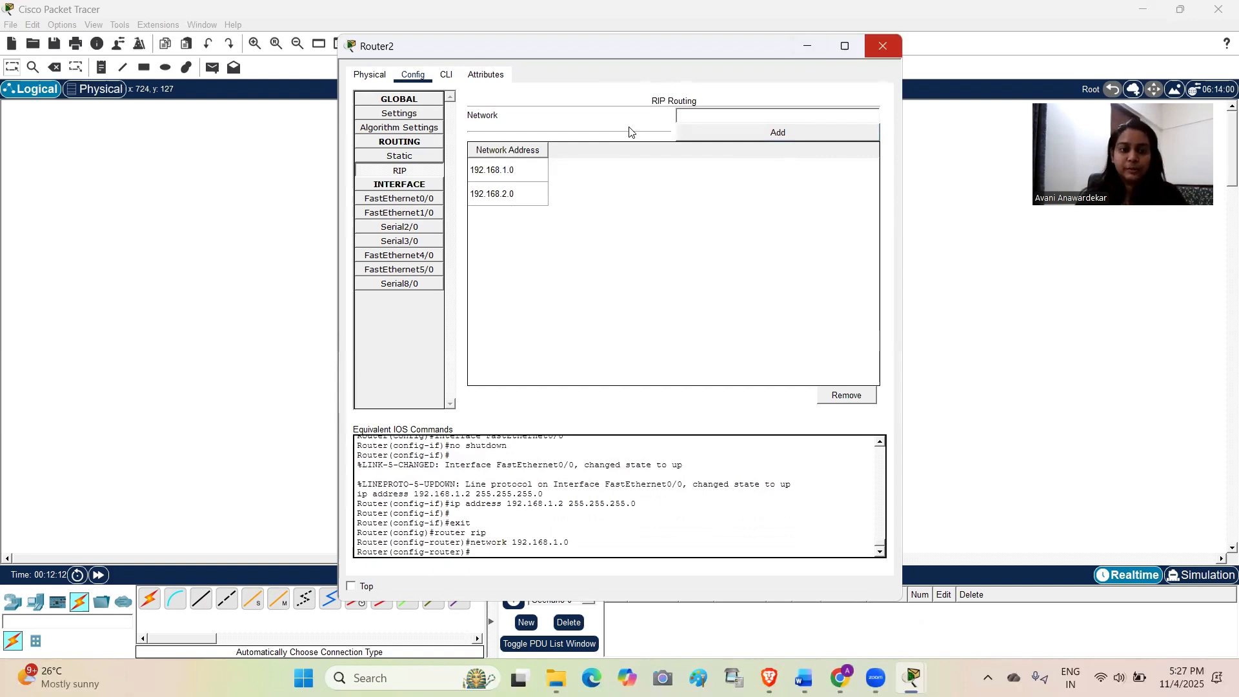
mouse_move(882, 46)
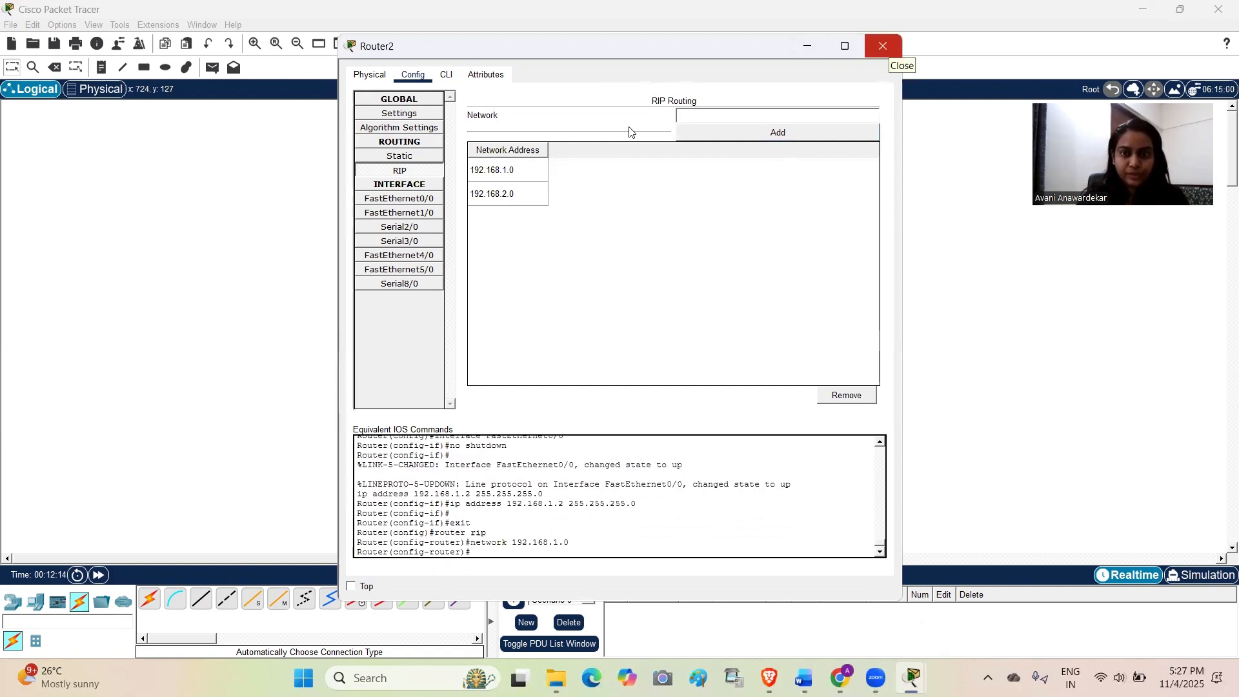
left_click(900, 64)
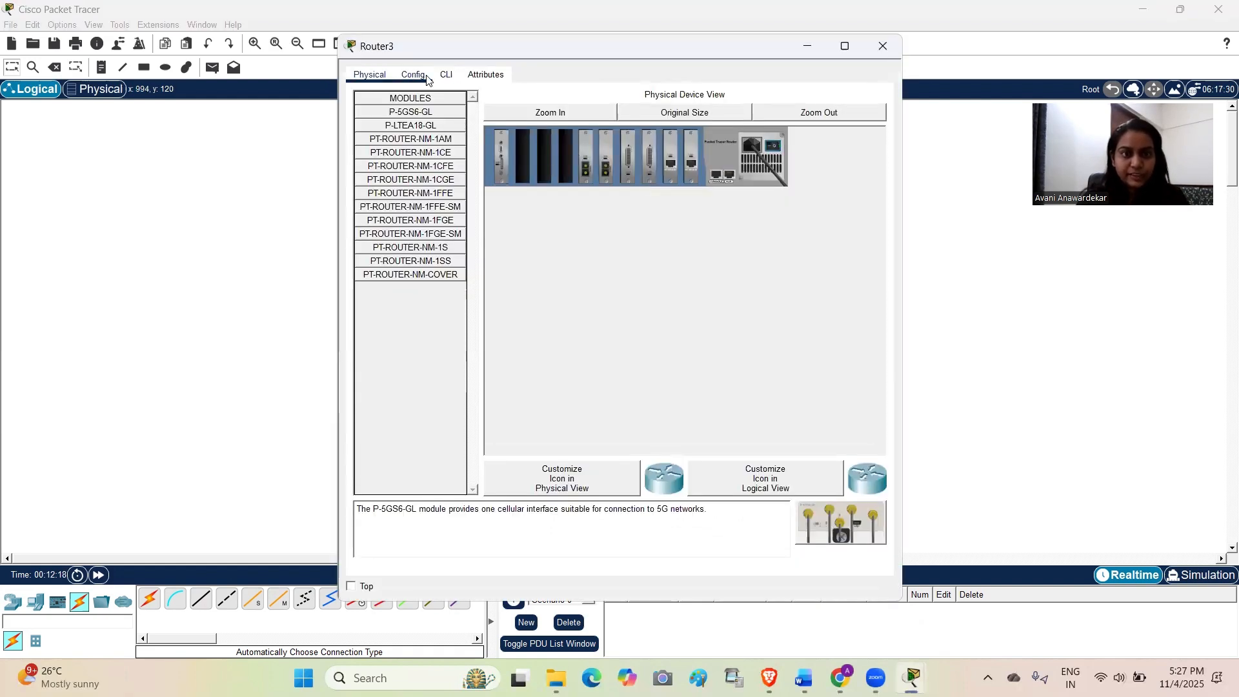
Step: Turn on Router3's Serial2/0 at 192.168.2.2 with mask 255.255.255.0
left_click(412, 75)
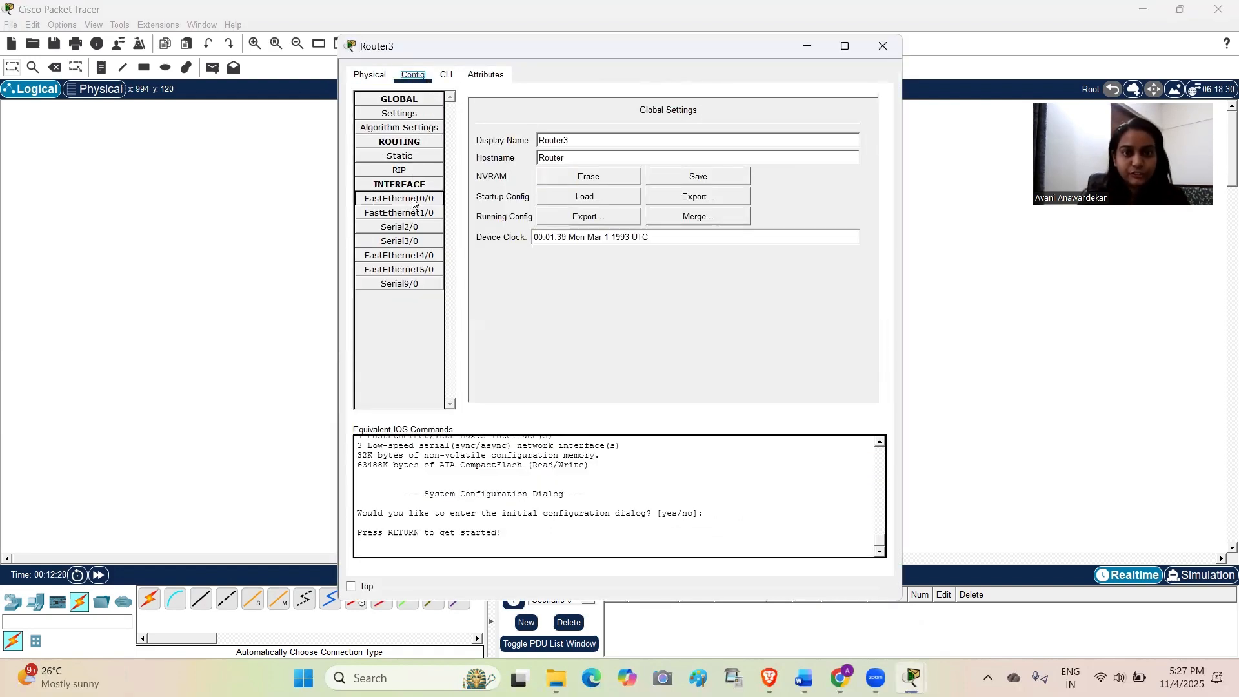
left_click(399, 198)
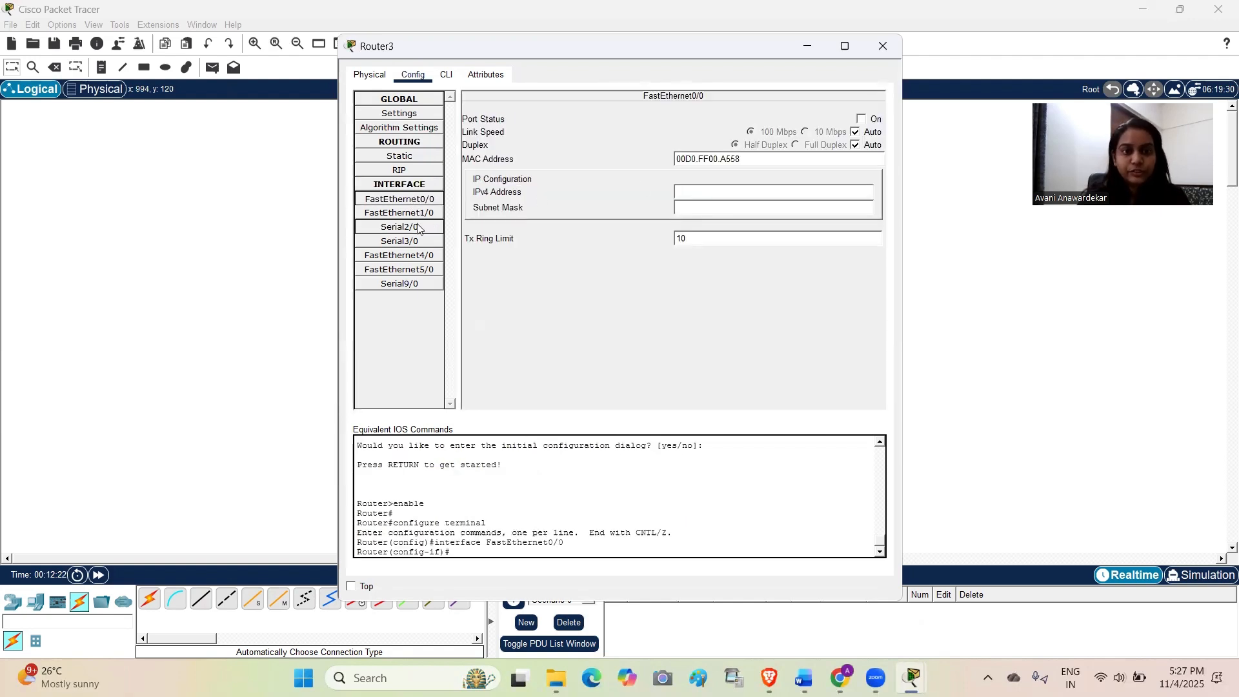
left_click(398, 227)
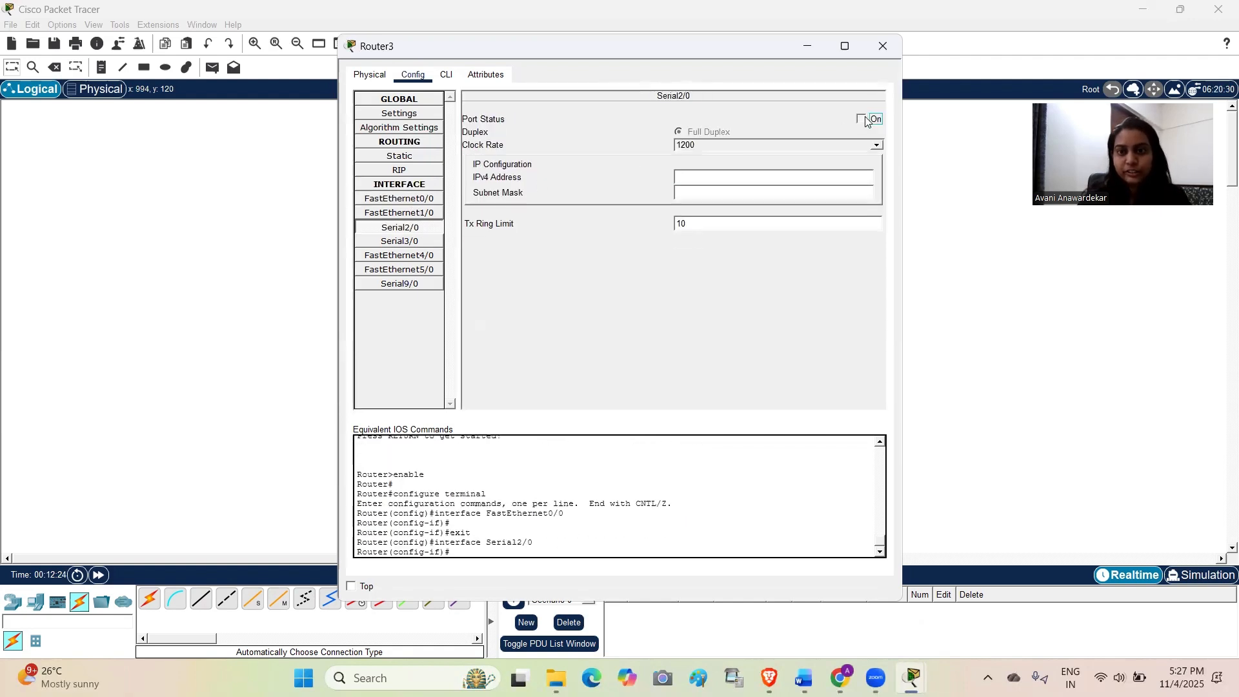
left_click(861, 119)
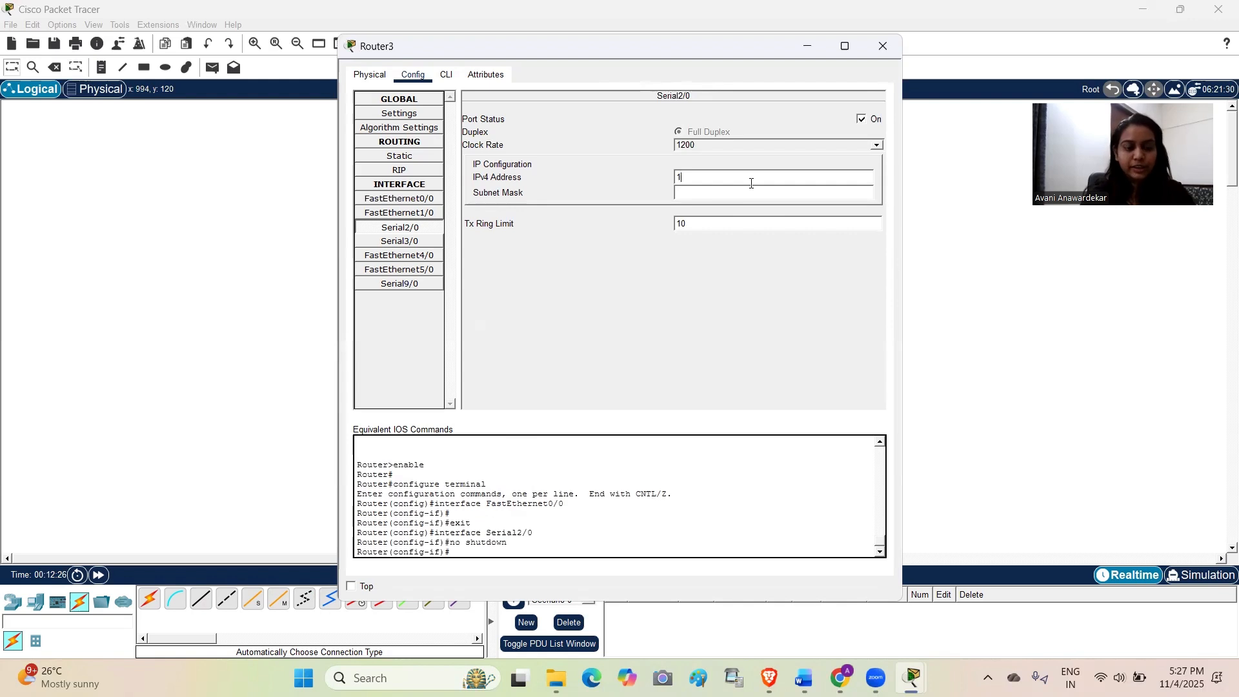
type("92.168.2.2")
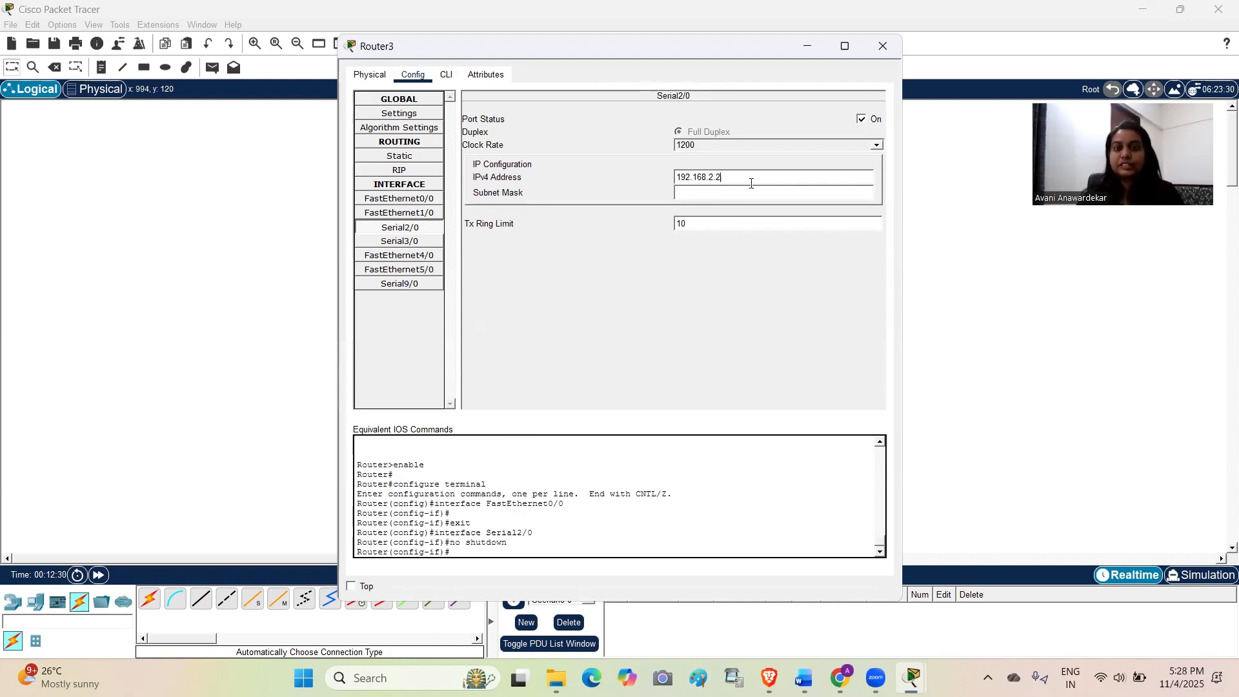
triple_click(751, 176)
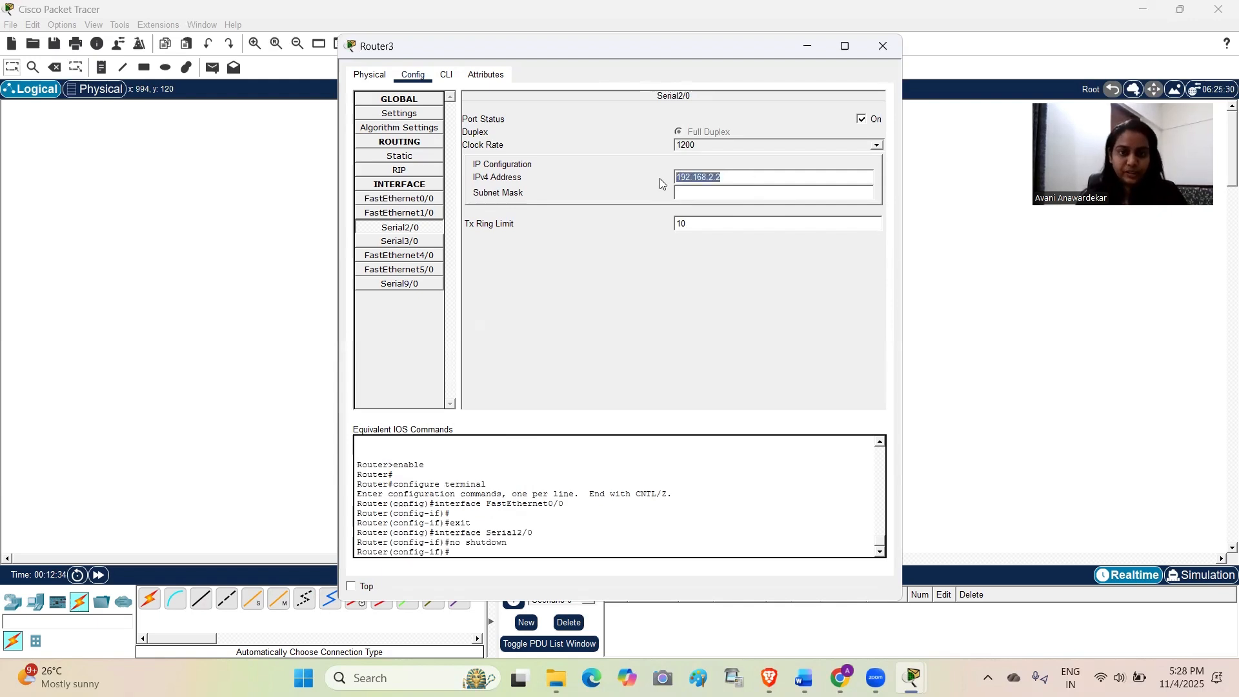
type("255.255.255.0")
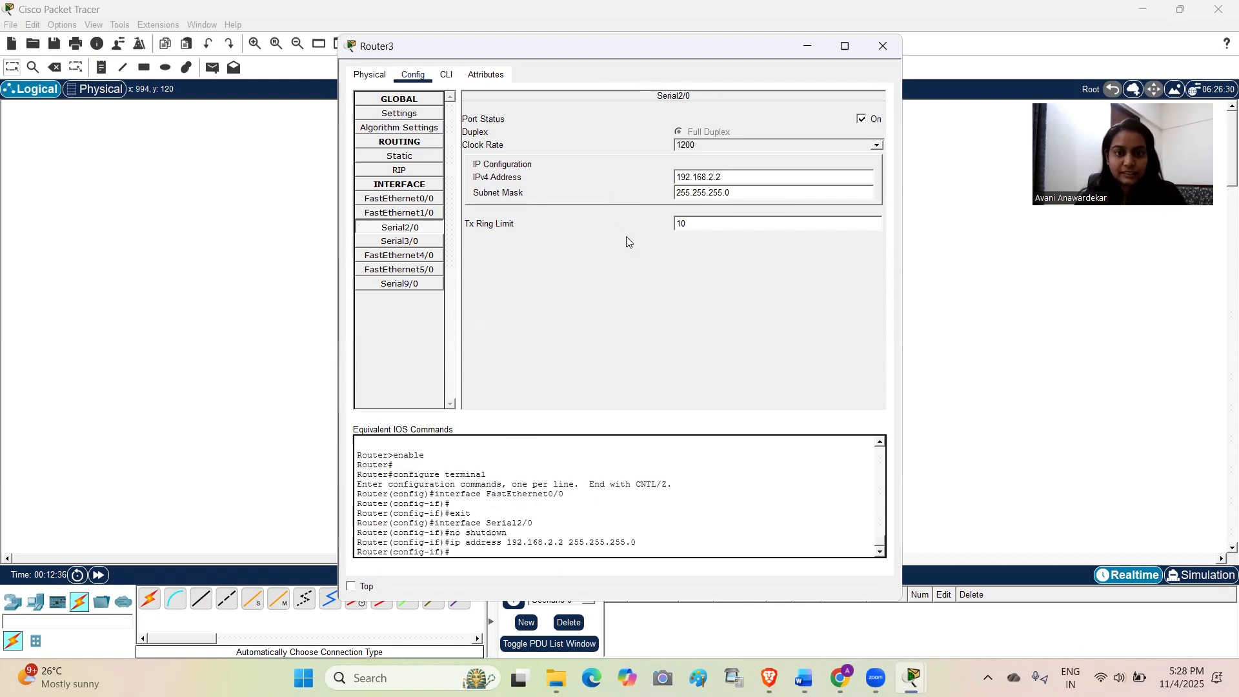
Step: Add network 192.168.2.0 to Router3's RIP routing
left_click(399, 171)
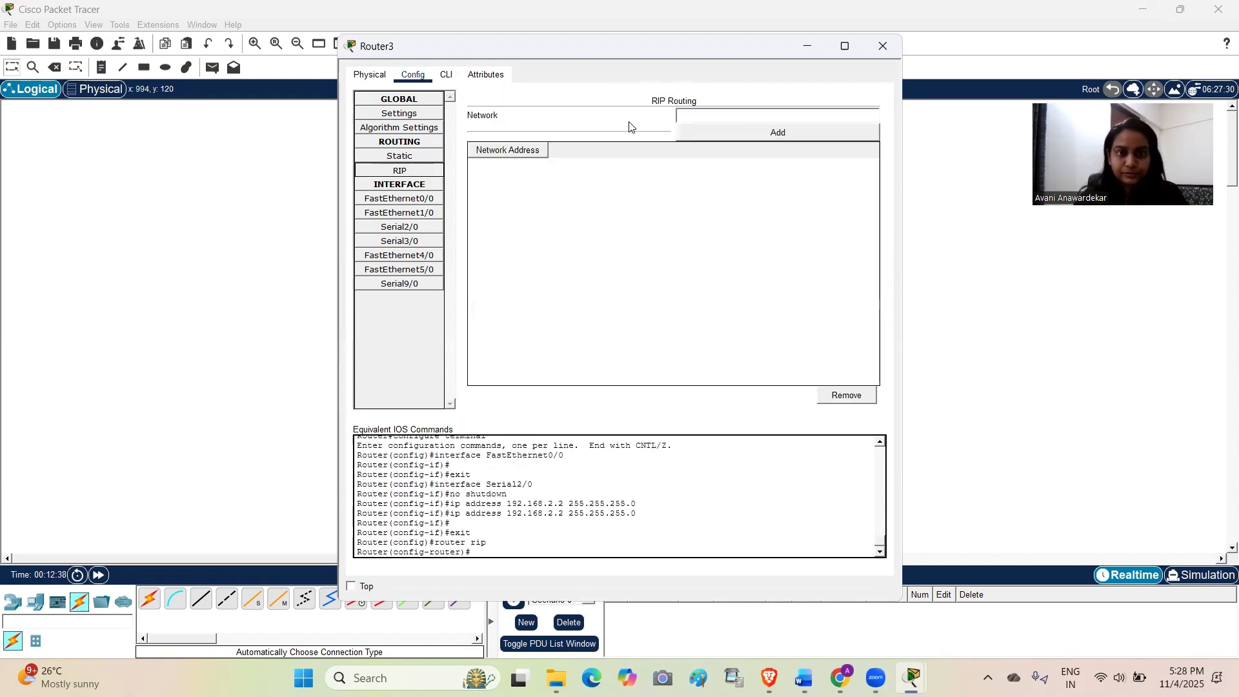
type("192.168.2.2")
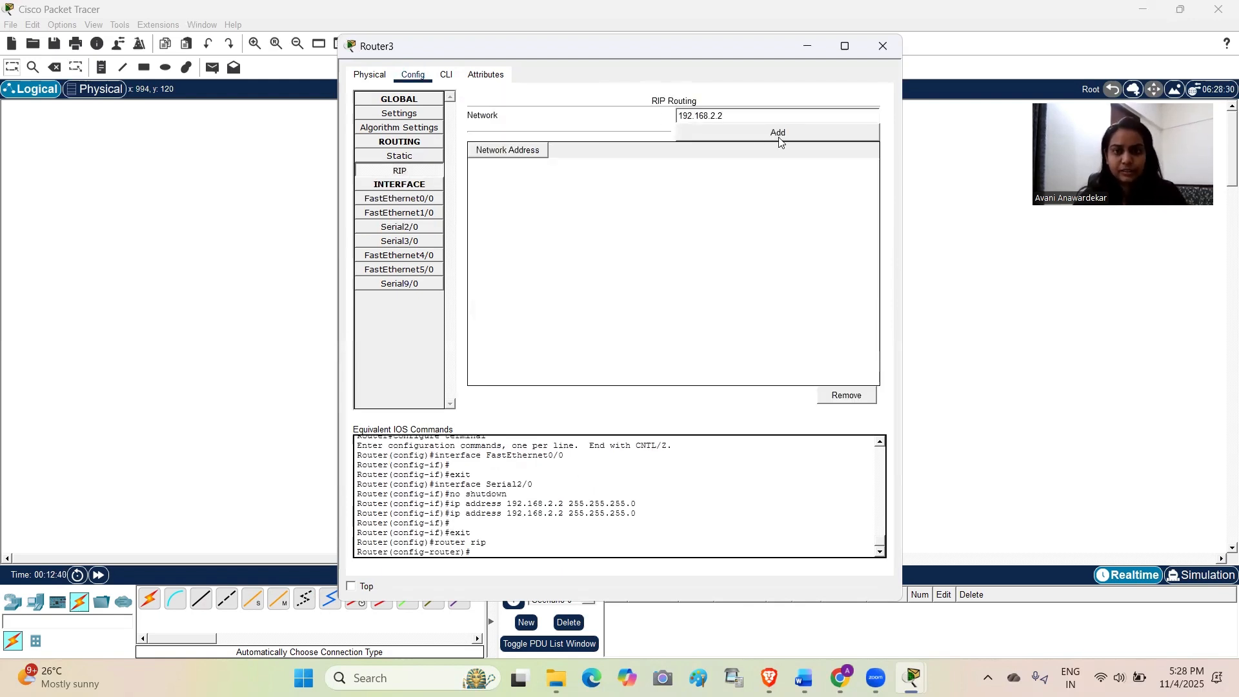
left_click(776, 131)
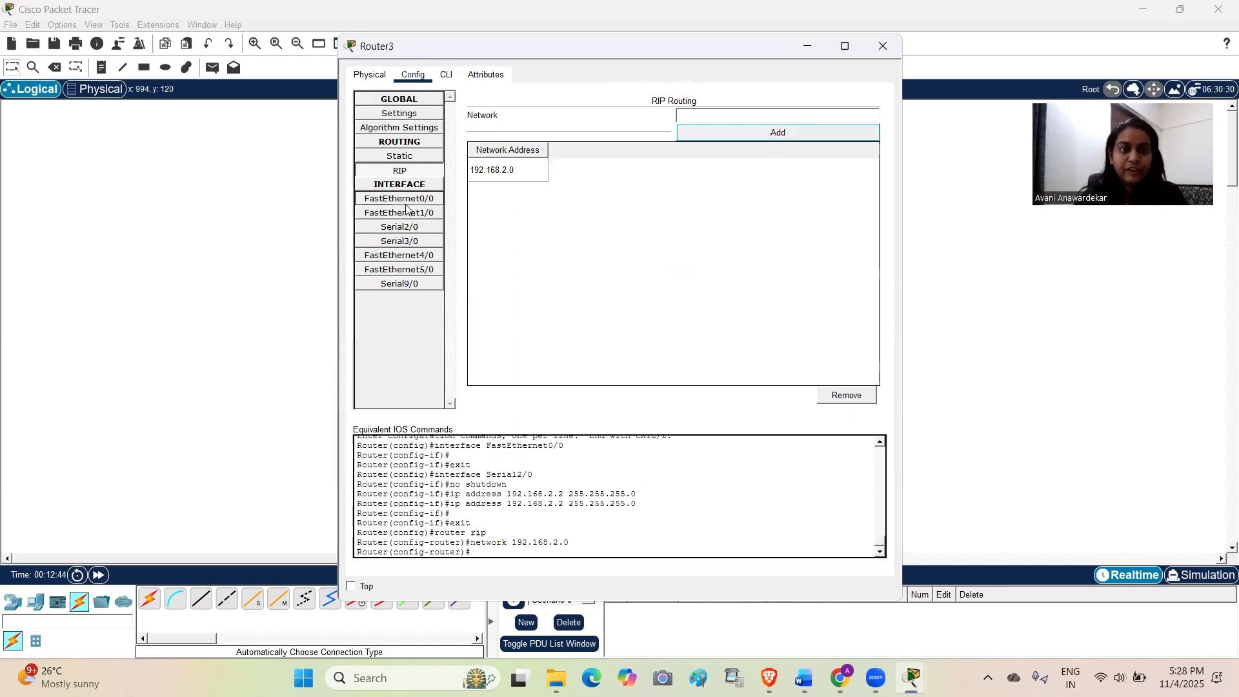
Step: Enable Router3's FastEthernet0/0 at 192.168.3.1 with mask 255.255.255.0
left_click(399, 199)
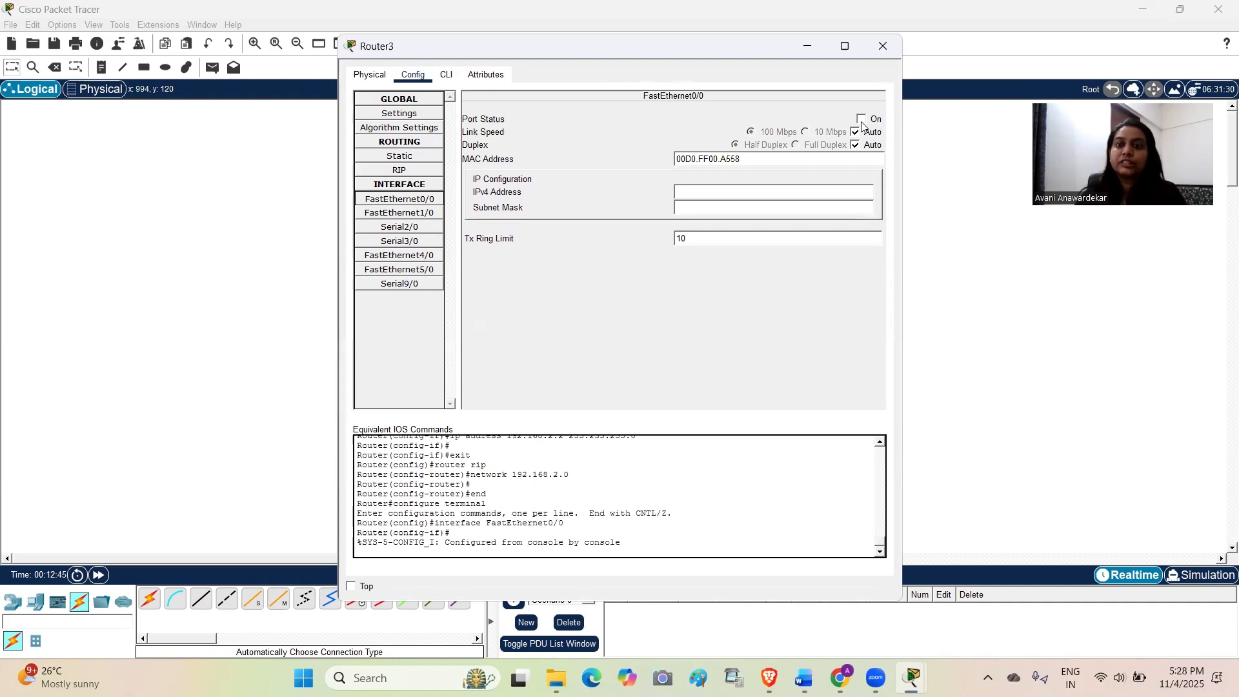
left_click(860, 119)
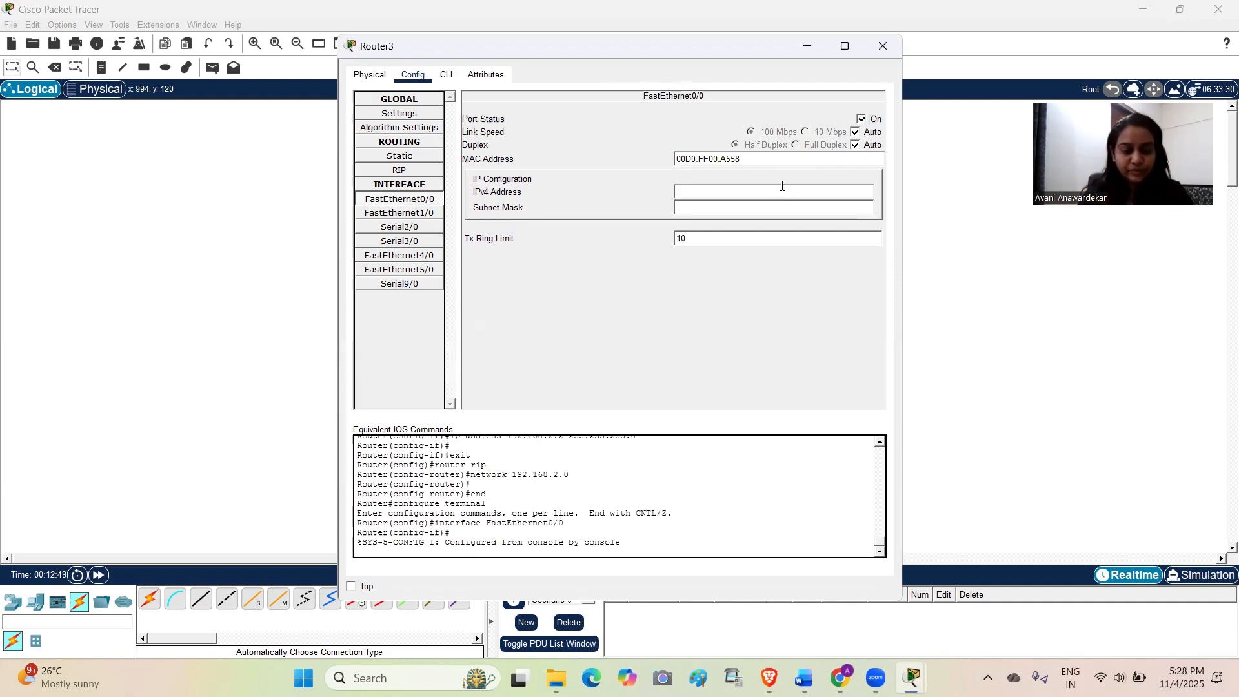
type("192.168.3.1")
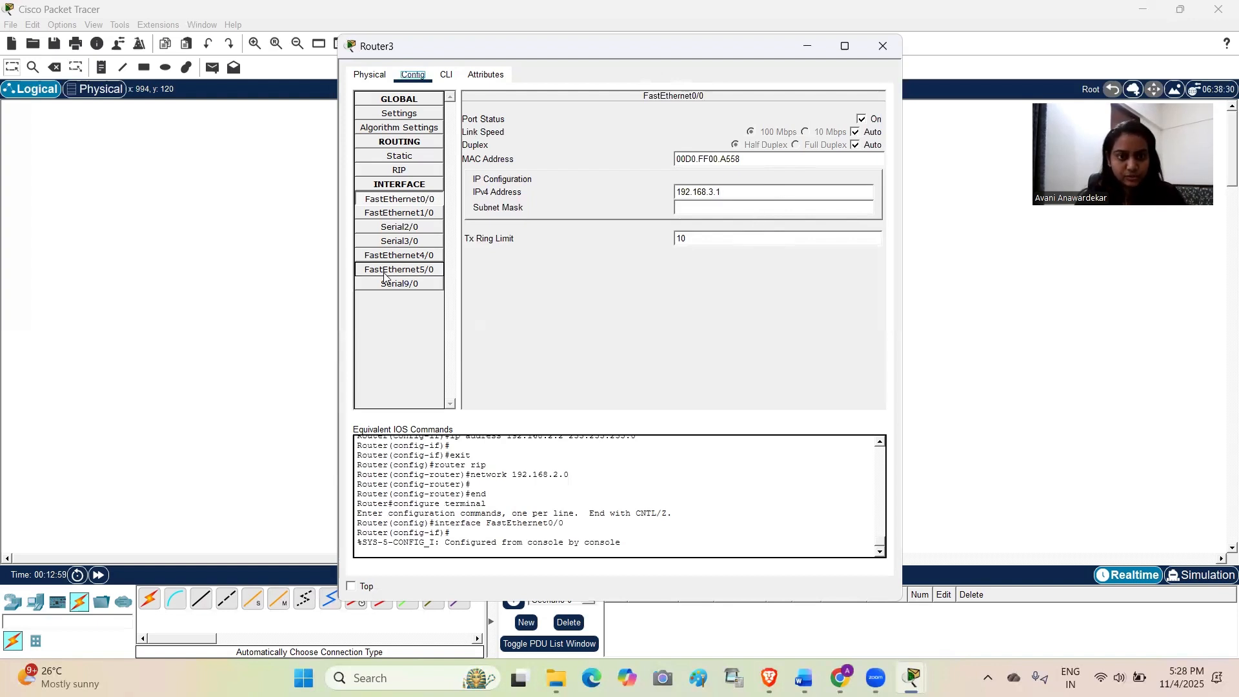
left_click(398, 268)
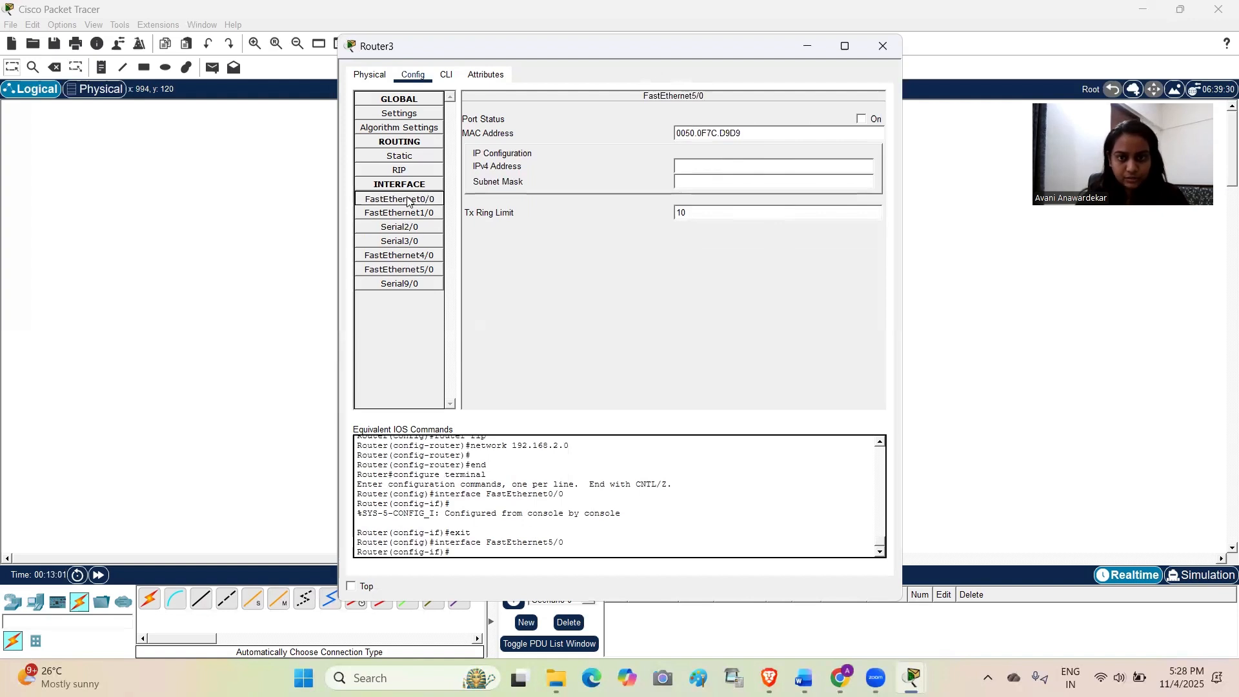
left_click(398, 199)
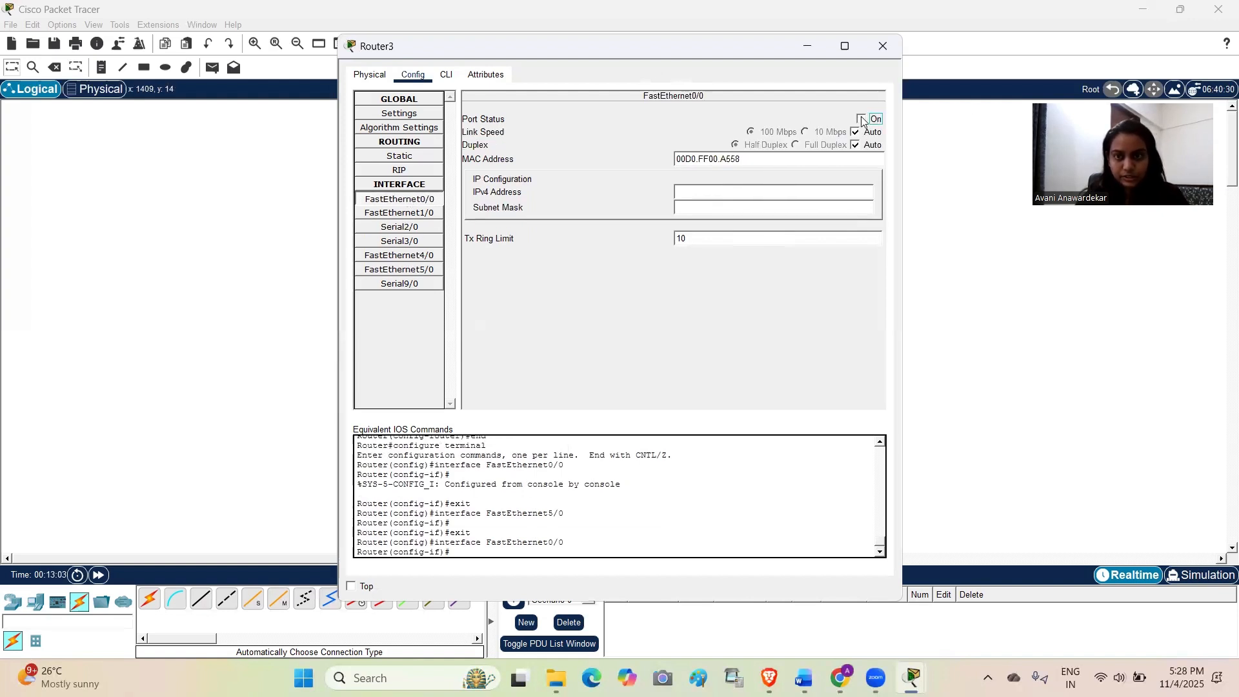
type("1")
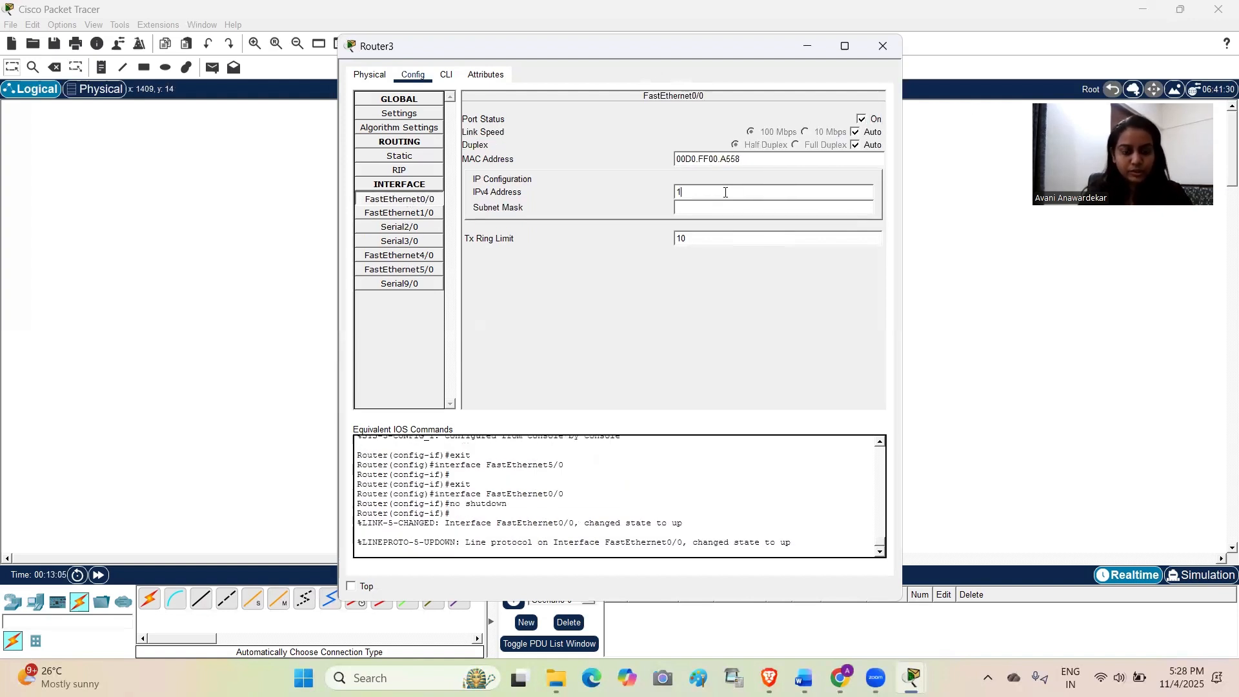
type("92.168.3.1")
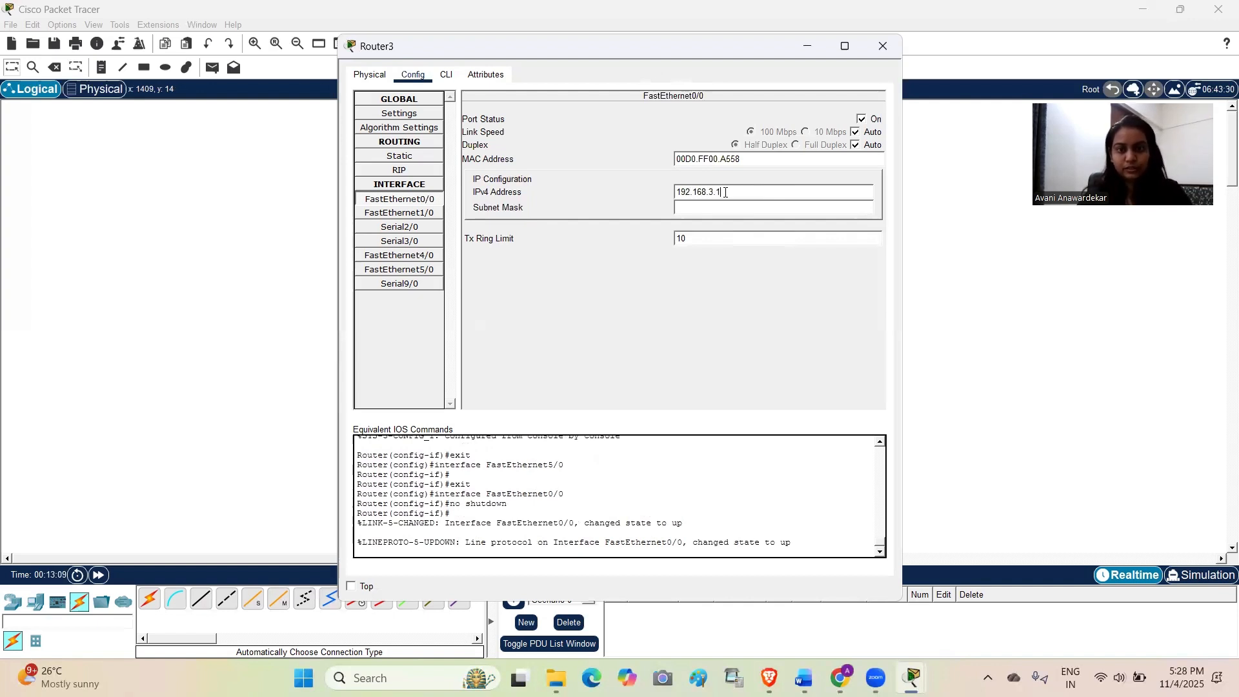
type("255.255.255.0")
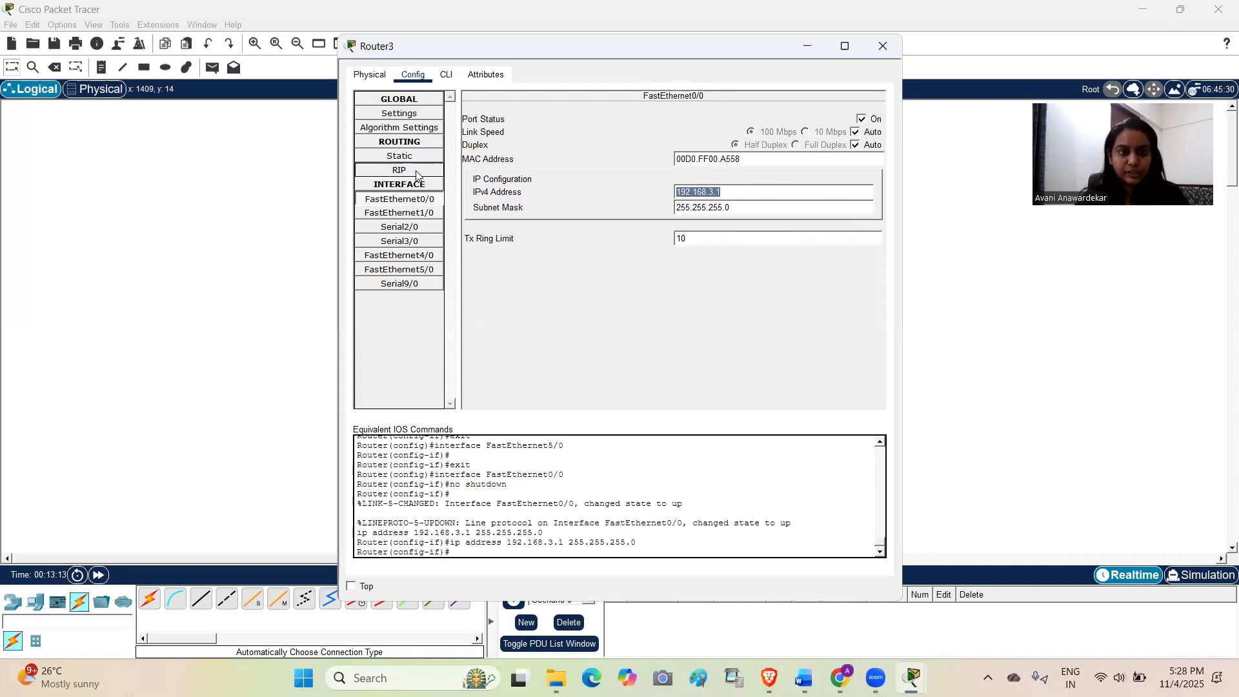
Step: Add network 192.168.3.0 to Router3's RIP and close Router3
left_click(399, 170)
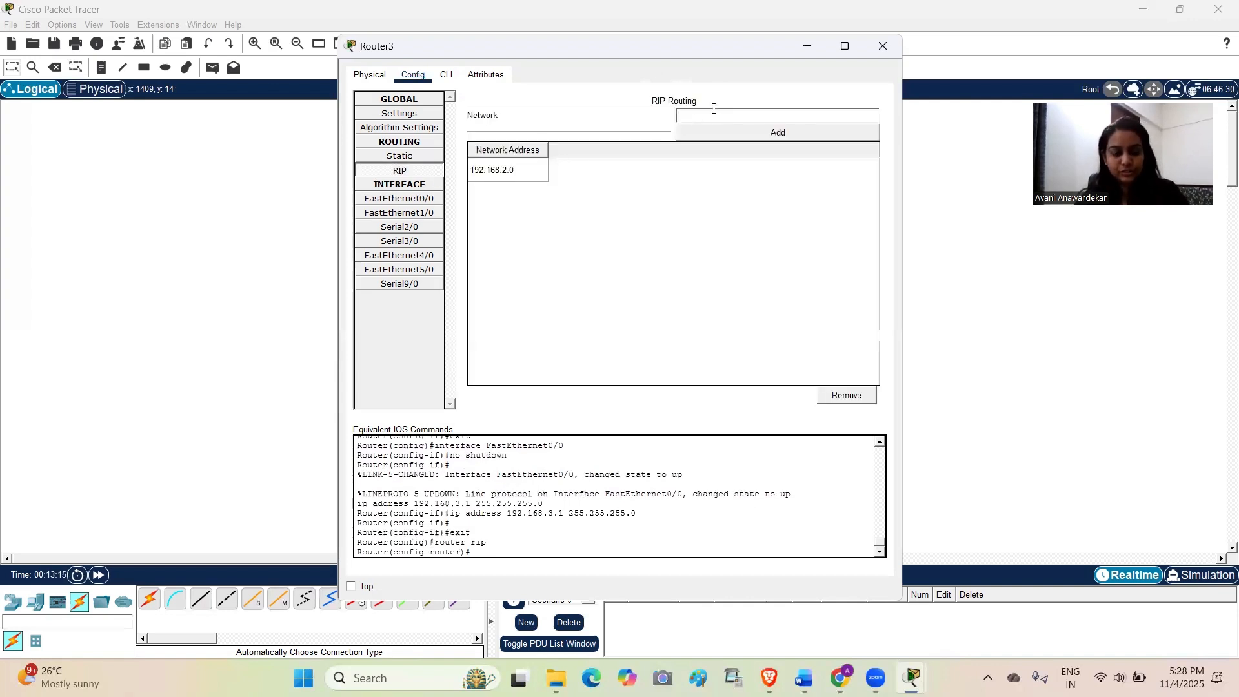
left_click(775, 132)
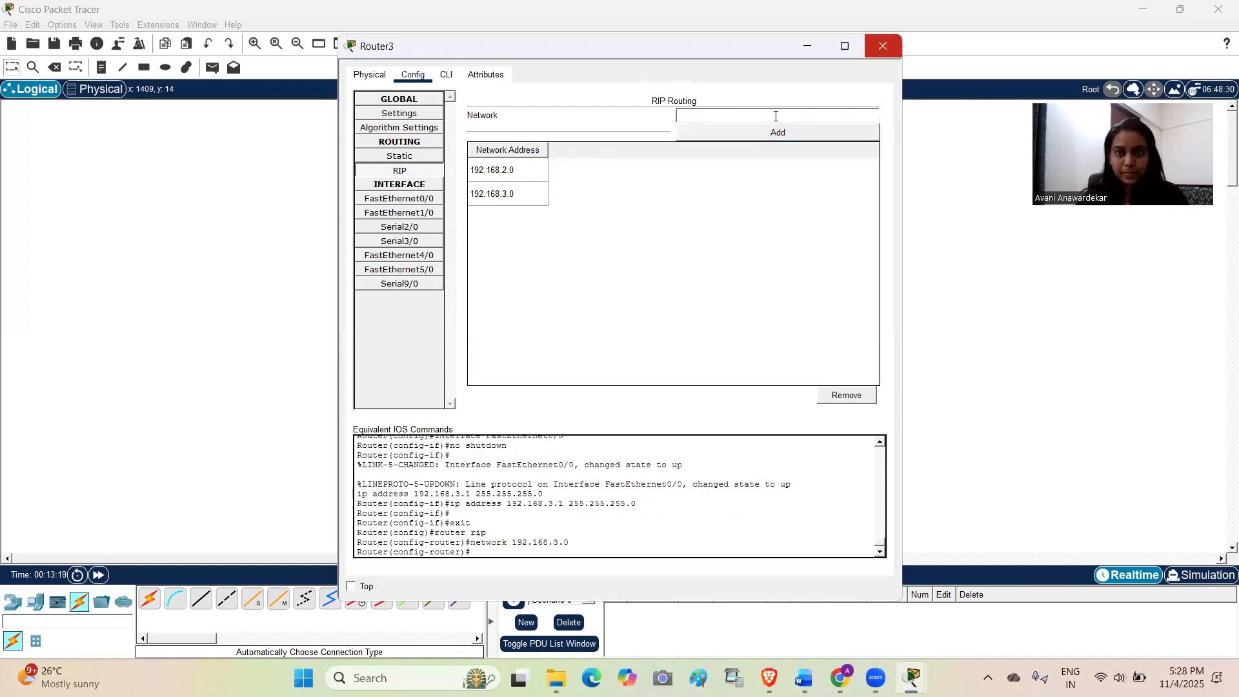
left_click(881, 45)
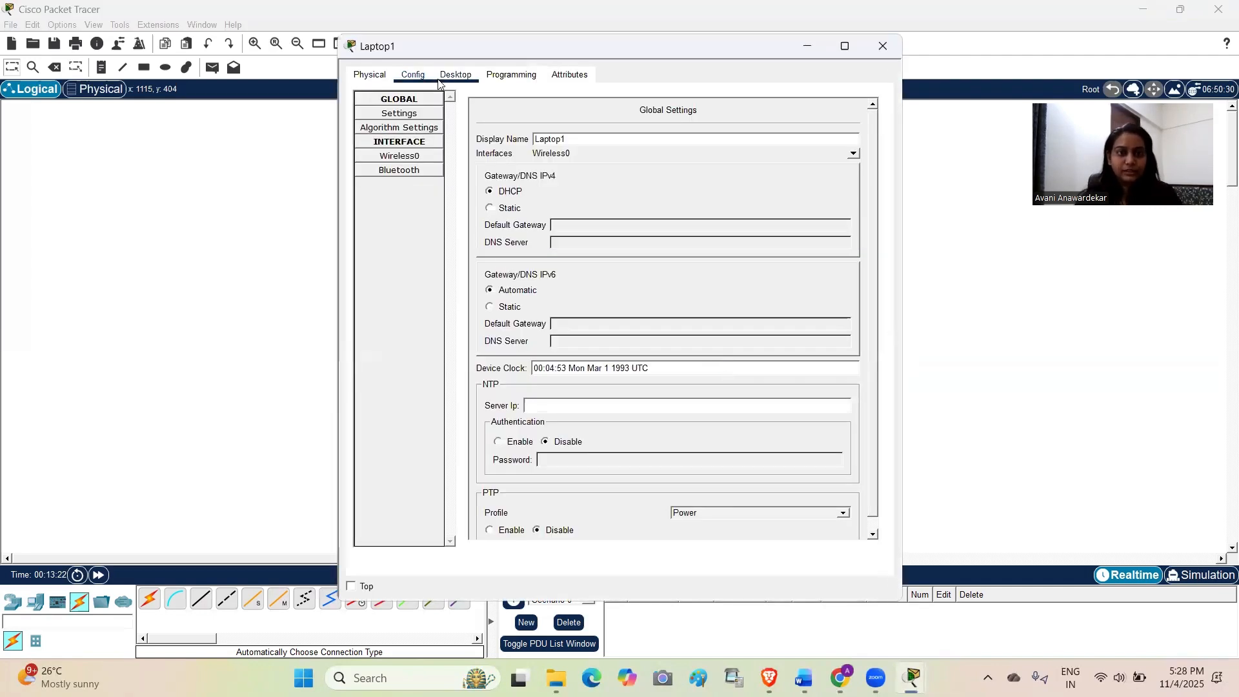
Step: Give Laptop1 static address 192.168.3.2 with mask 255.255.255.0 and close its window
left_click(455, 75)
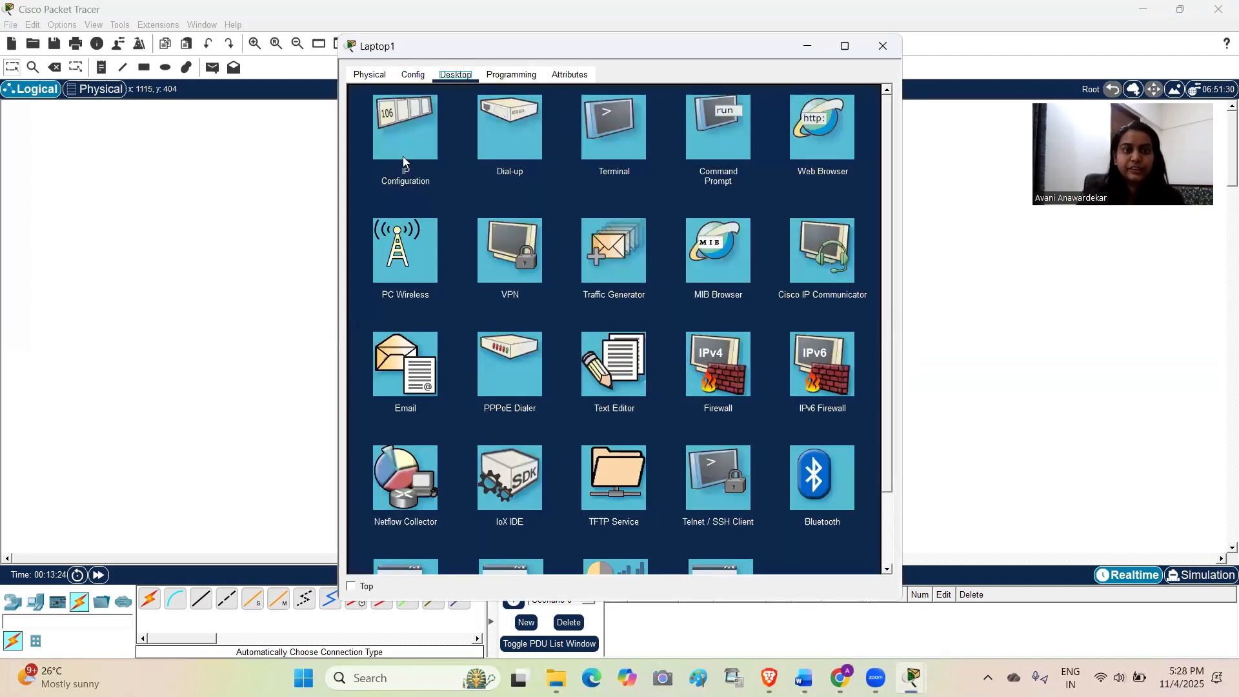
left_click(404, 126)
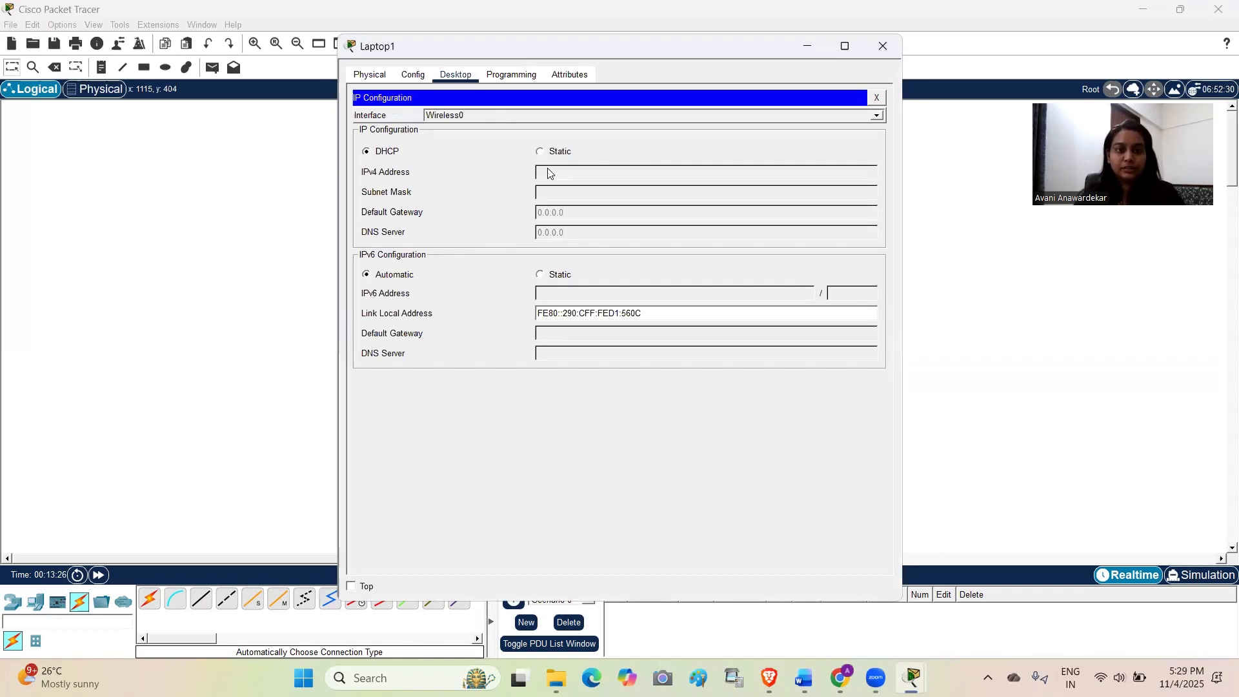
left_click(539, 151)
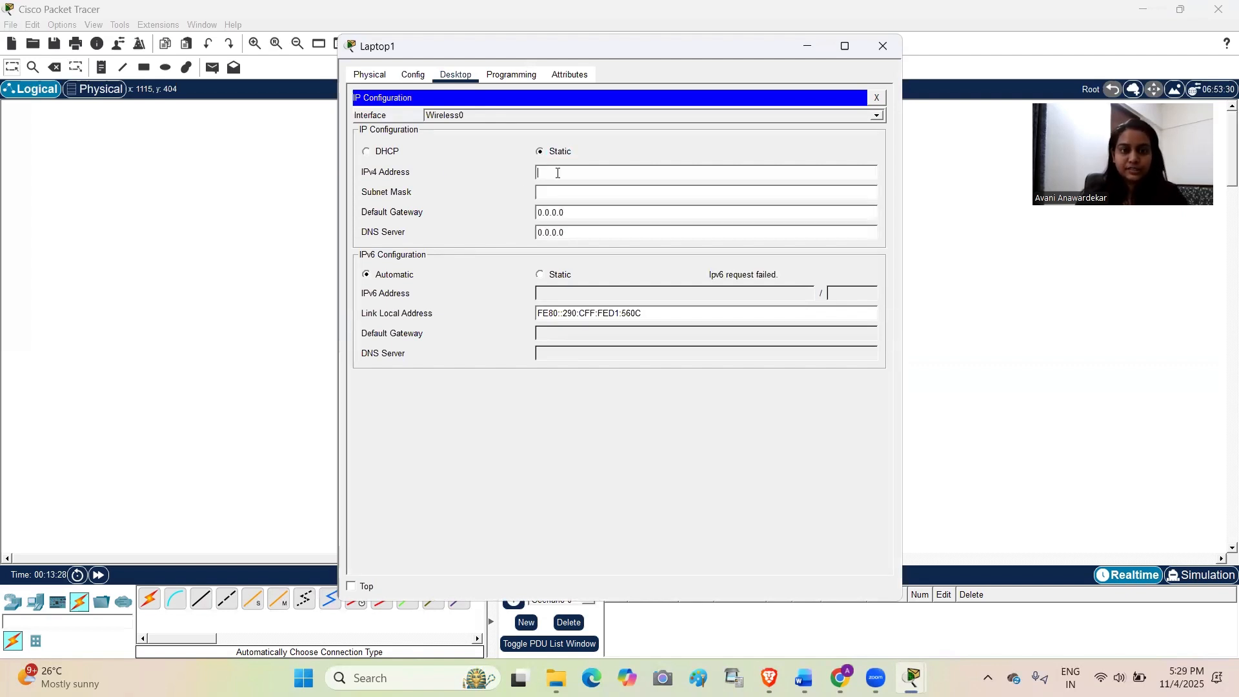
type("192.168.3.2")
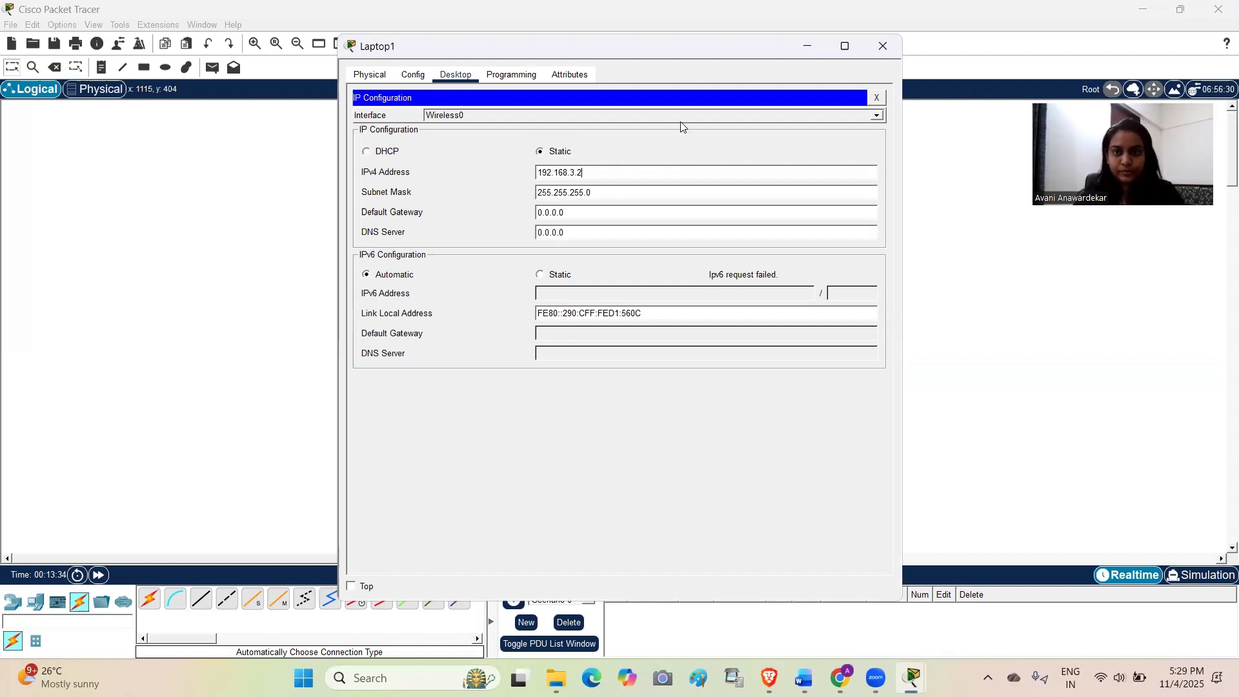
left_click(881, 46)
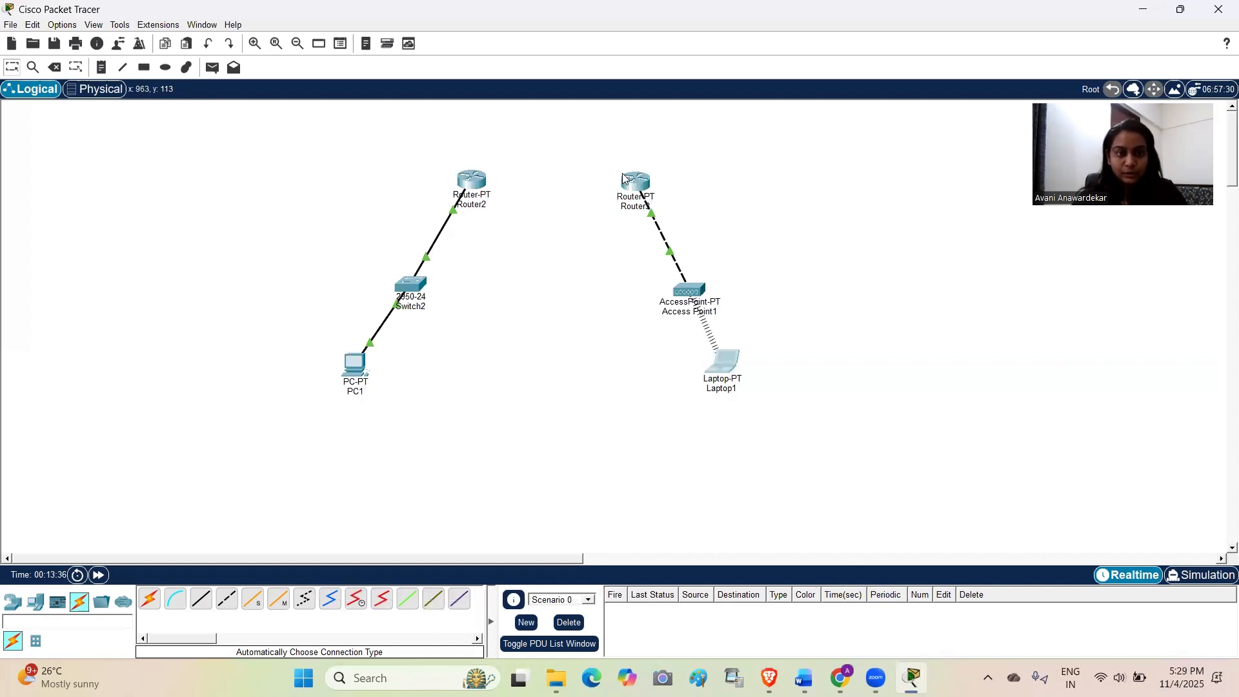
Step: Link Router2 and Router3 with a serial cable and reopen Router2's settings
left_click(356, 597)
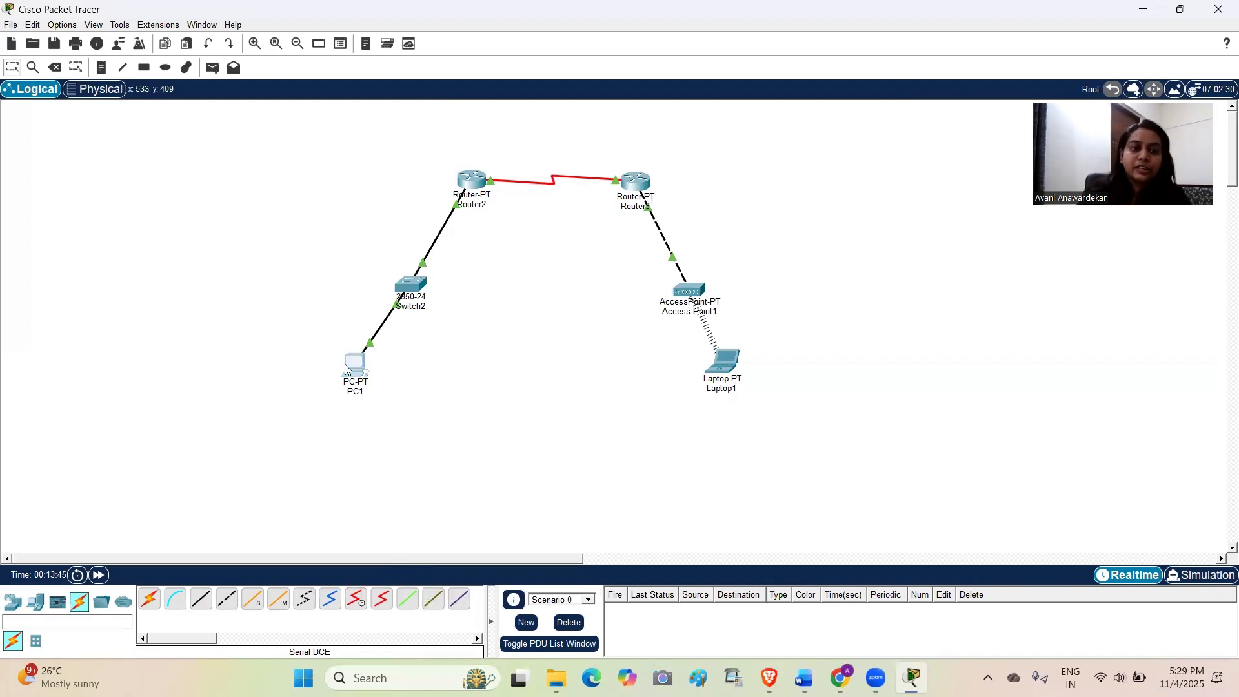
double_click(354, 363)
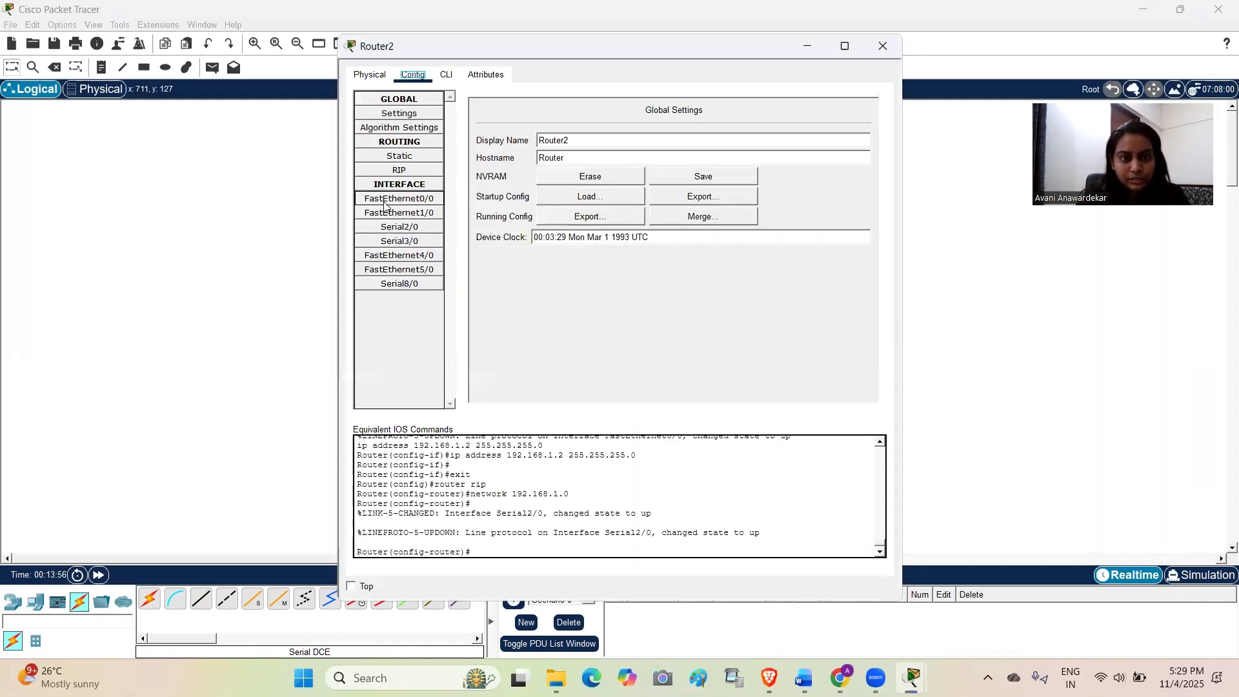
Step: Review Router2's FastEthernet0/0 at 192.168.1.2, close both router windows, then reopen Router2
left_click(399, 199)
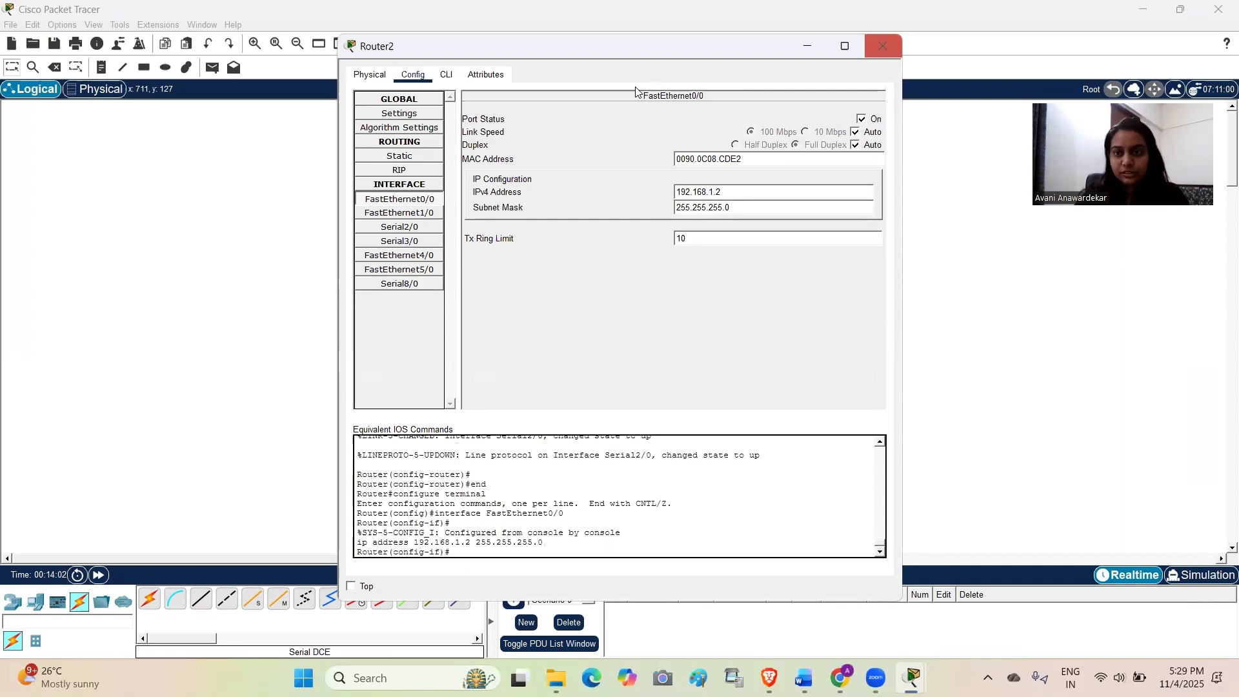
left_click(881, 45)
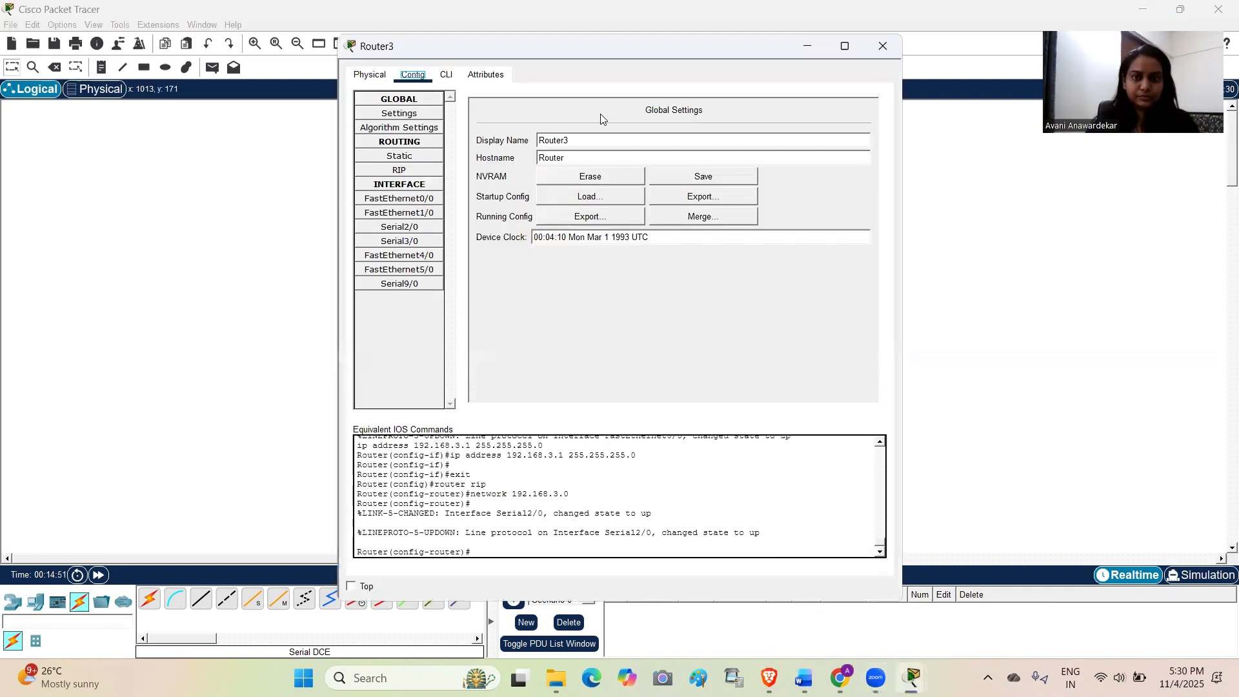
left_click(882, 45)
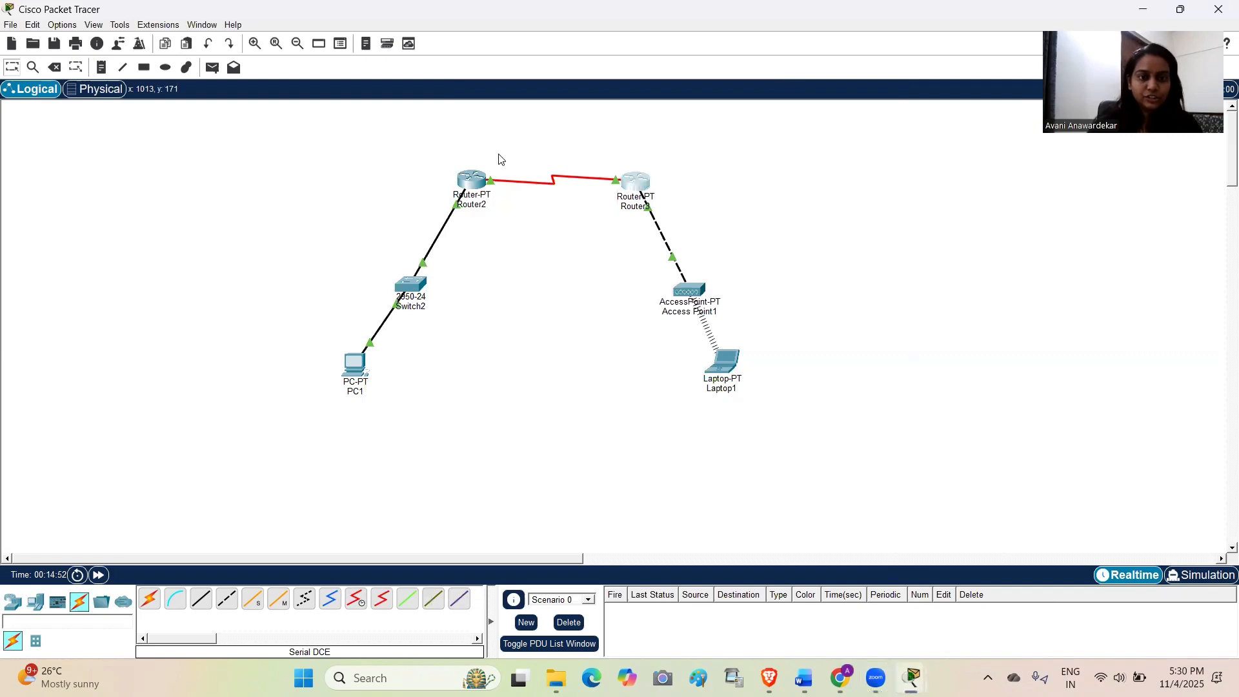
double_click(469, 181)
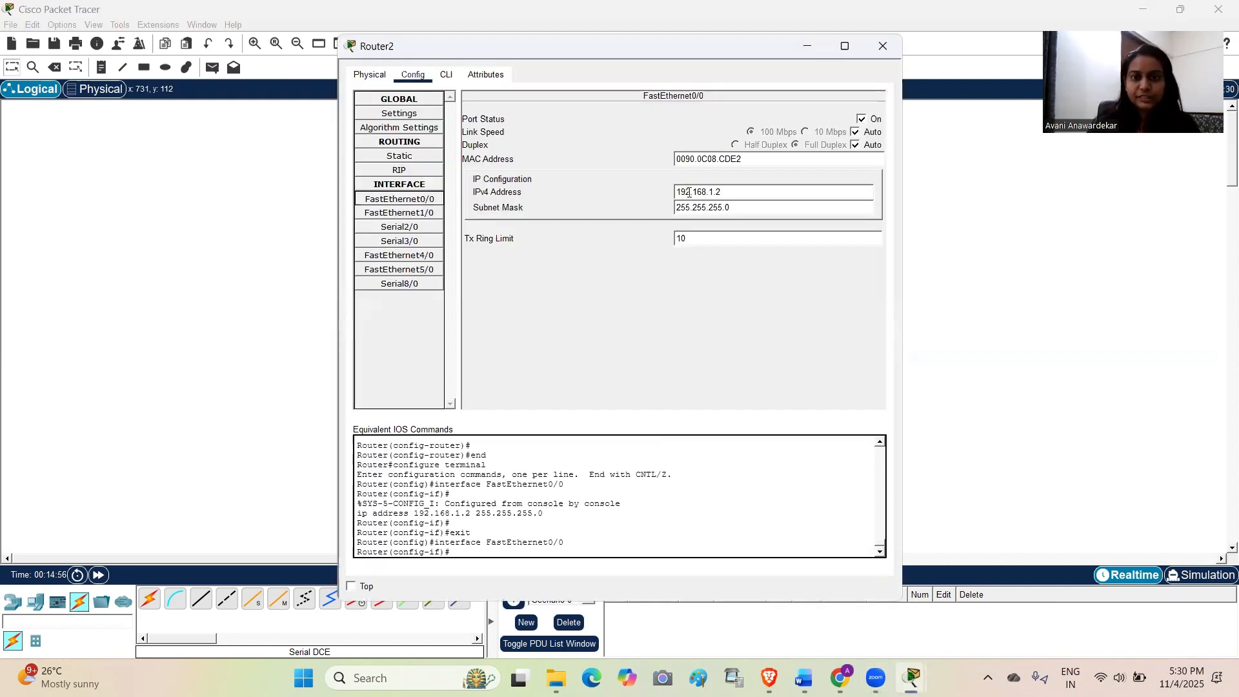
Step: Close Router2 and set PC1's default gateway to 192.168.1.2
left_click(881, 45)
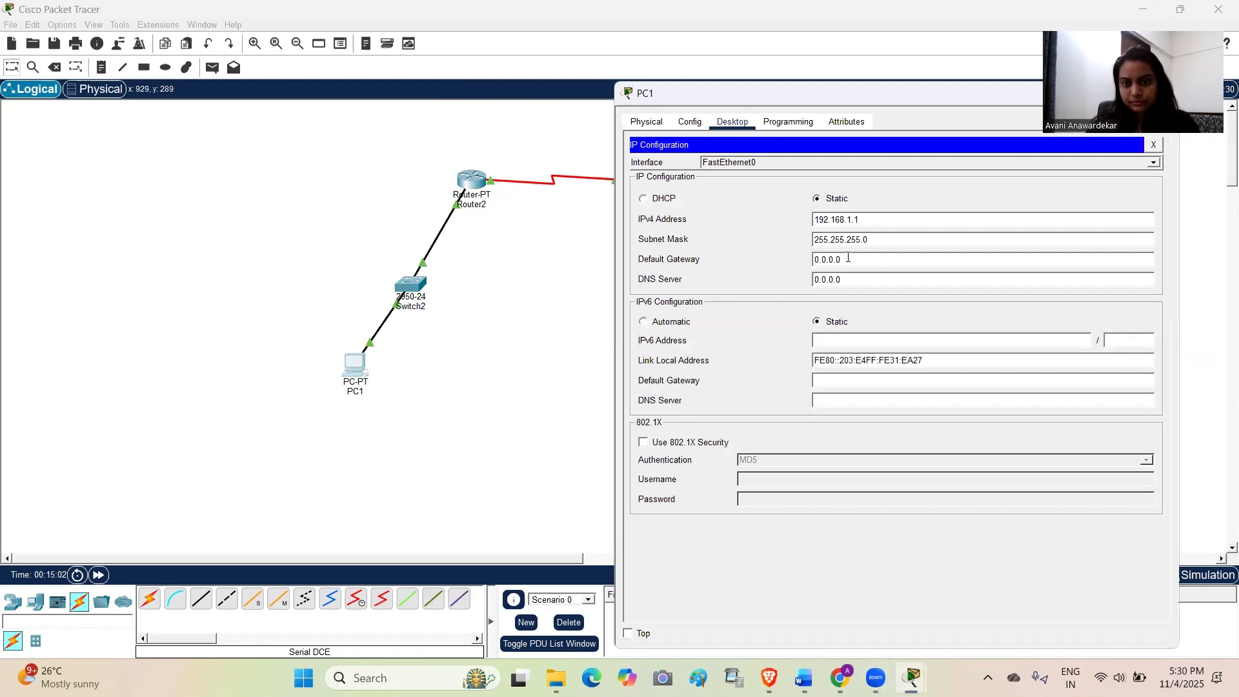
type("192.168.1.2")
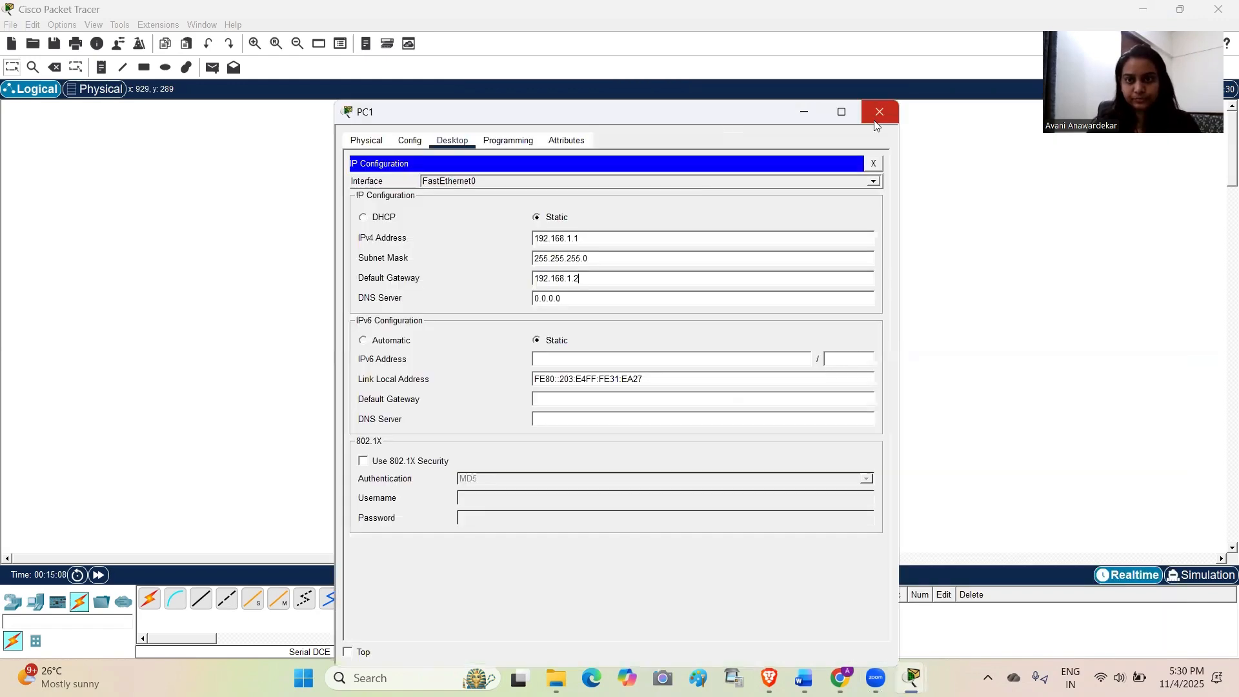
left_click(877, 111)
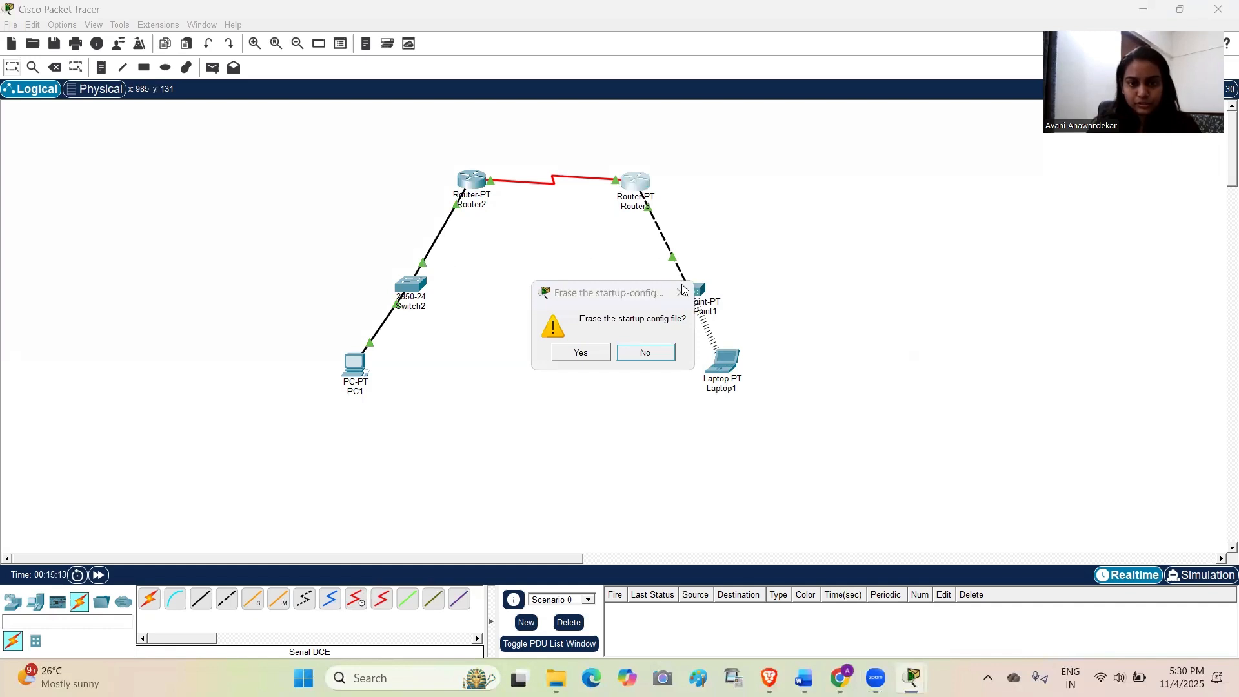
left_click(645, 352)
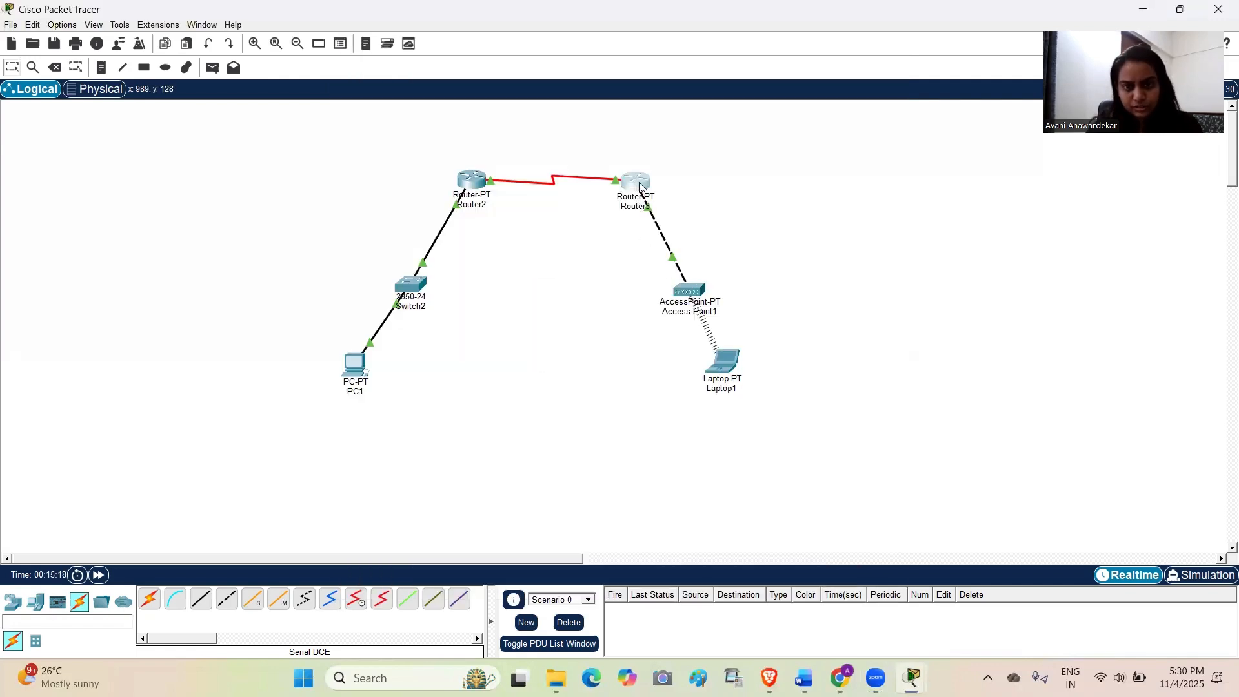
double_click(635, 180)
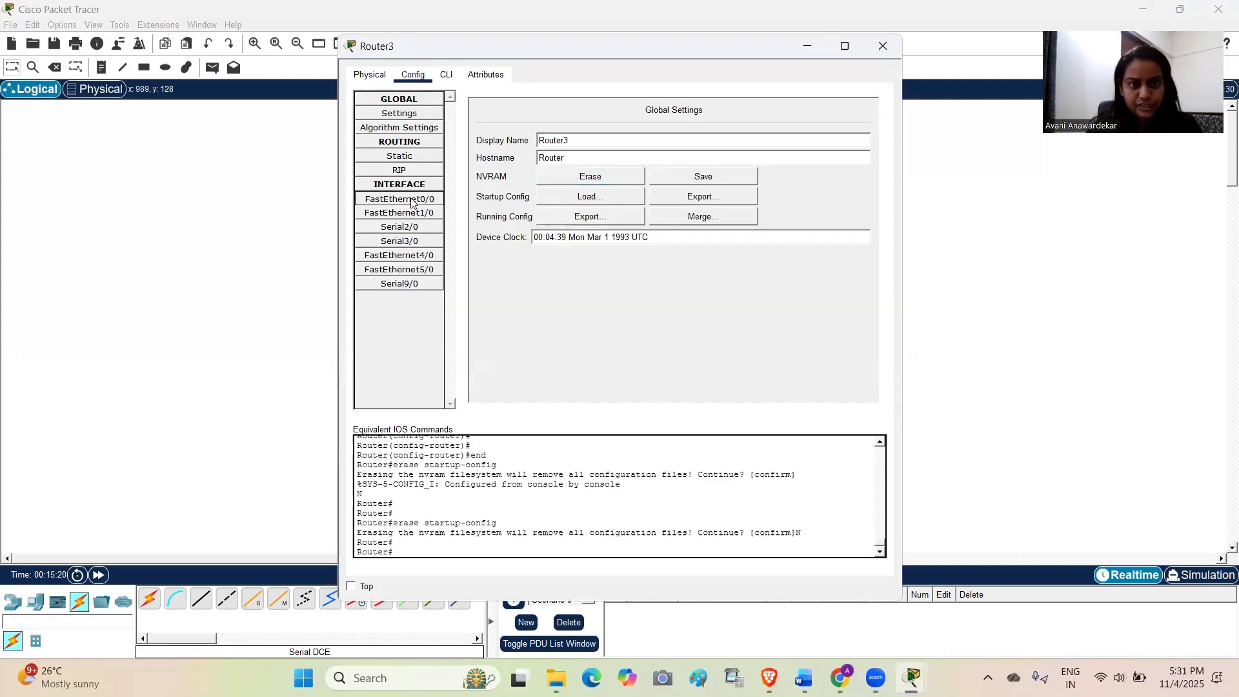
left_click(399, 199)
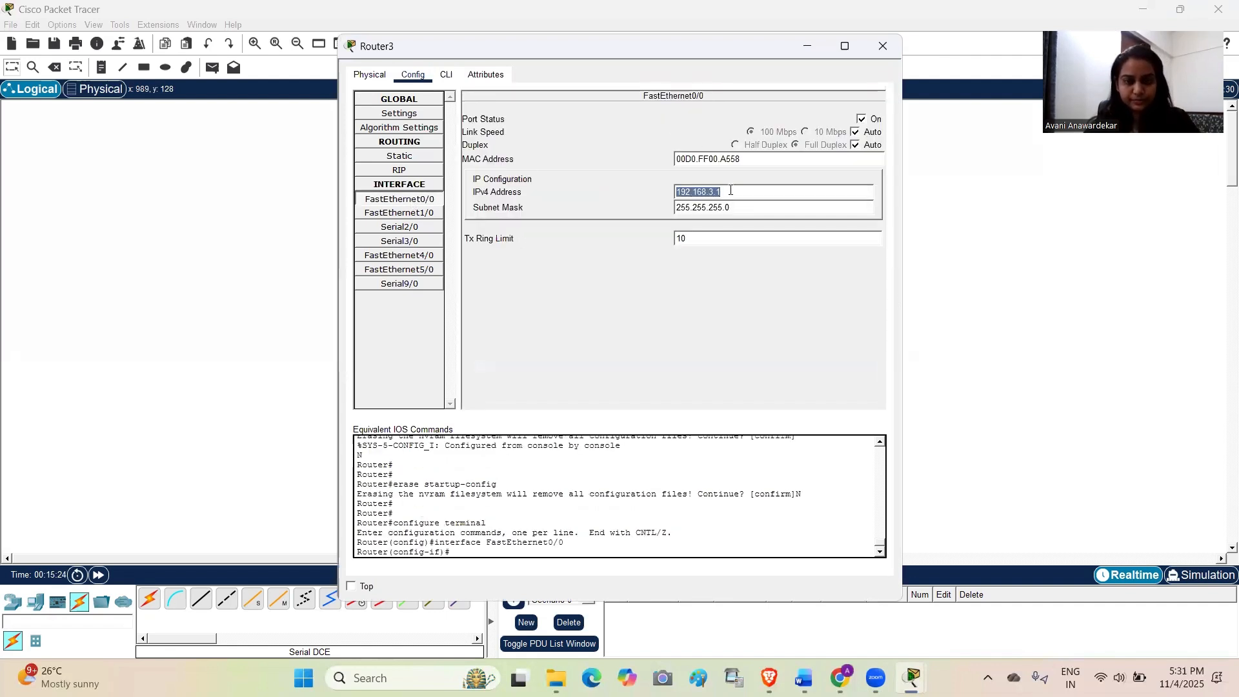
left_click(883, 45)
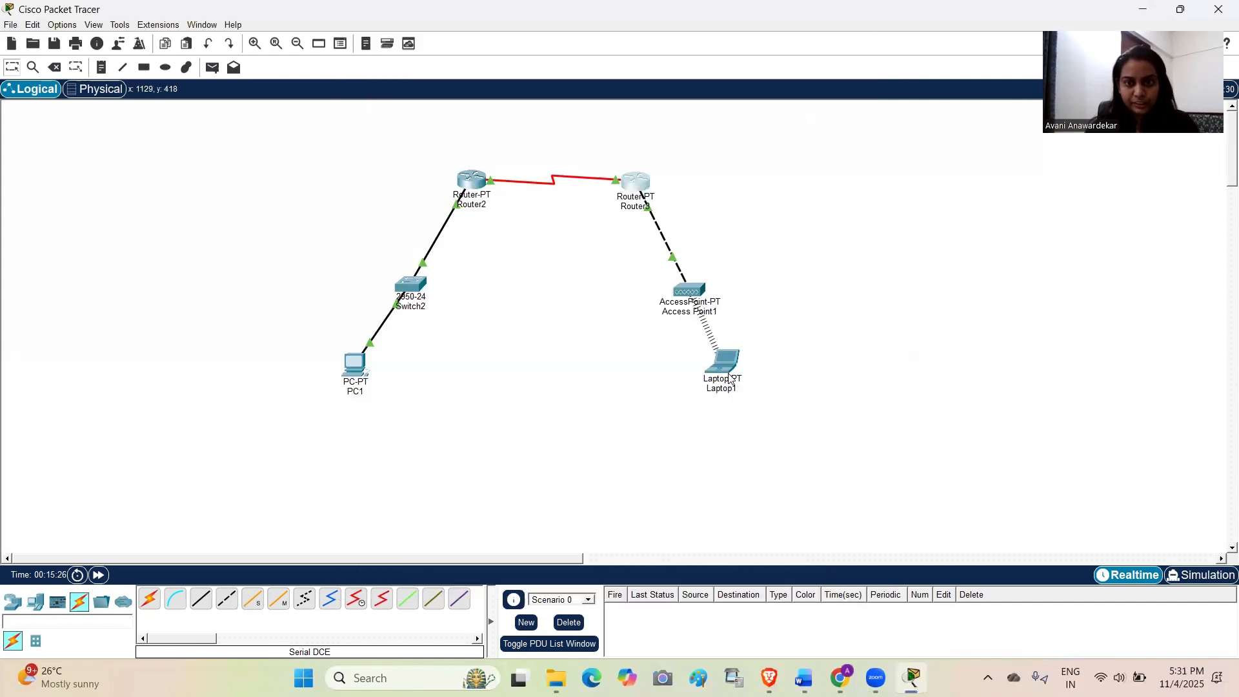
Step: Set Laptop1's default gateway to 192.168.3.1 in IP Configuration and close its window
double_click(720, 362)
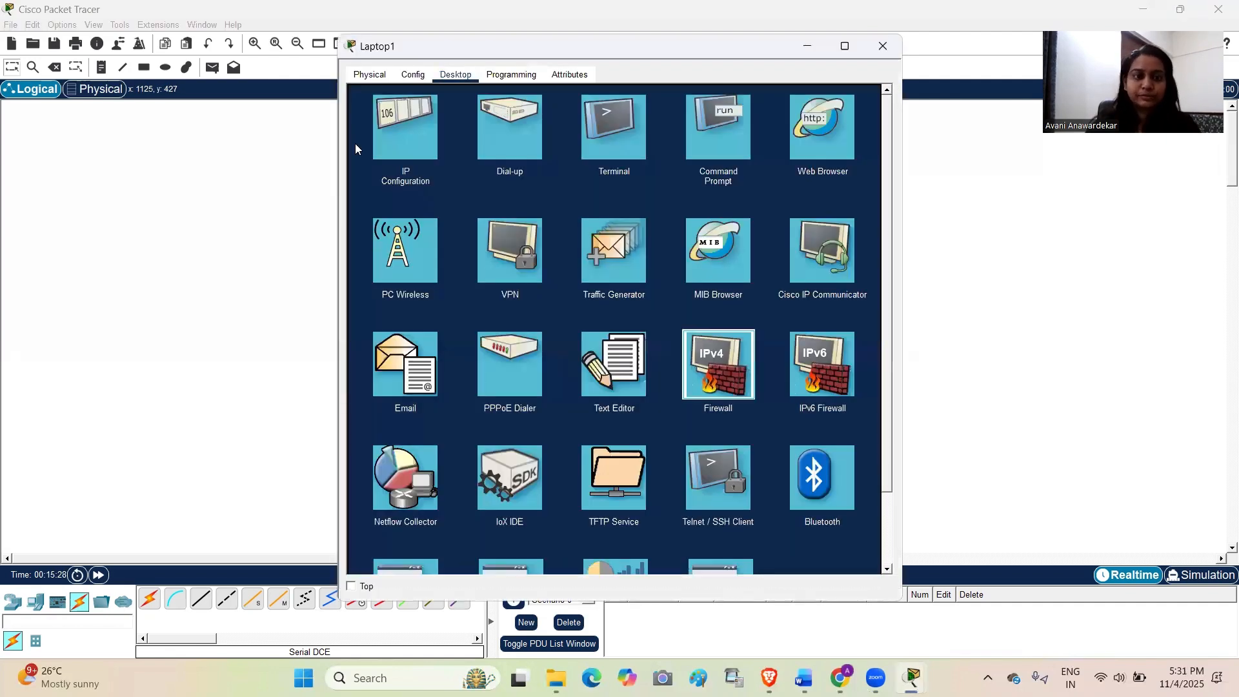
left_click(882, 45)
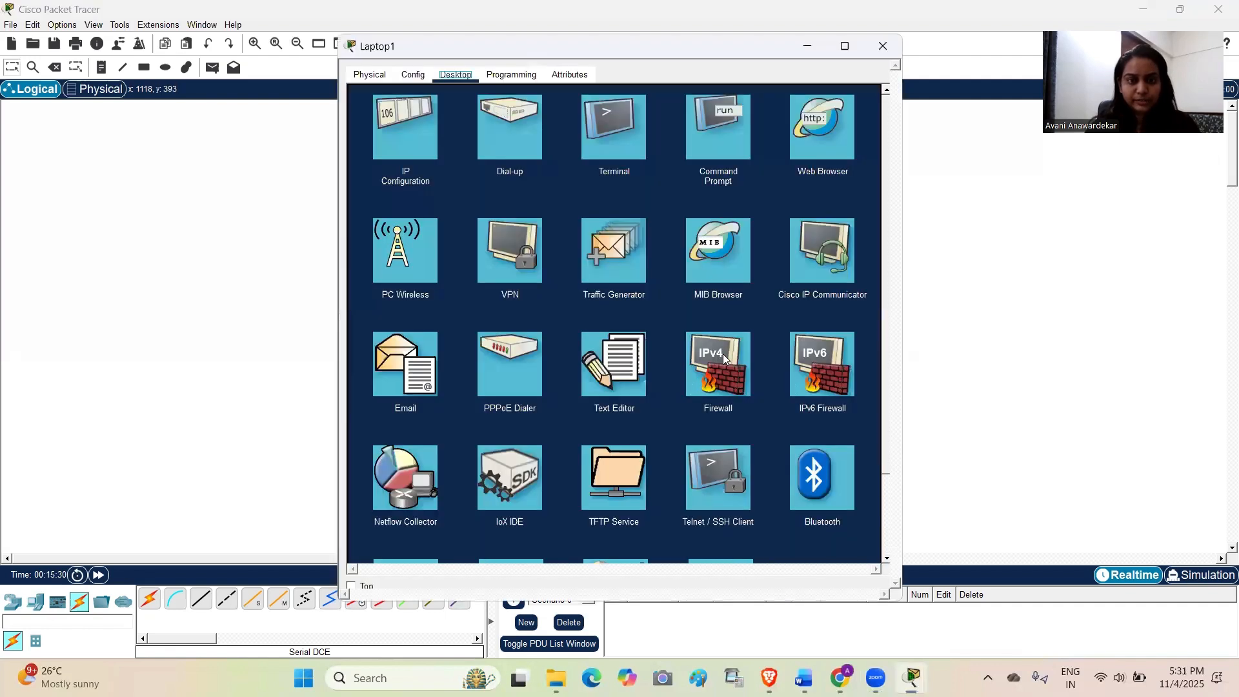
left_click(882, 45)
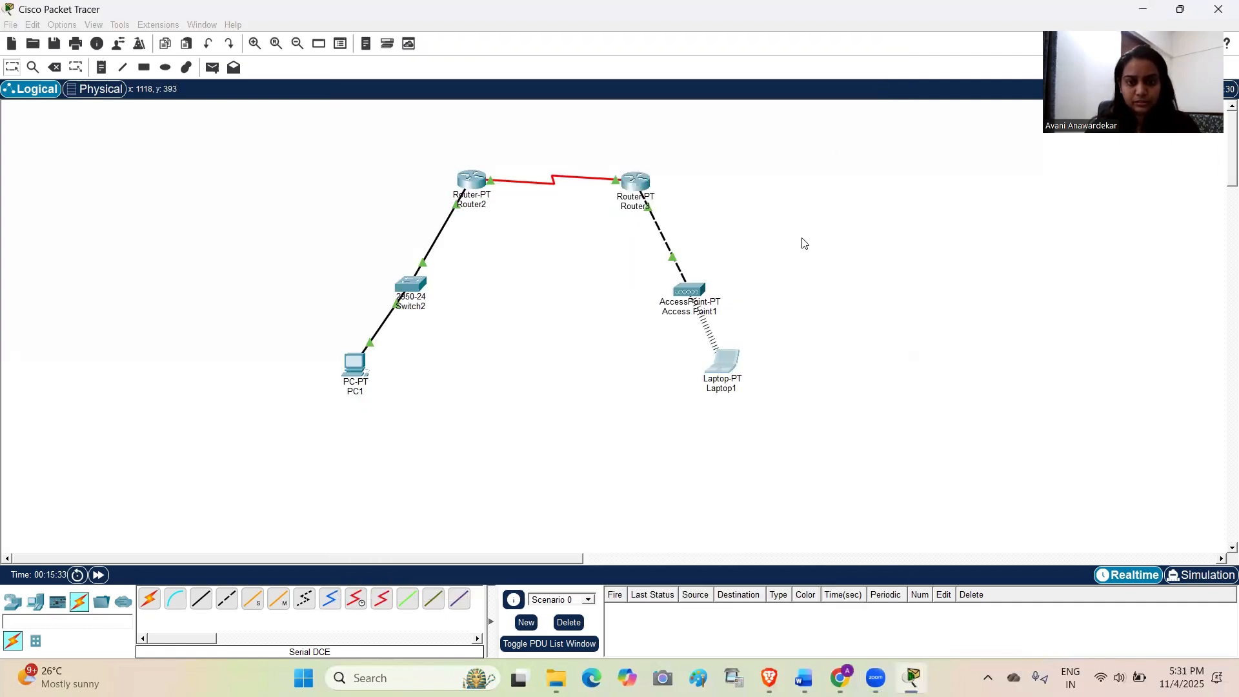
double_click(720, 351)
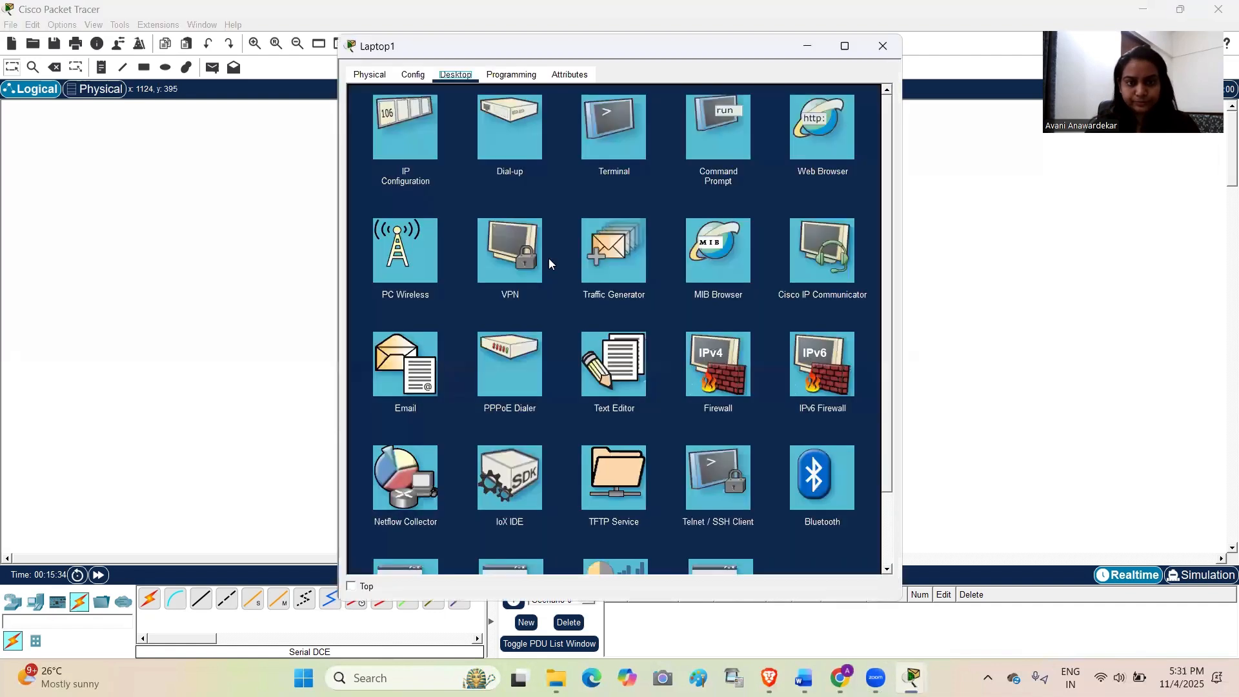
left_click(404, 126)
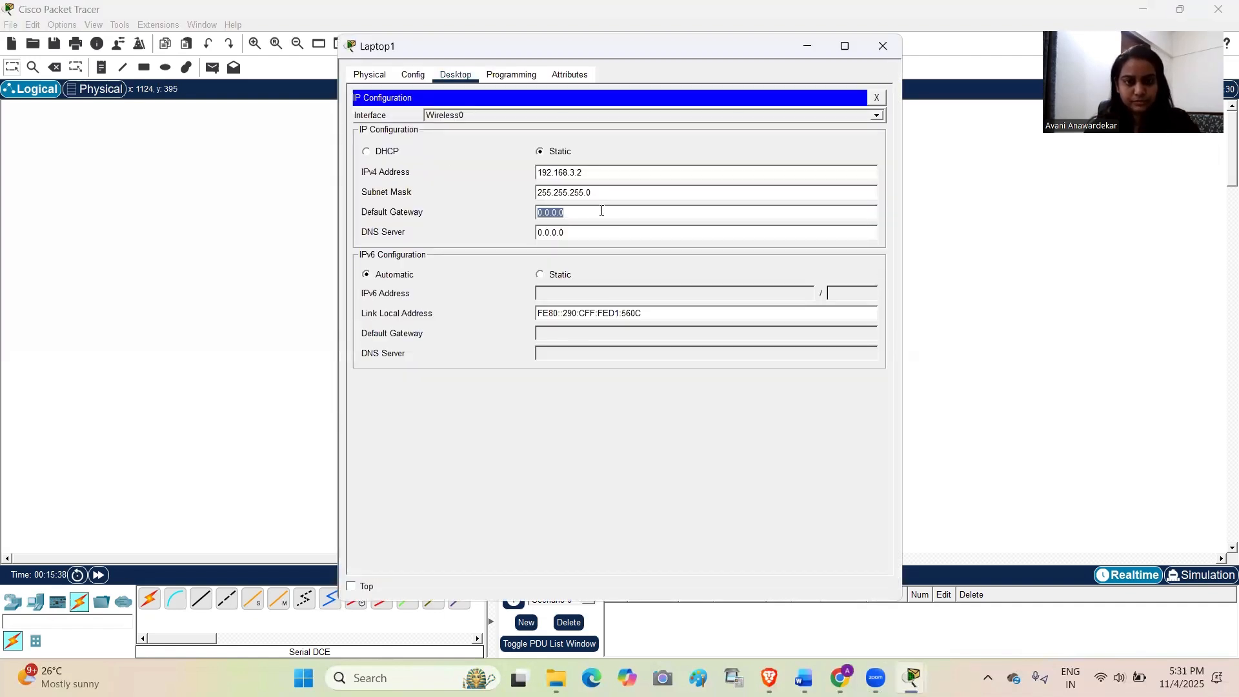
type("192.168.3.1")
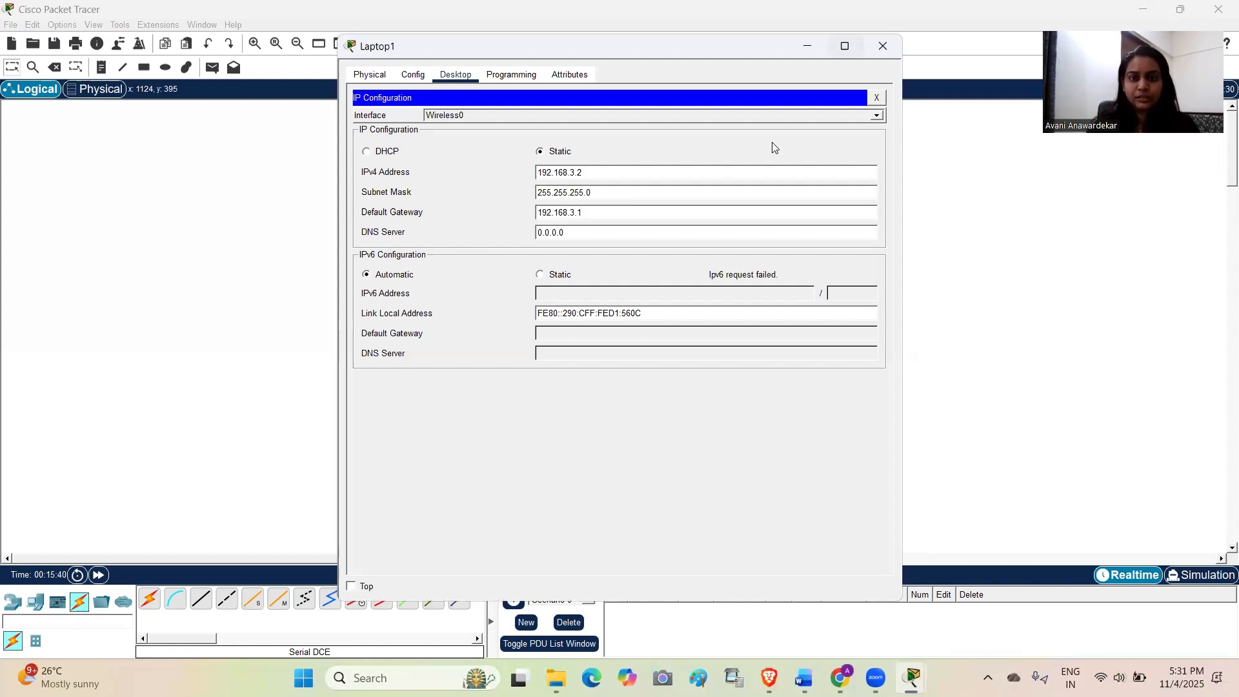
mouse_move(882, 45)
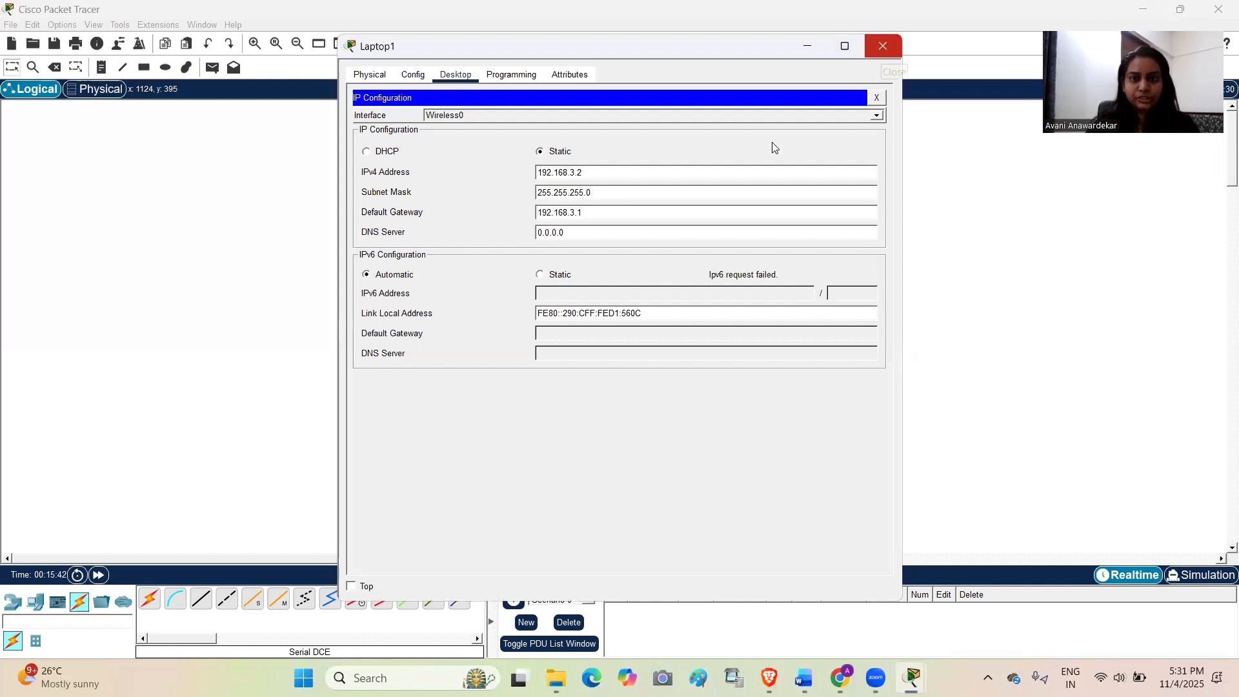
left_click(881, 45)
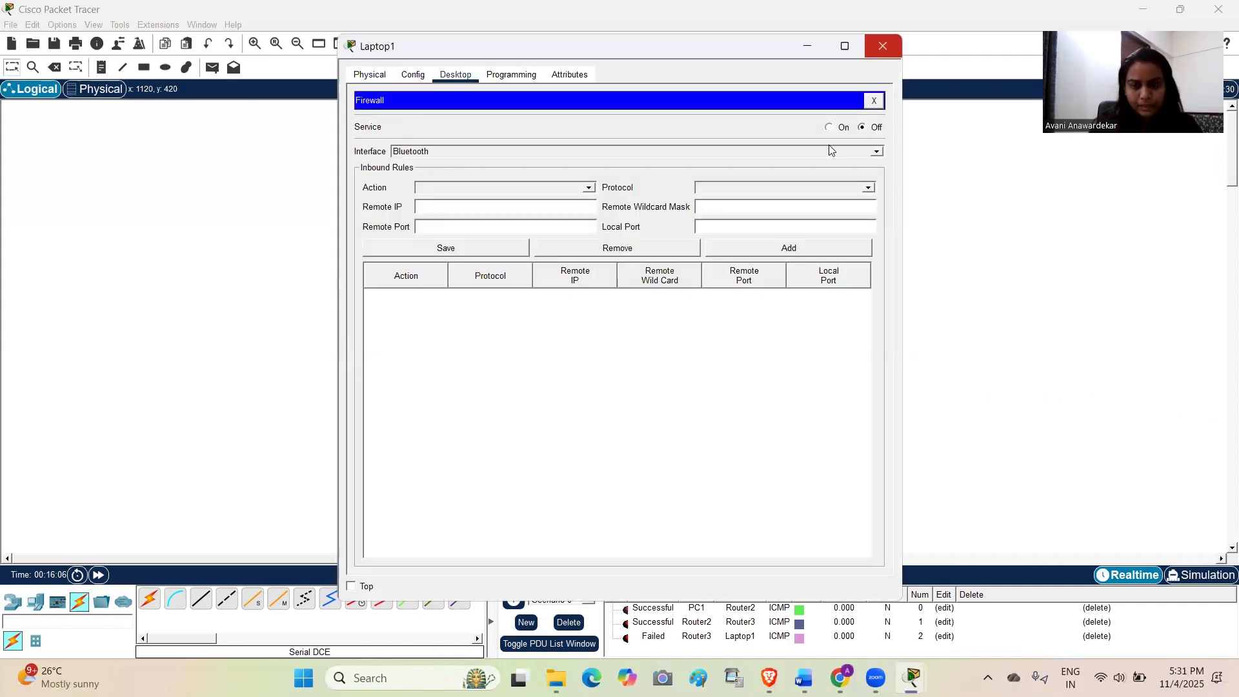
Step: Close Laptop1's firewall settings and bring up Router3's device window
left_click(882, 45)
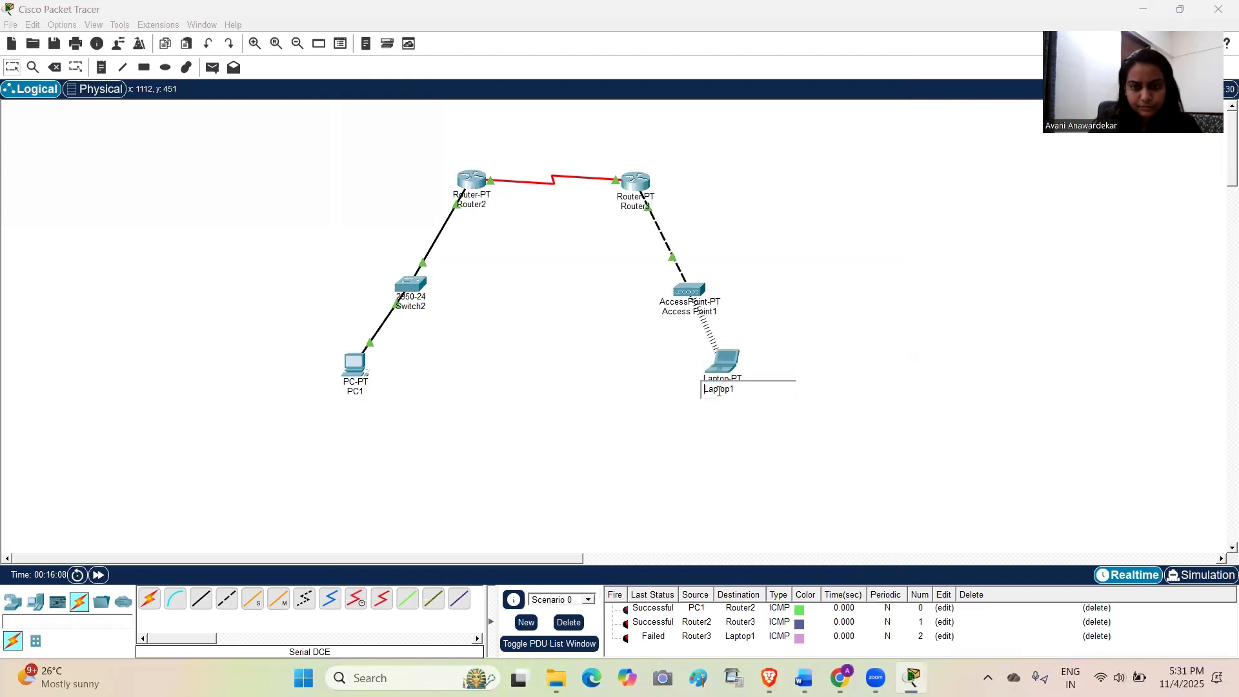
double_click(719, 360)
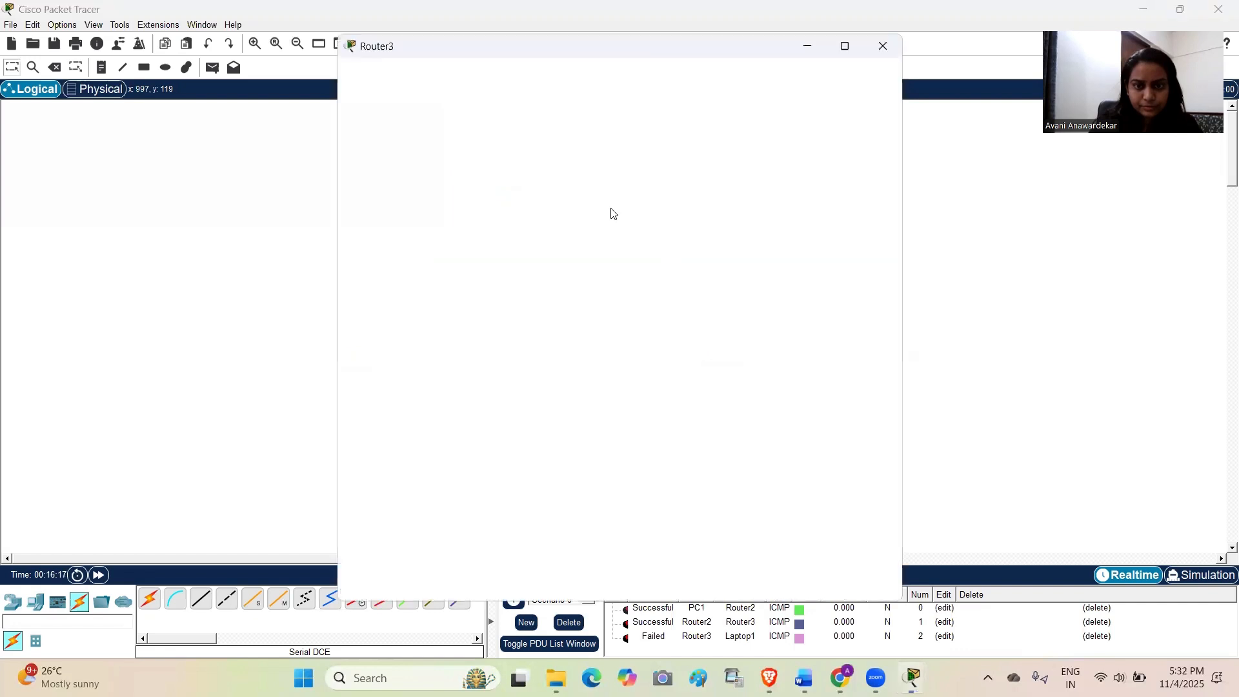
Step: Confirm Router3's FastEthernet0/0 reads 192.168.3.1 in Config, then close its window
left_click(412, 75)
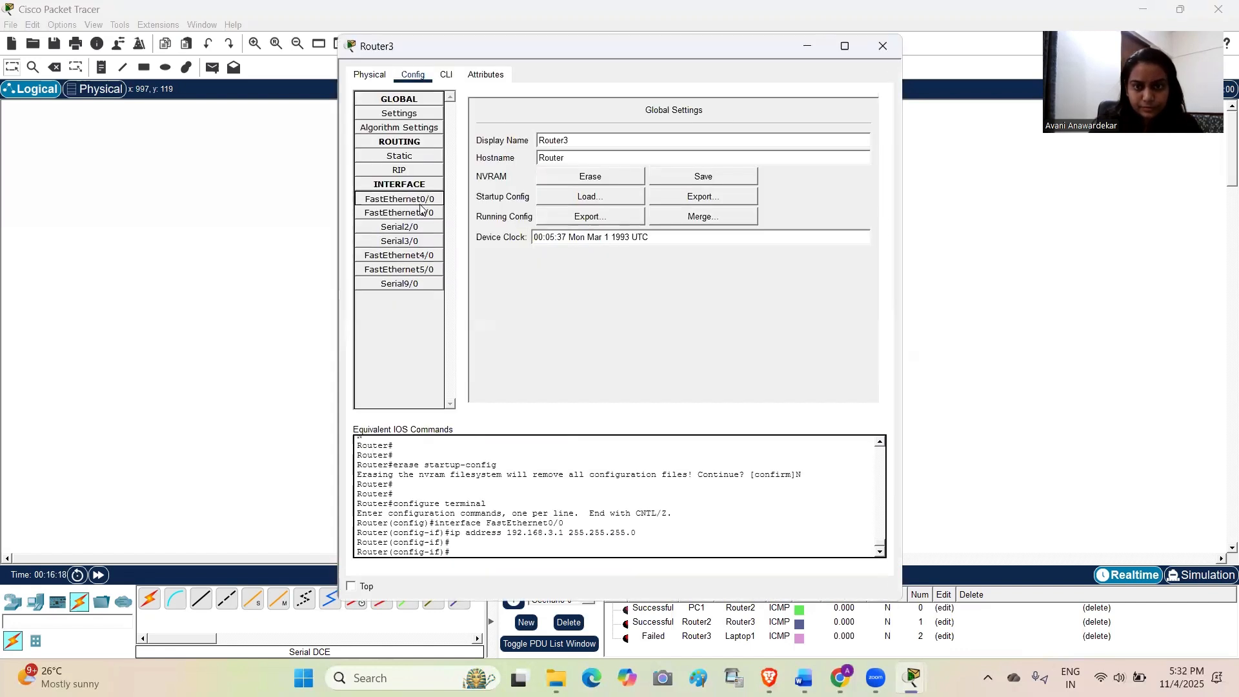
left_click(399, 198)
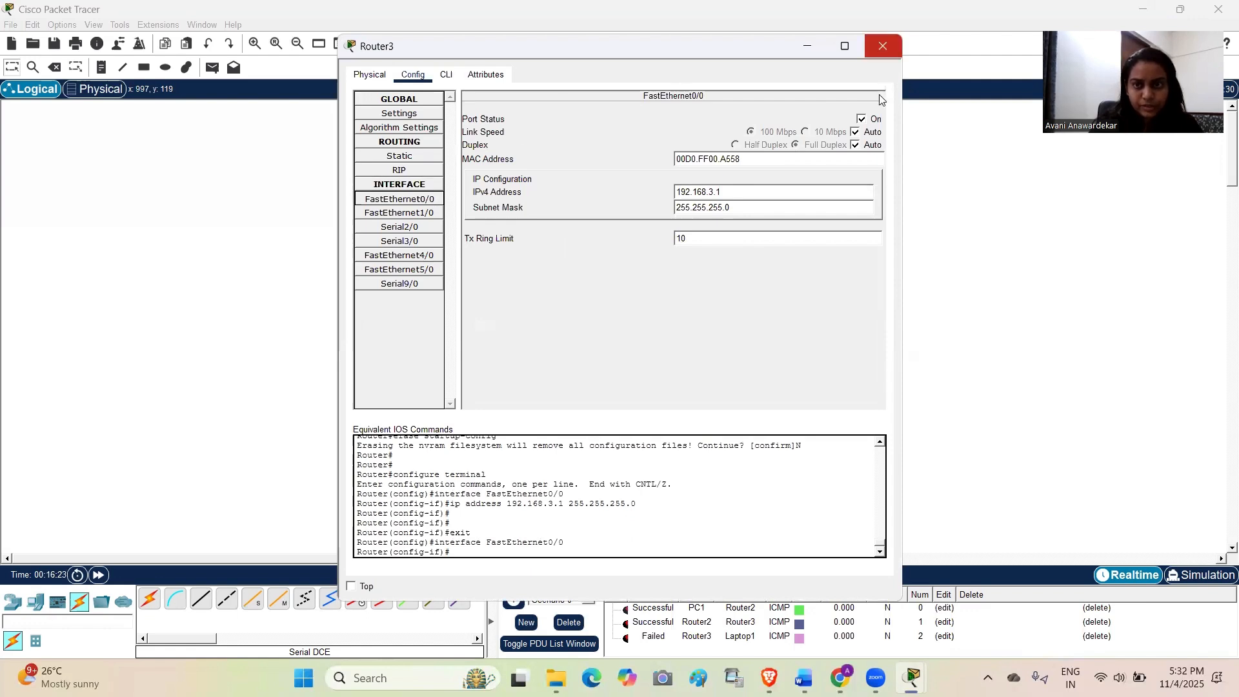
left_click(881, 46)
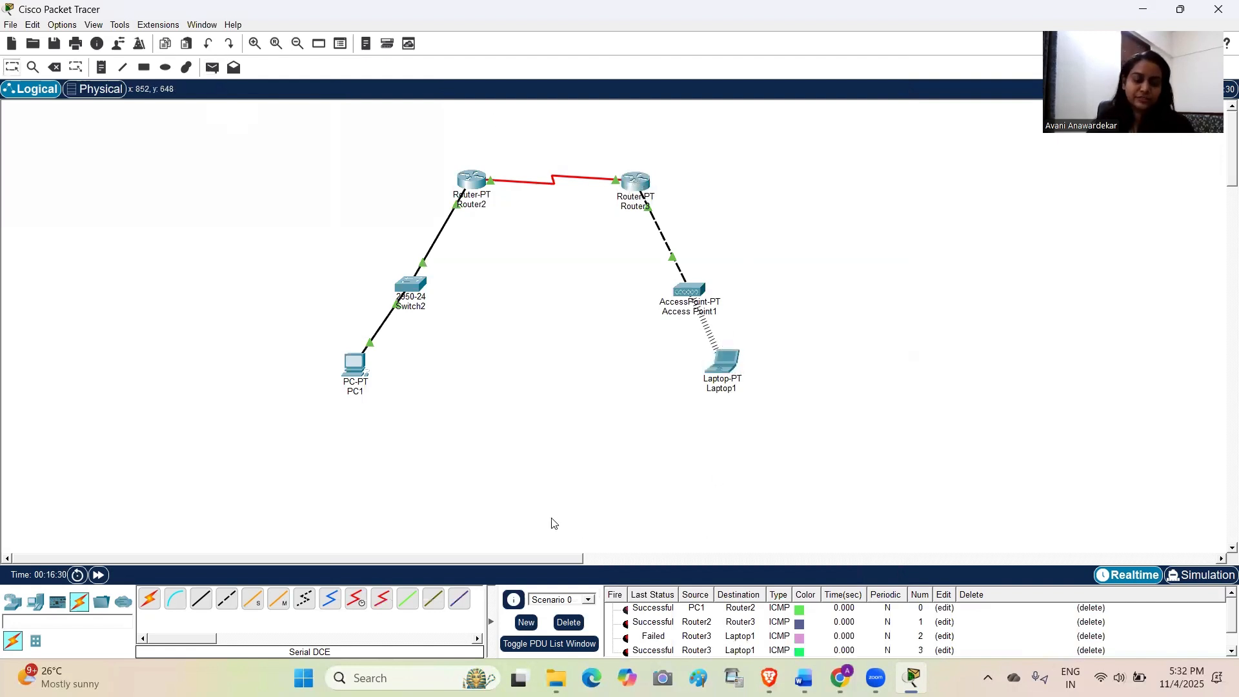
mouse_move(621, 300)
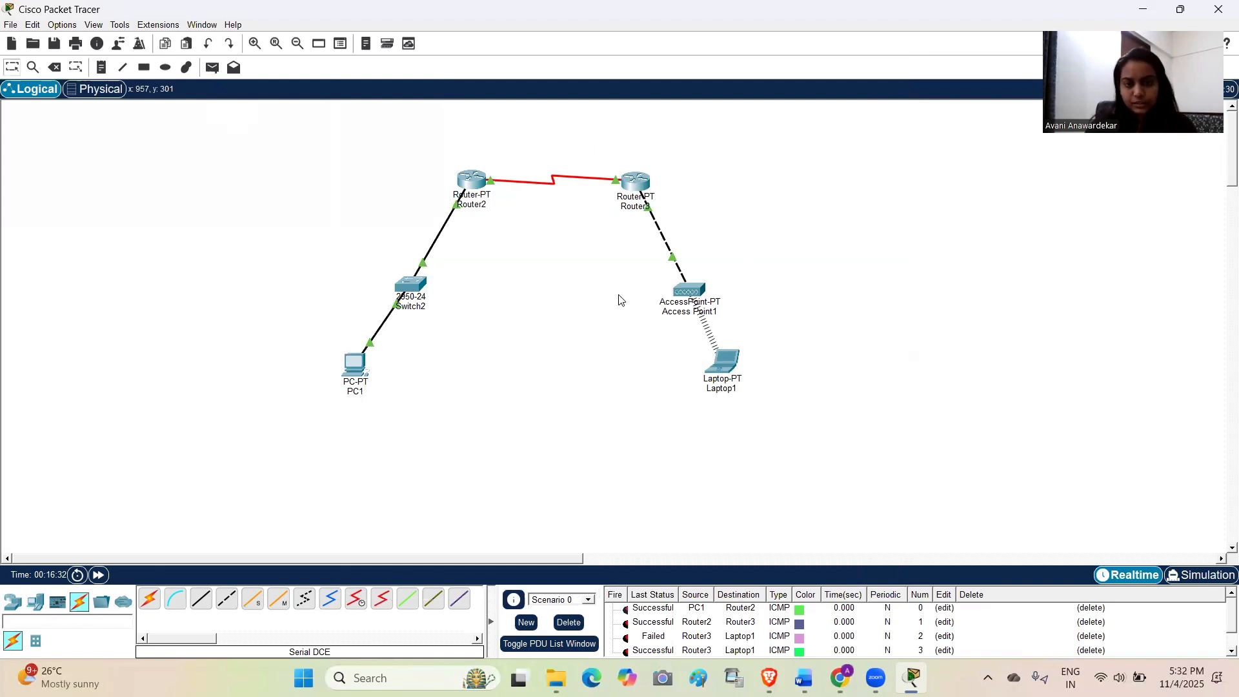
mouse_move(600, 353)
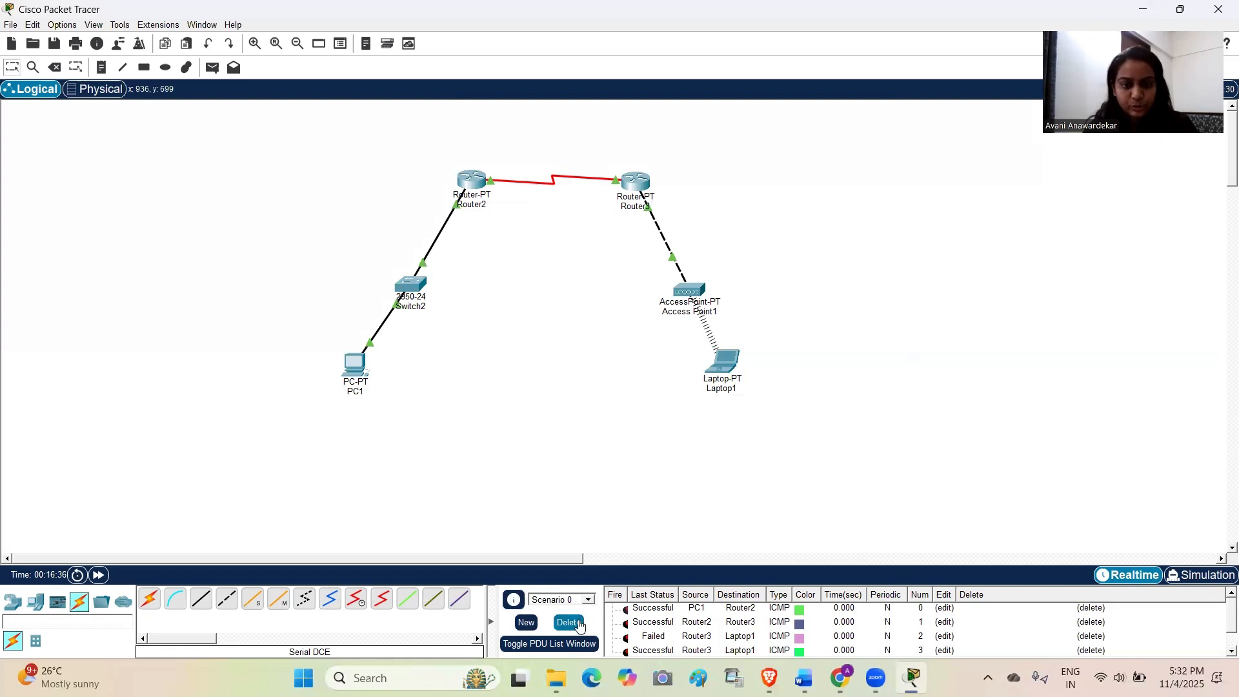
Step: Delete all the earlier test pings from the scenario panel
left_click(568, 622)
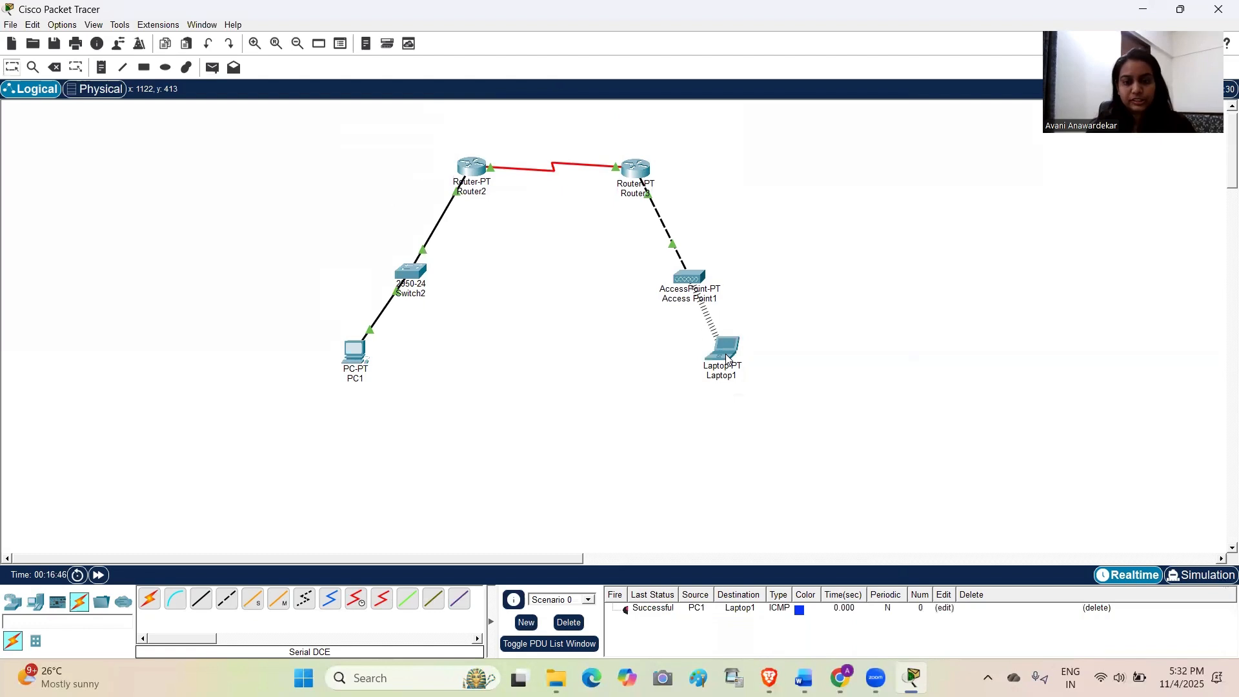
mouse_move(1072, 592)
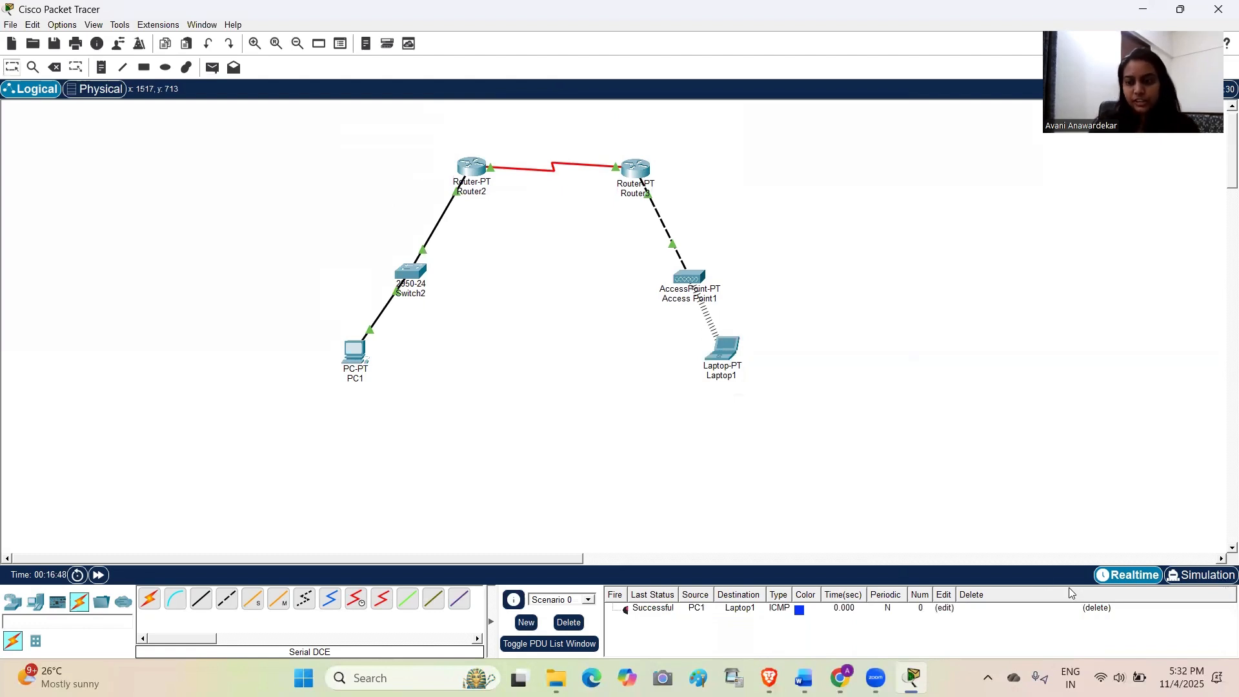
Step: Play the PC1 ping in simulation mode and step it through the switch and routers toward Laptop1
left_click(1203, 573)
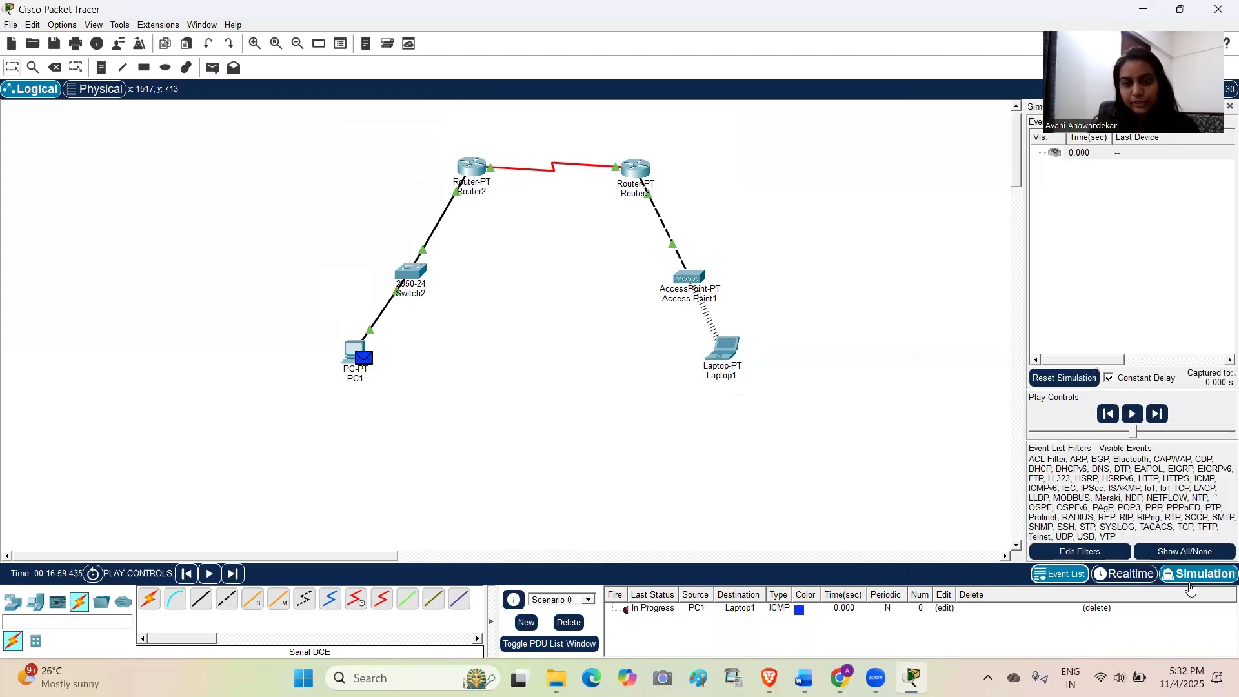
left_click(1131, 413)
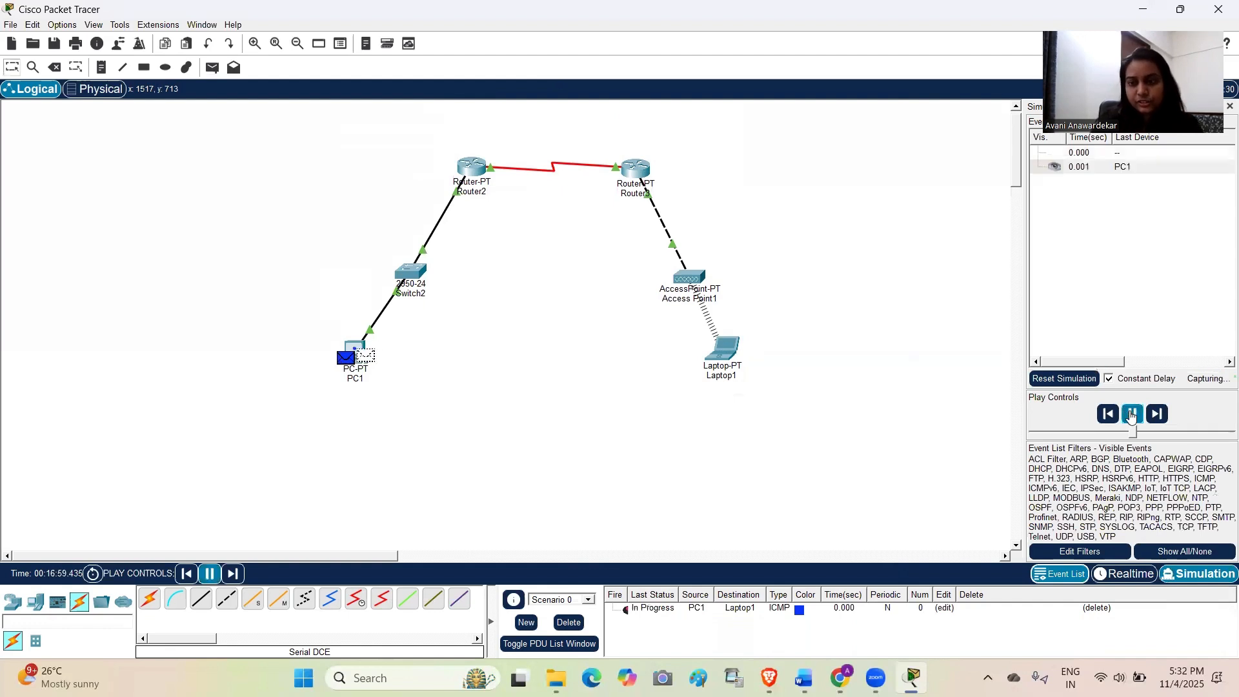
left_click(1156, 413)
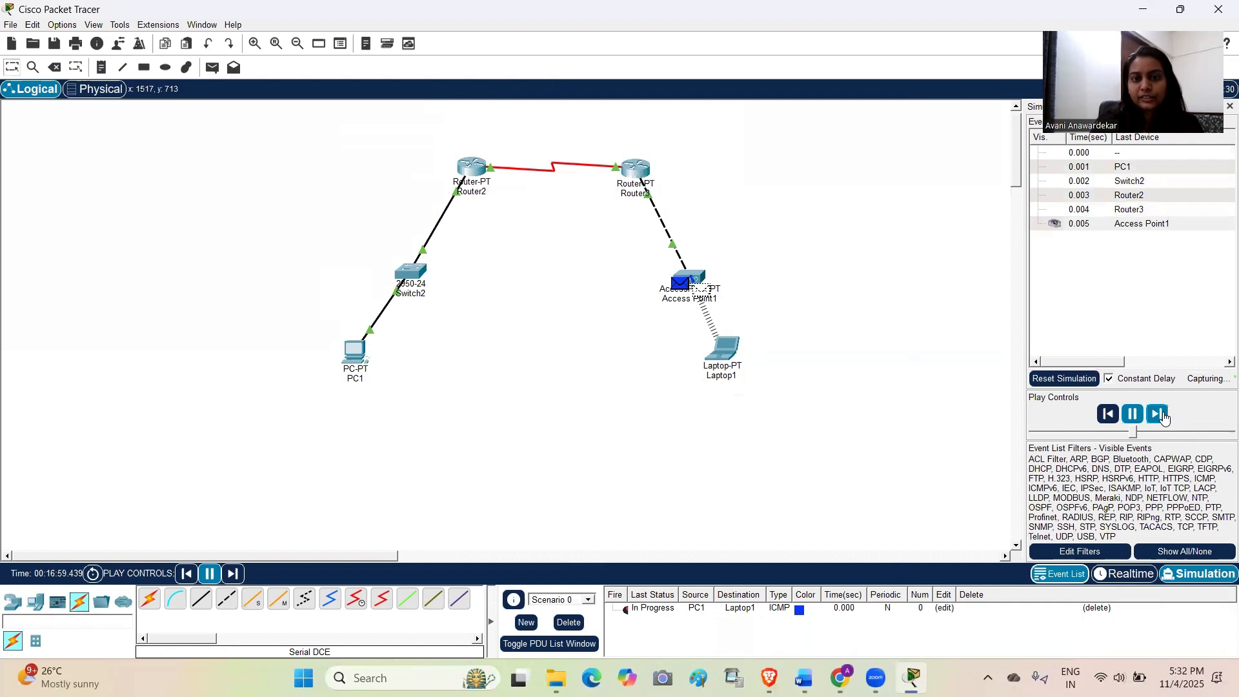
left_click(1155, 413)
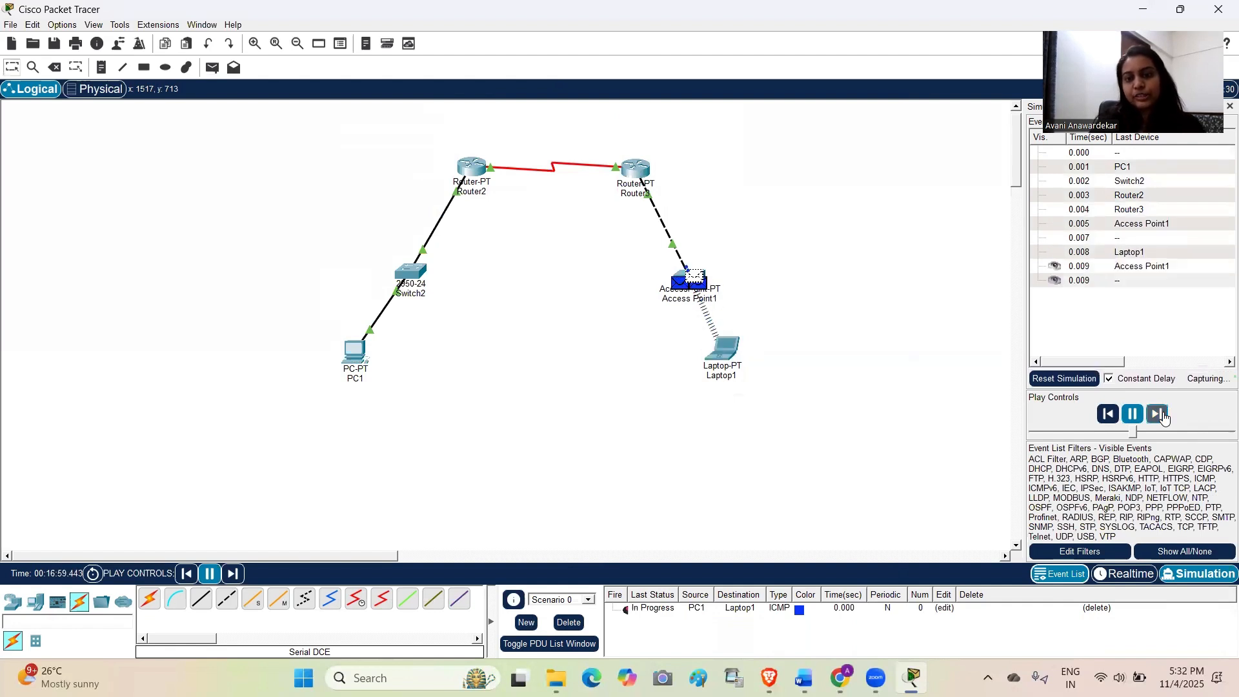
left_click(1155, 413)
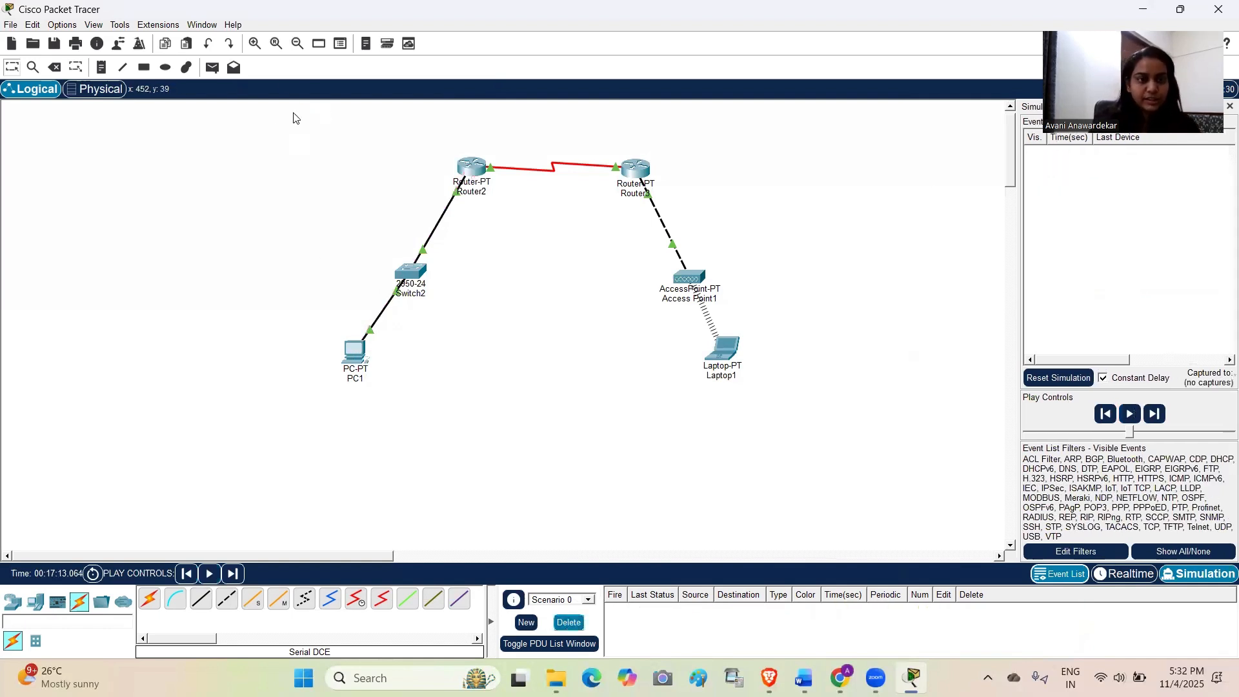
mouse_move(340, 391)
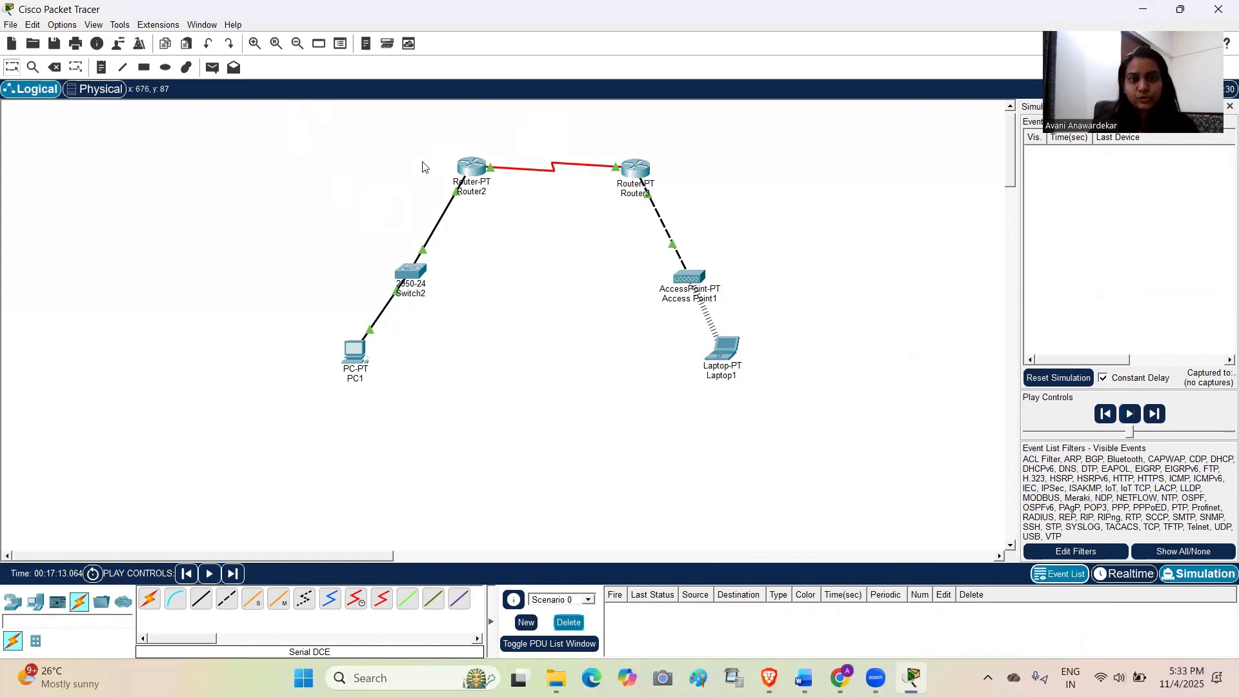
mouse_move(708, 372)
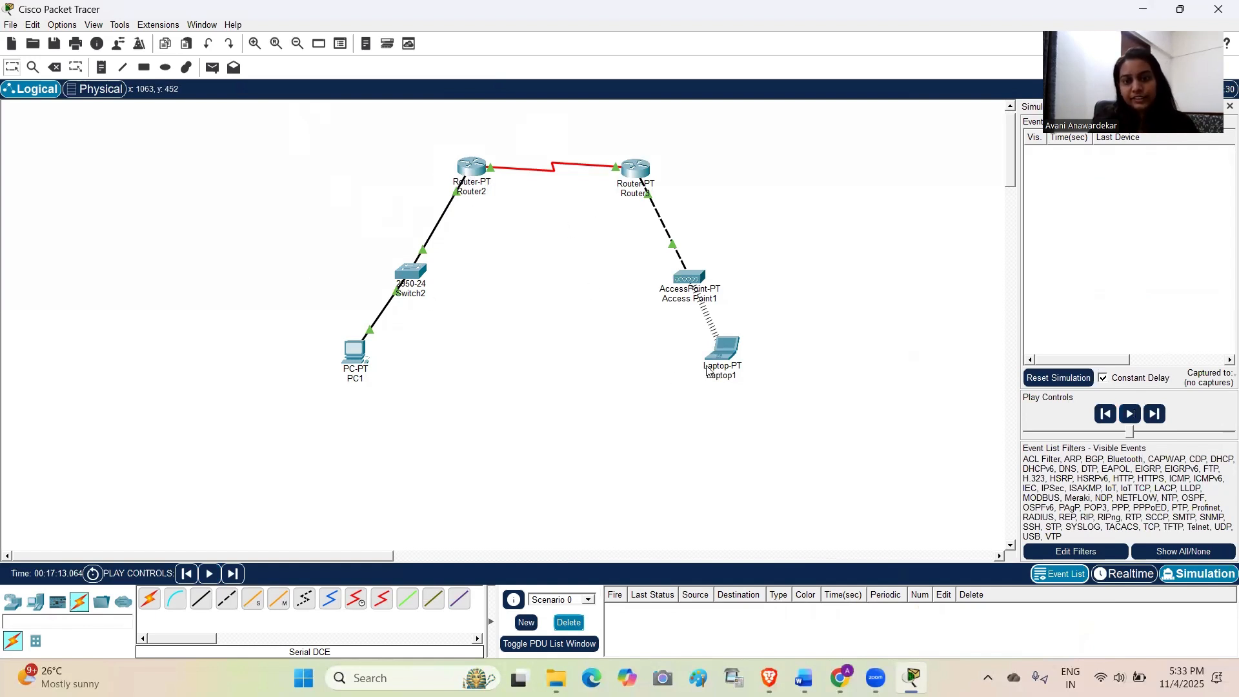
mouse_move(707, 376)
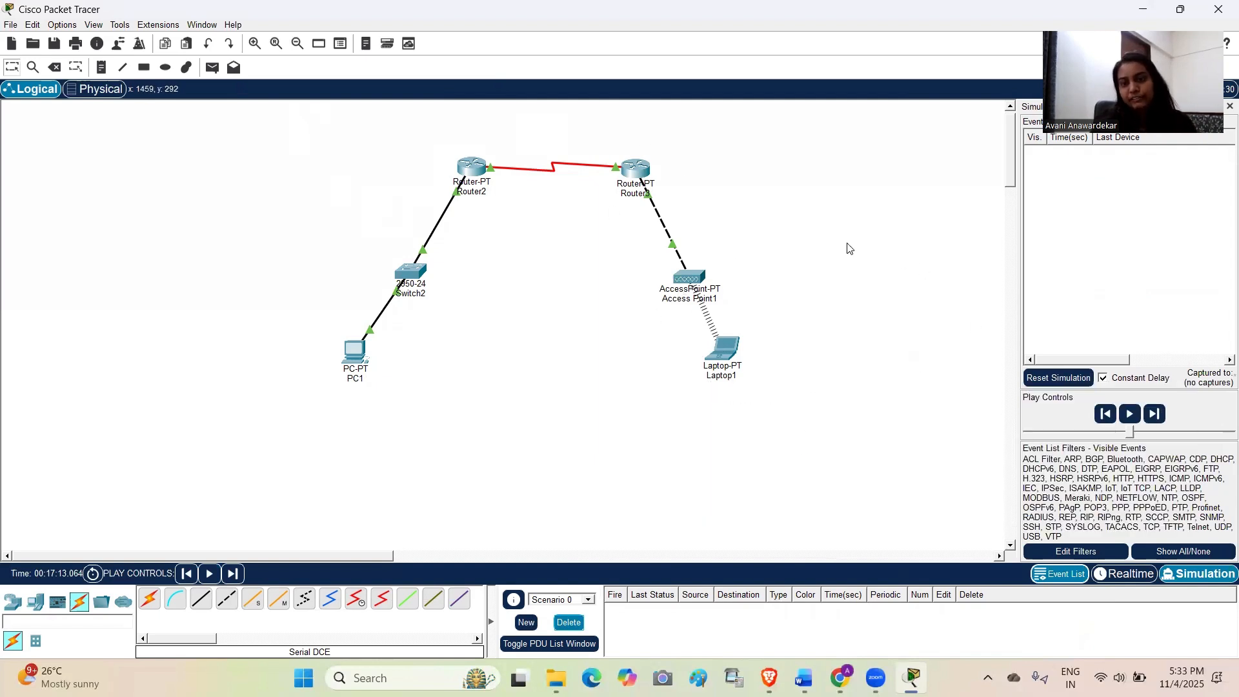
mouse_move(298, 291)
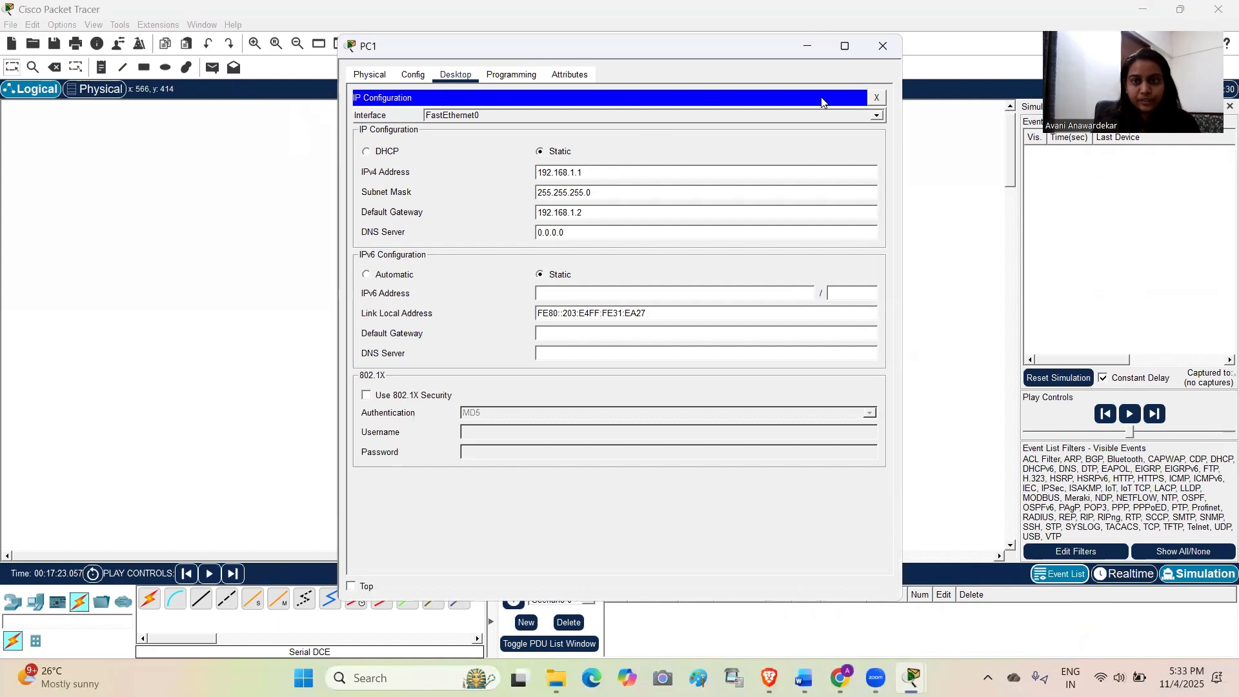
Step: Close PC1's IP settings and review Router2's Serial2/0 address and advertised RIP networks
left_click(882, 45)
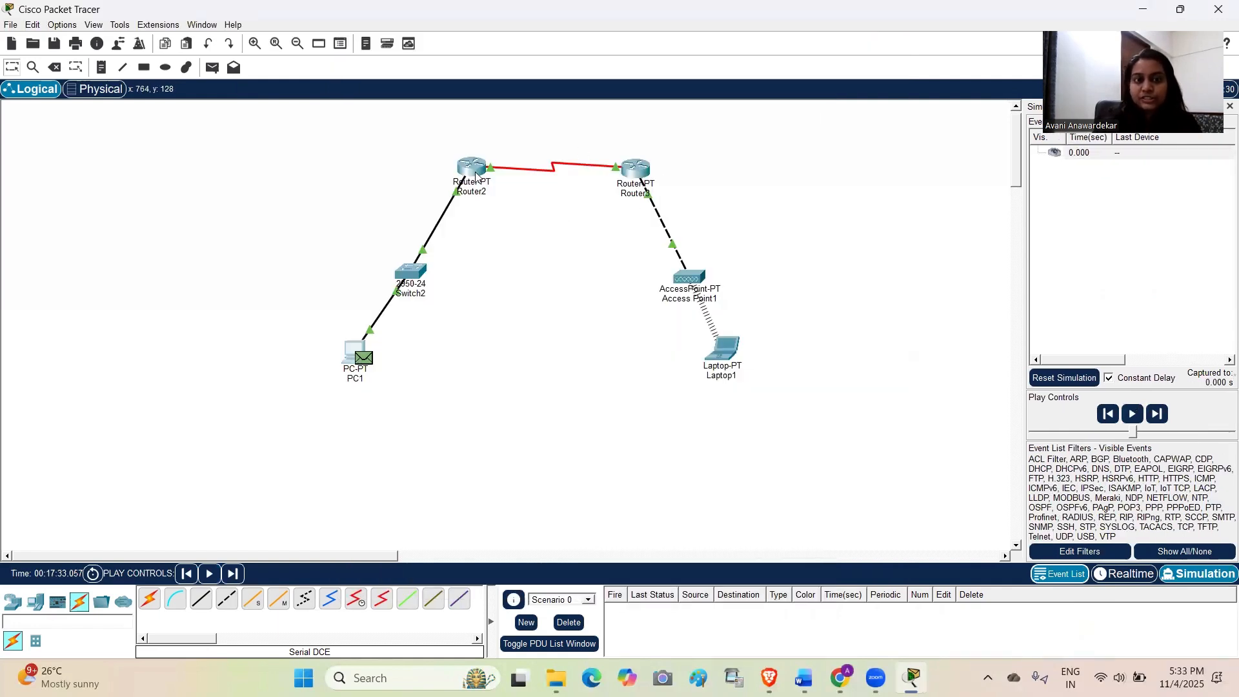
double_click(470, 171)
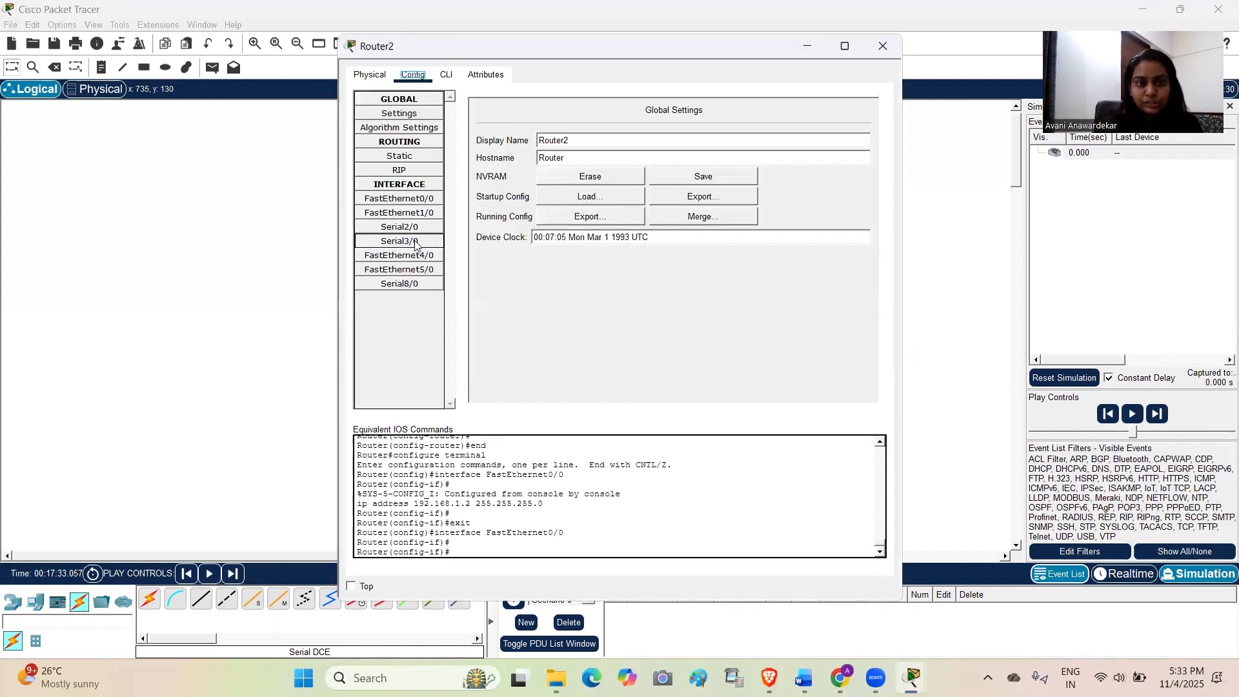
left_click(399, 227)
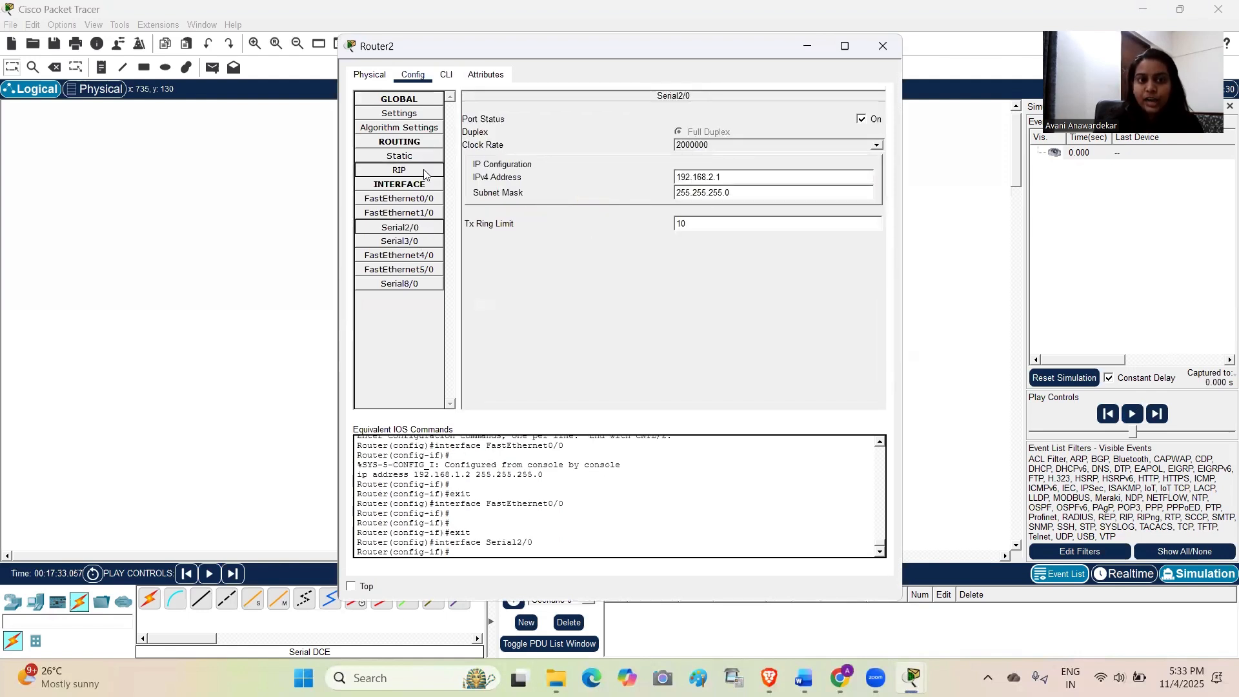
left_click(398, 171)
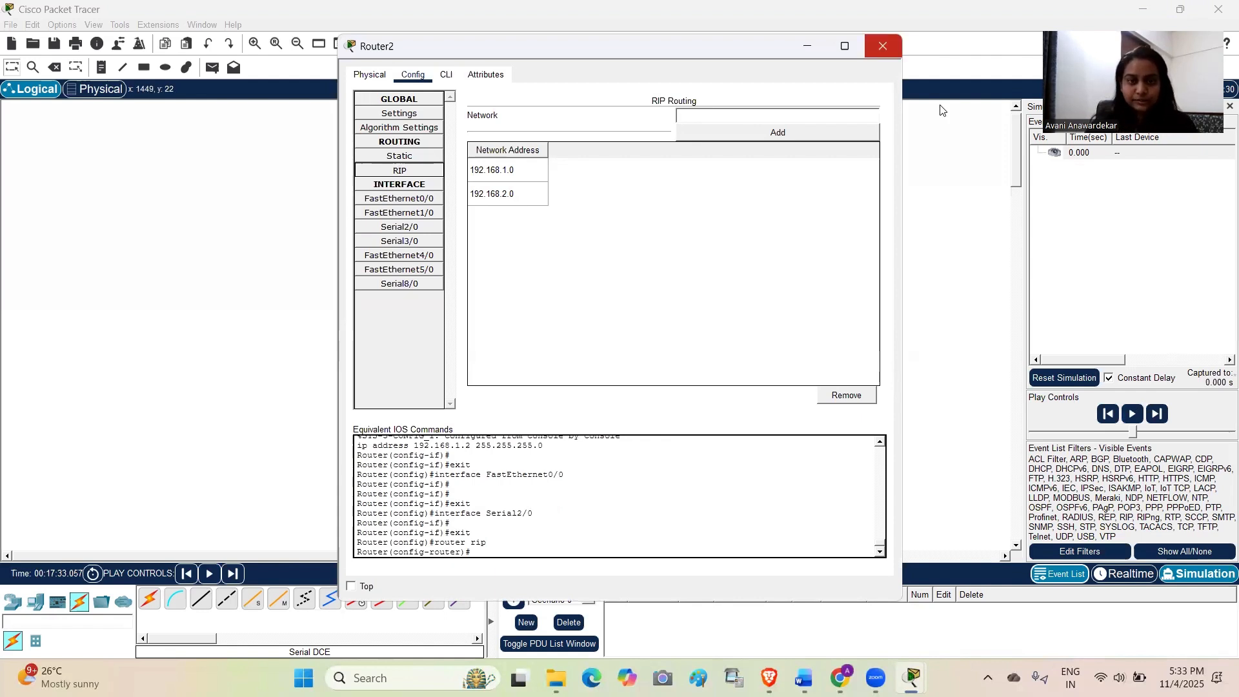
left_click(883, 45)
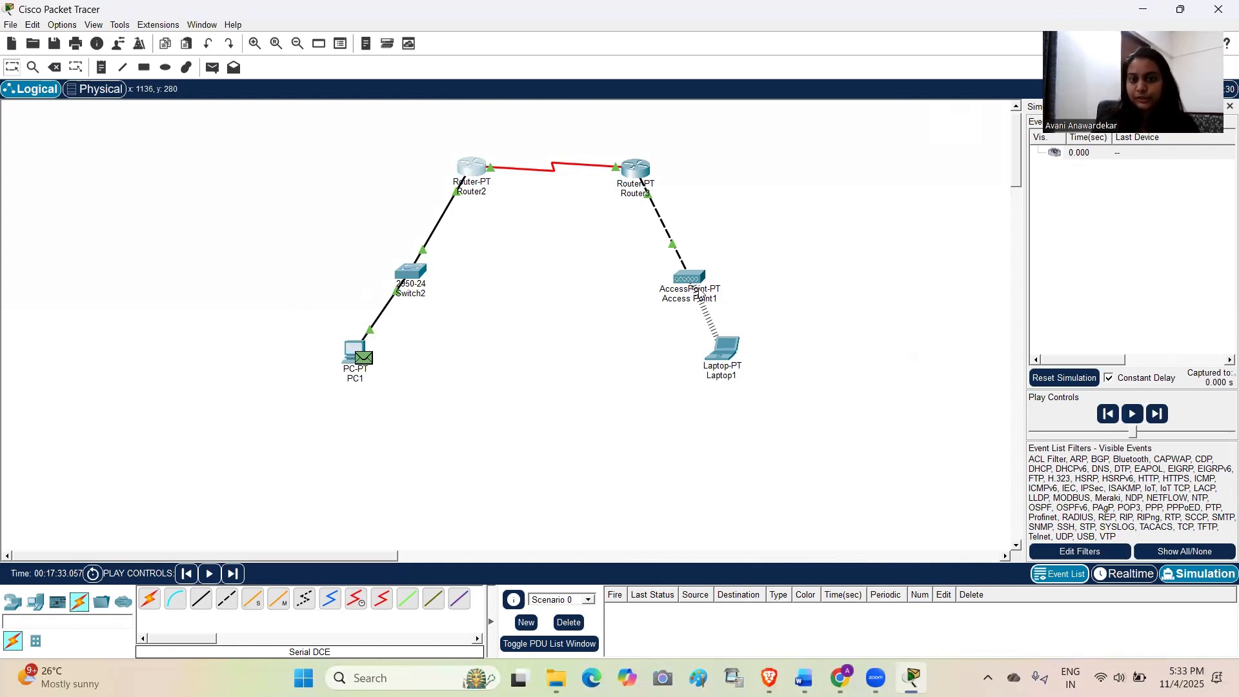
mouse_move(476, 369)
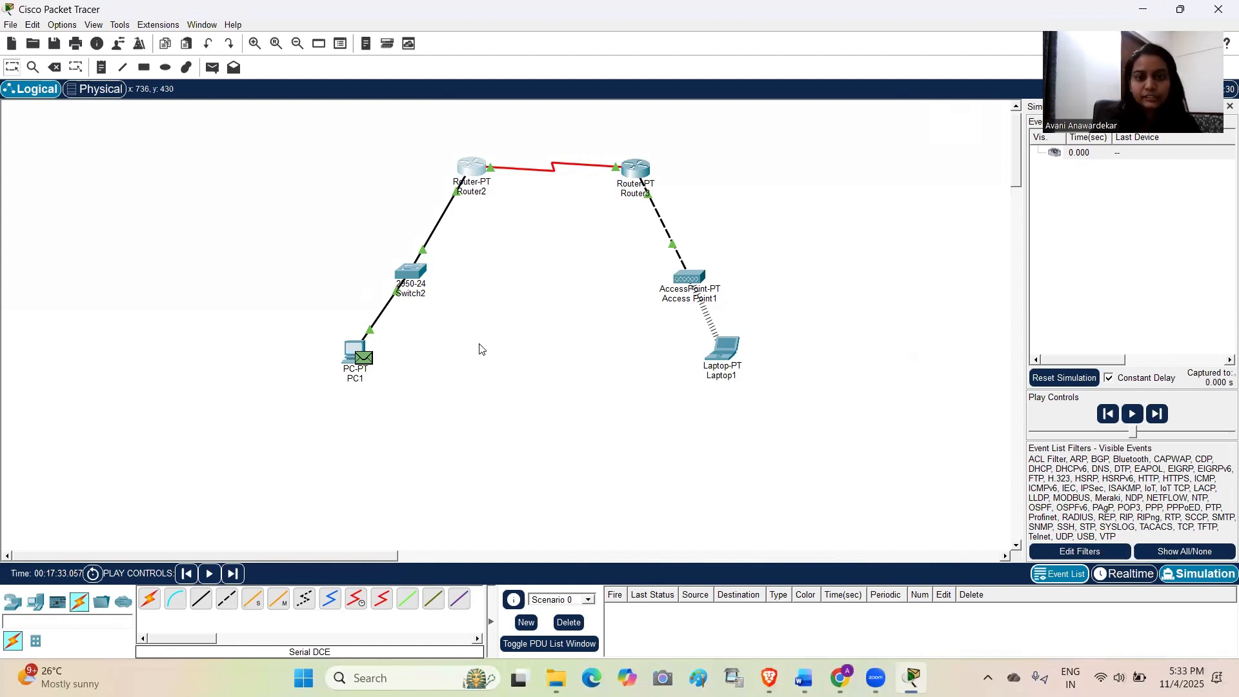
mouse_move(606, 239)
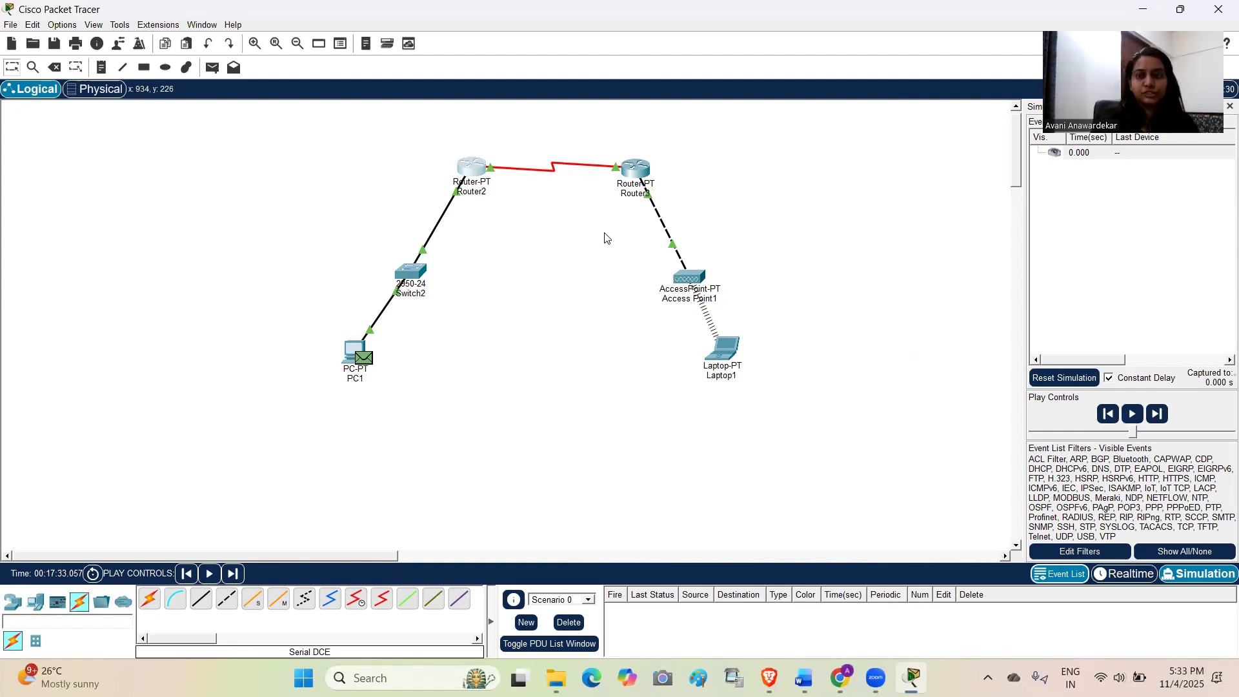